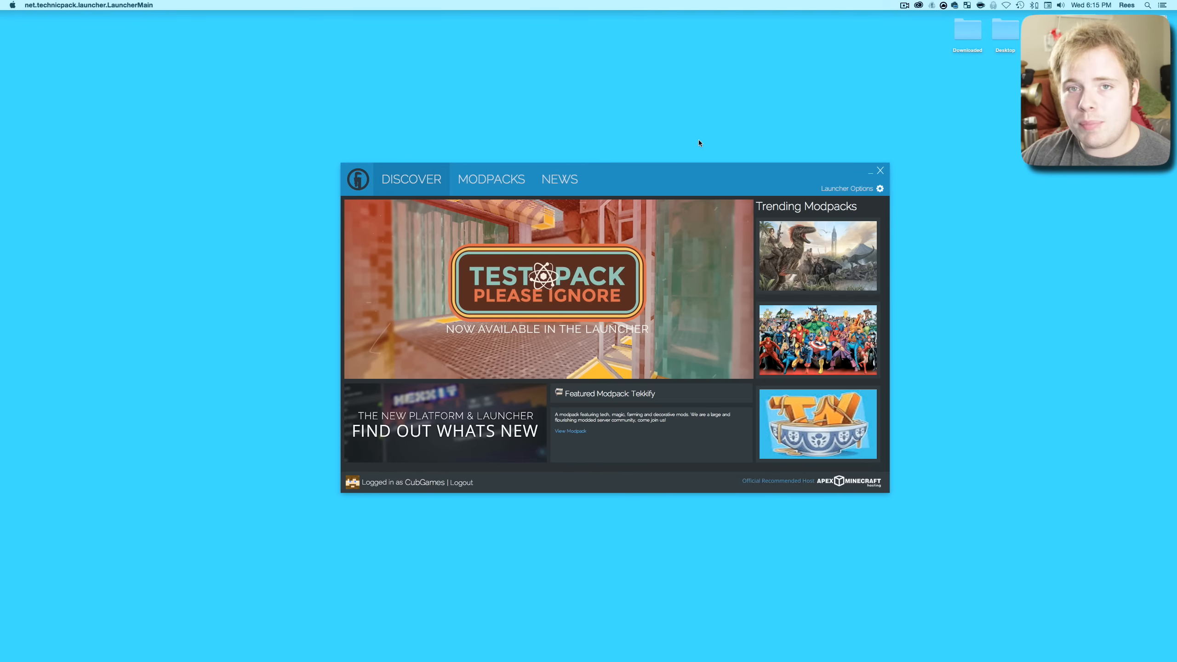
mouse_move(705, 176)
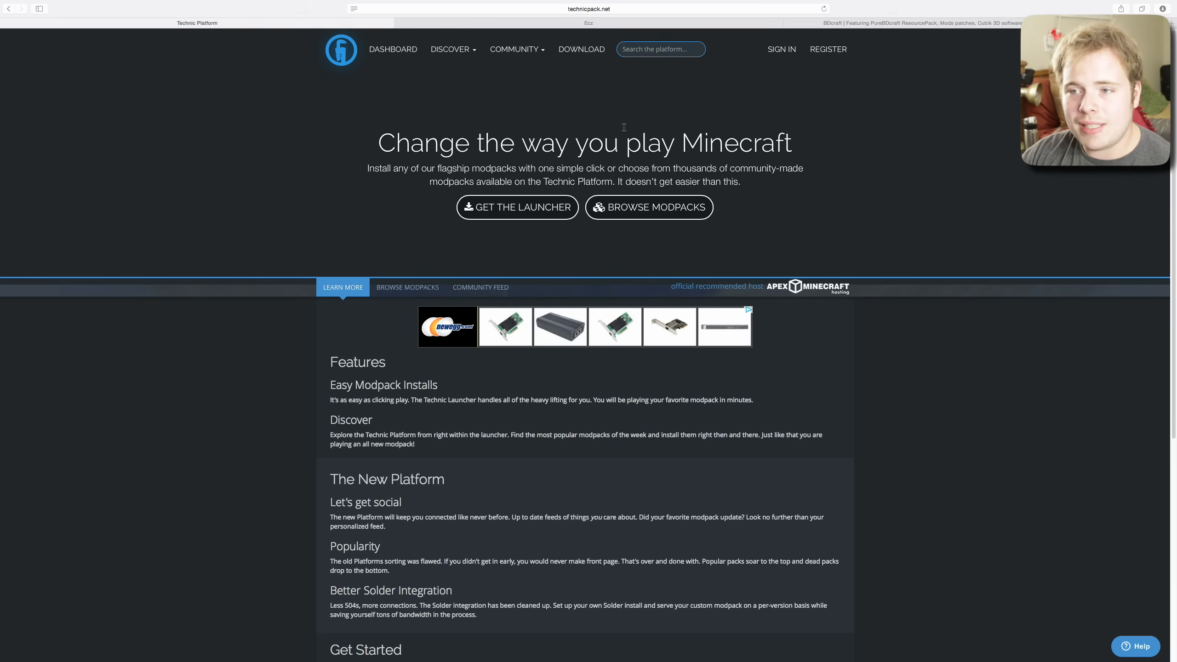
- Go to the Download the Technic Launcher page via GET THE LAUNCHER
click(580, 49)
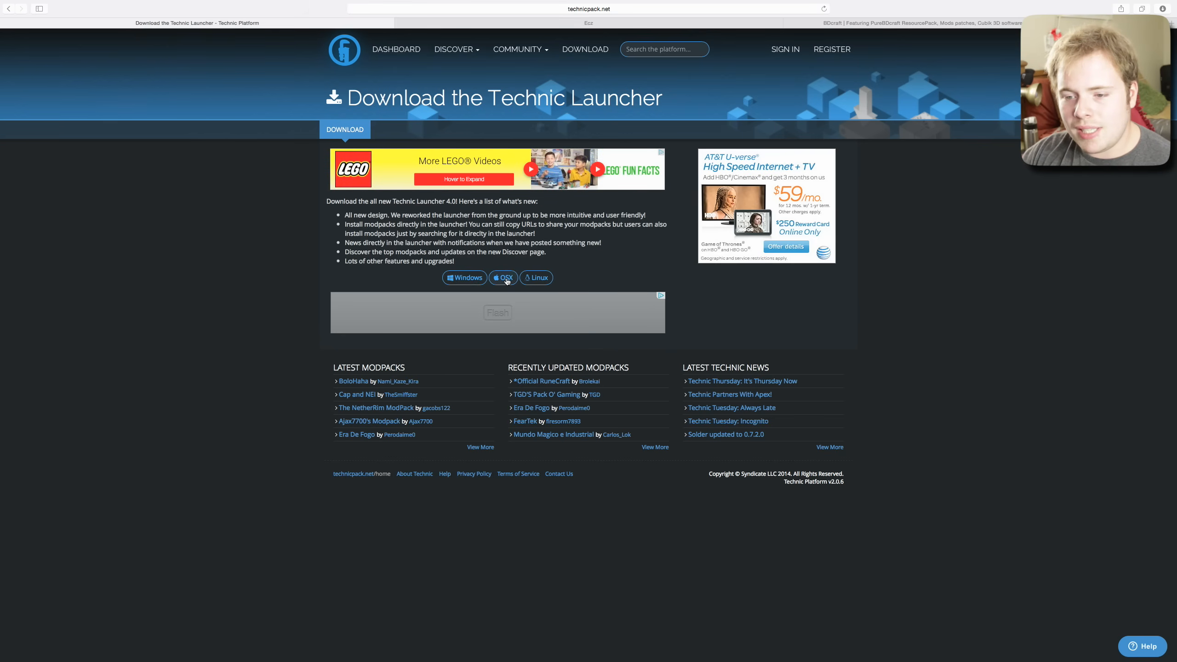
mouse_move(537, 278)
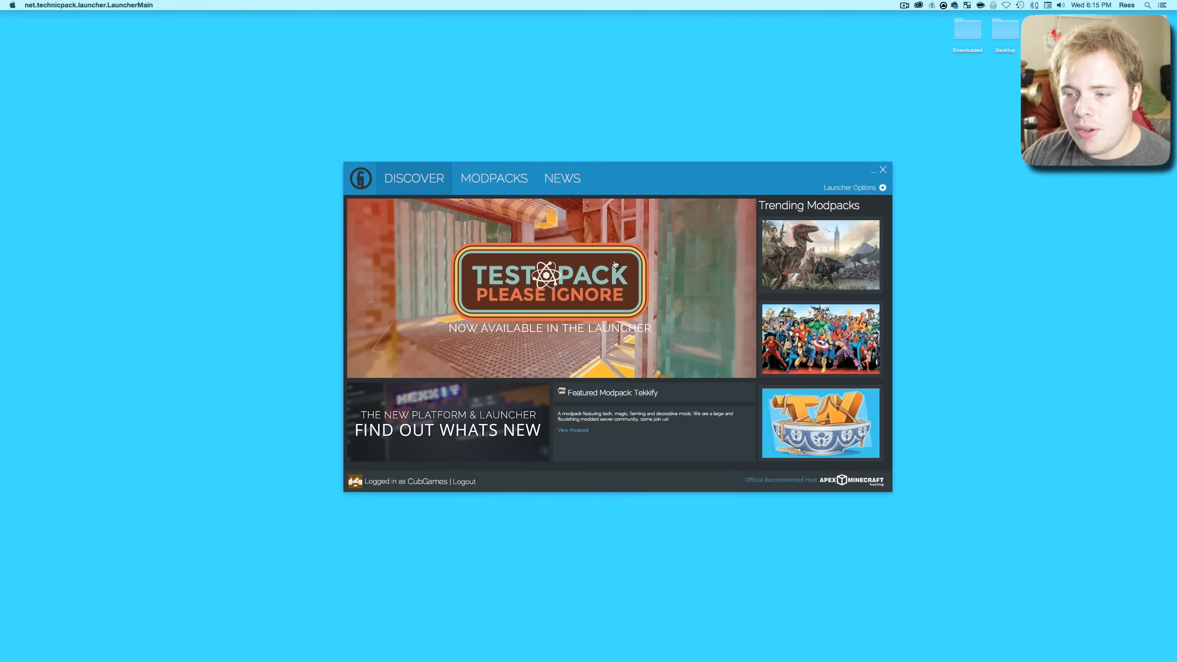
mouse_move(727, 149)
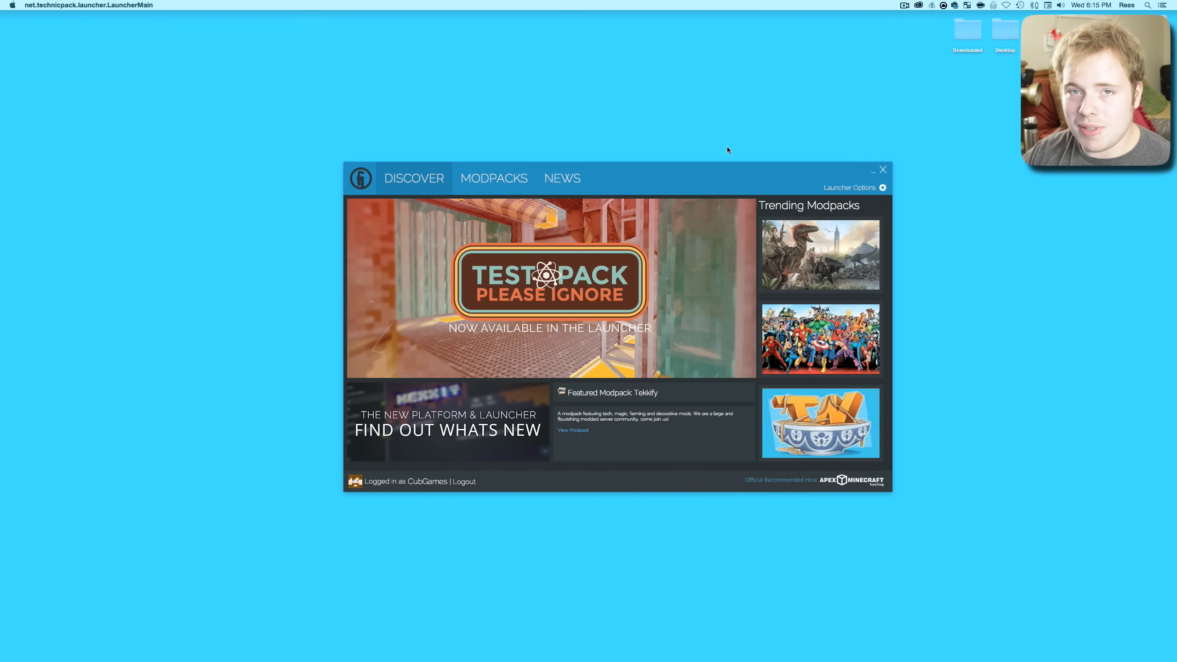
mouse_move(634, 182)
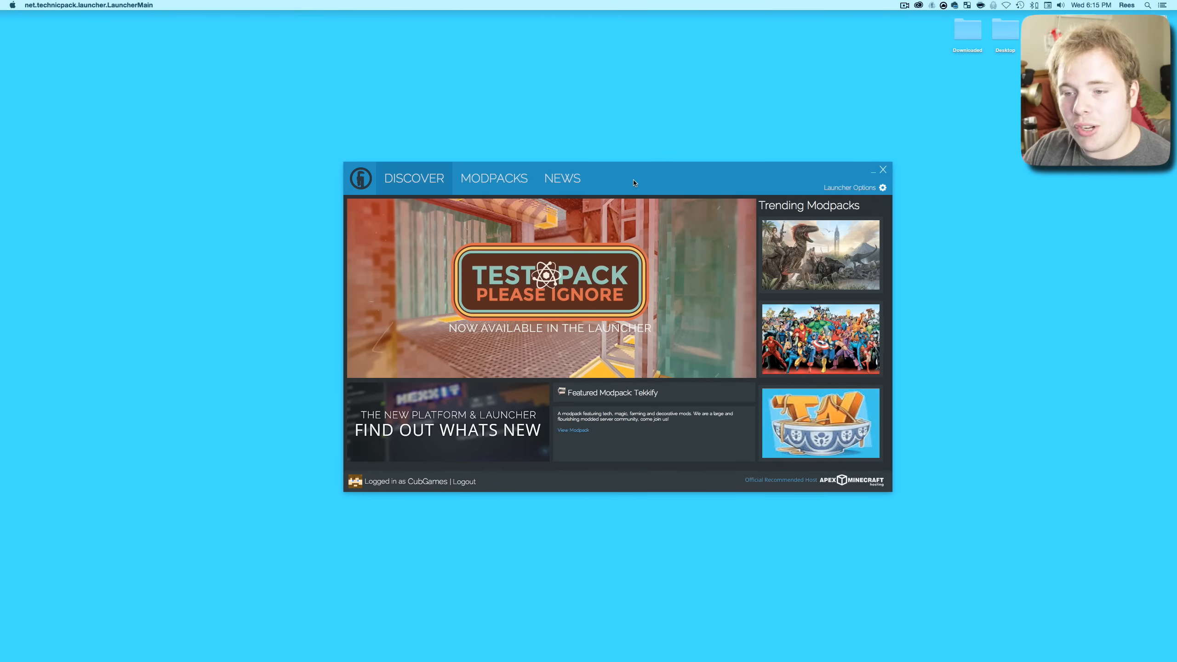
- Show the Modpacks list in Technic Launcher
click(493, 178)
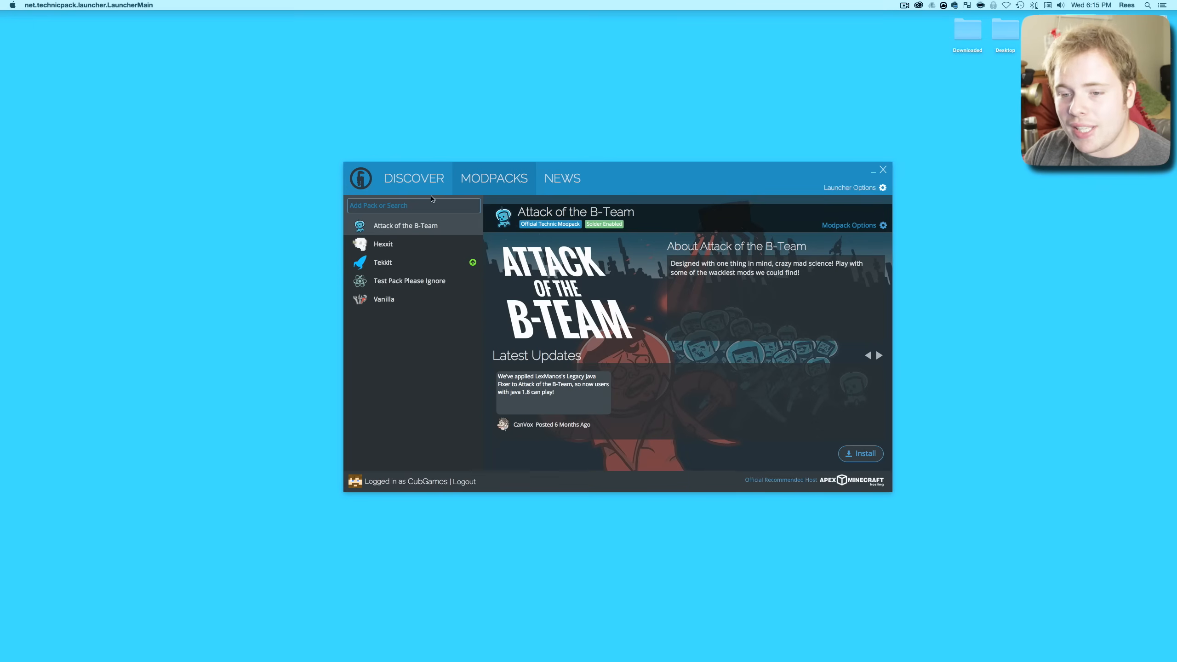
mouse_move(420, 344)
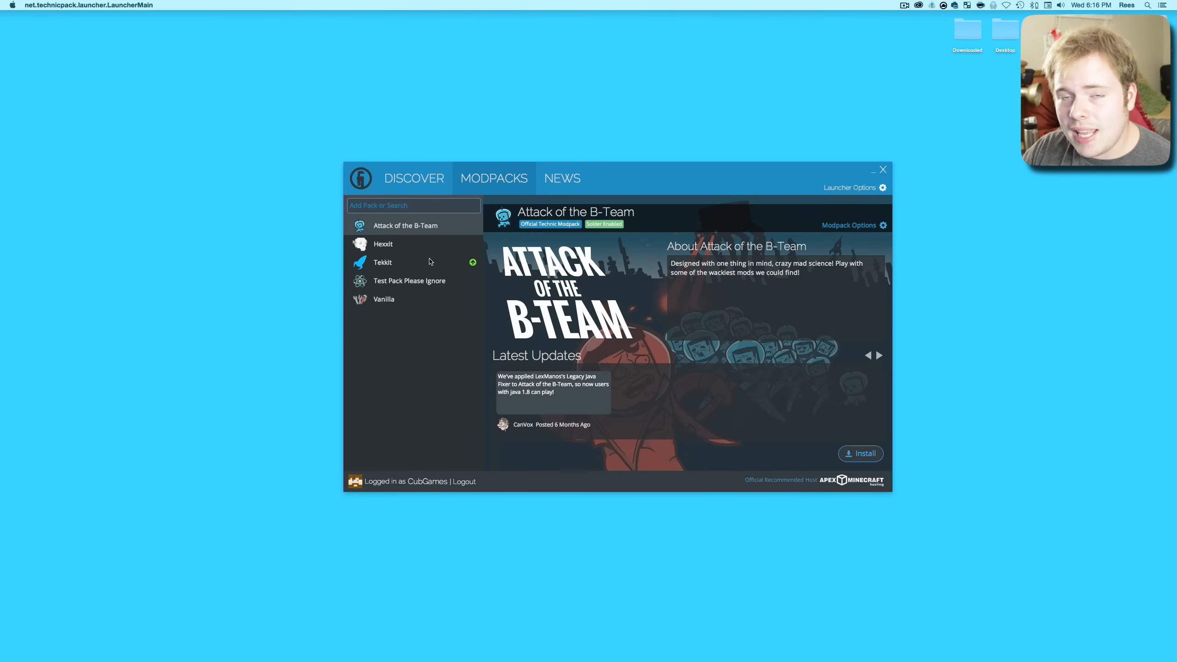
mouse_move(472, 262)
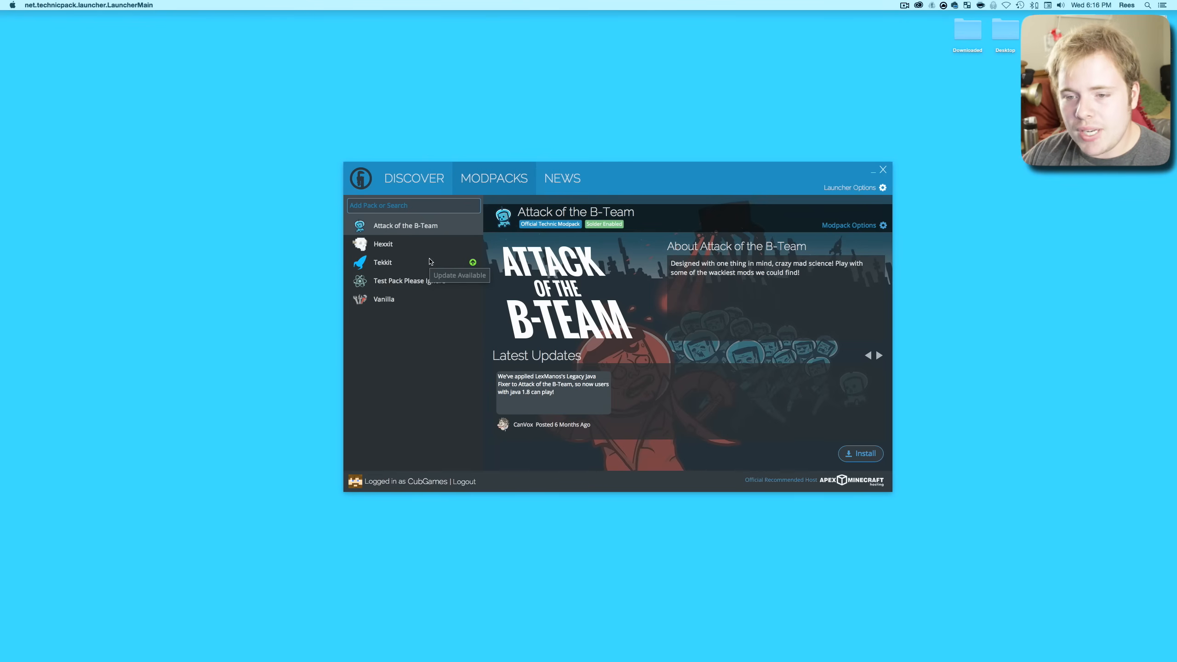
mouse_move(974, 163)
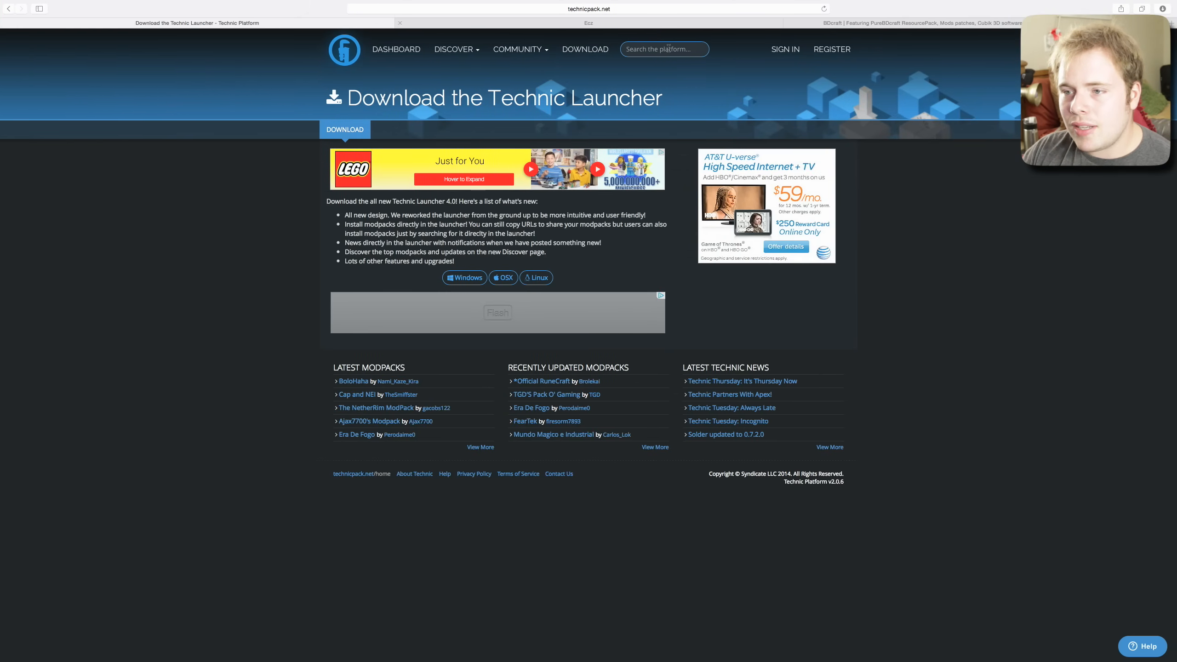
- Search 'TCR', choose TCR Classic Reborn and copy its Platform URL for installing
text(Tc)
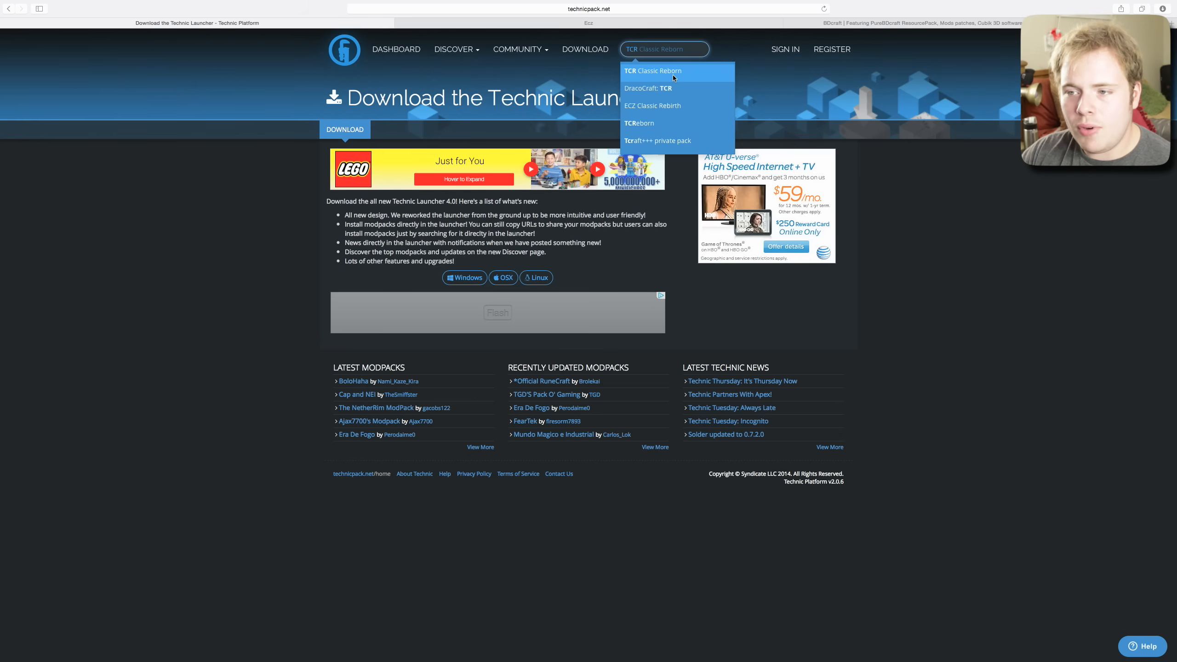
click(652, 71)
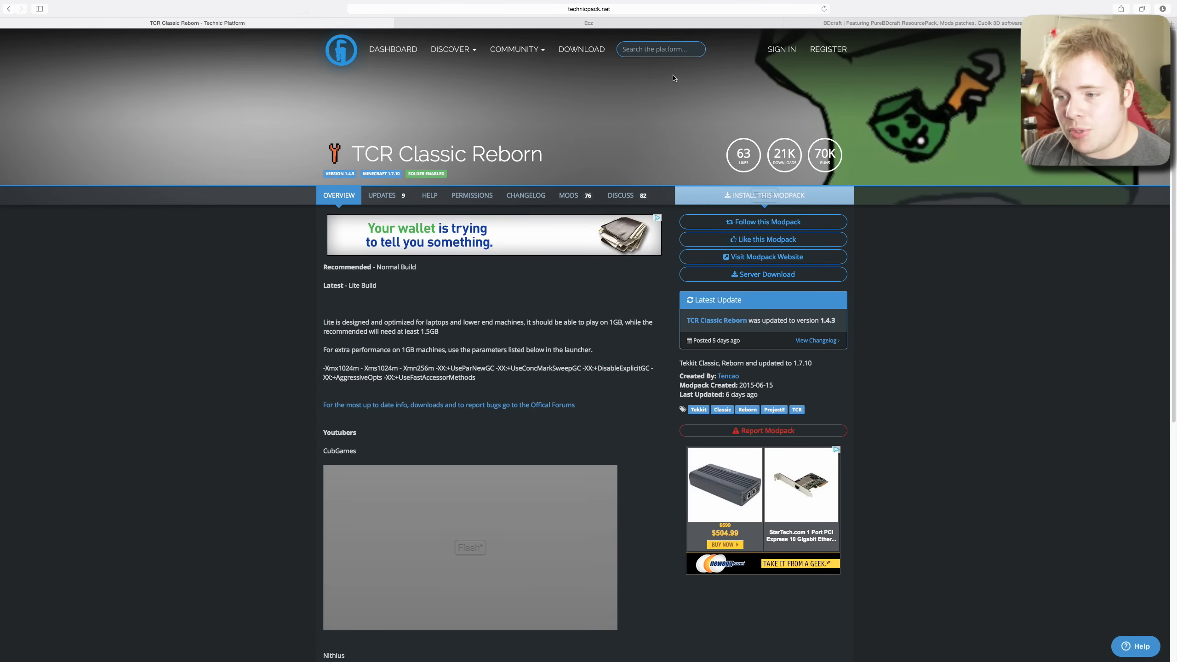
click(763, 195)
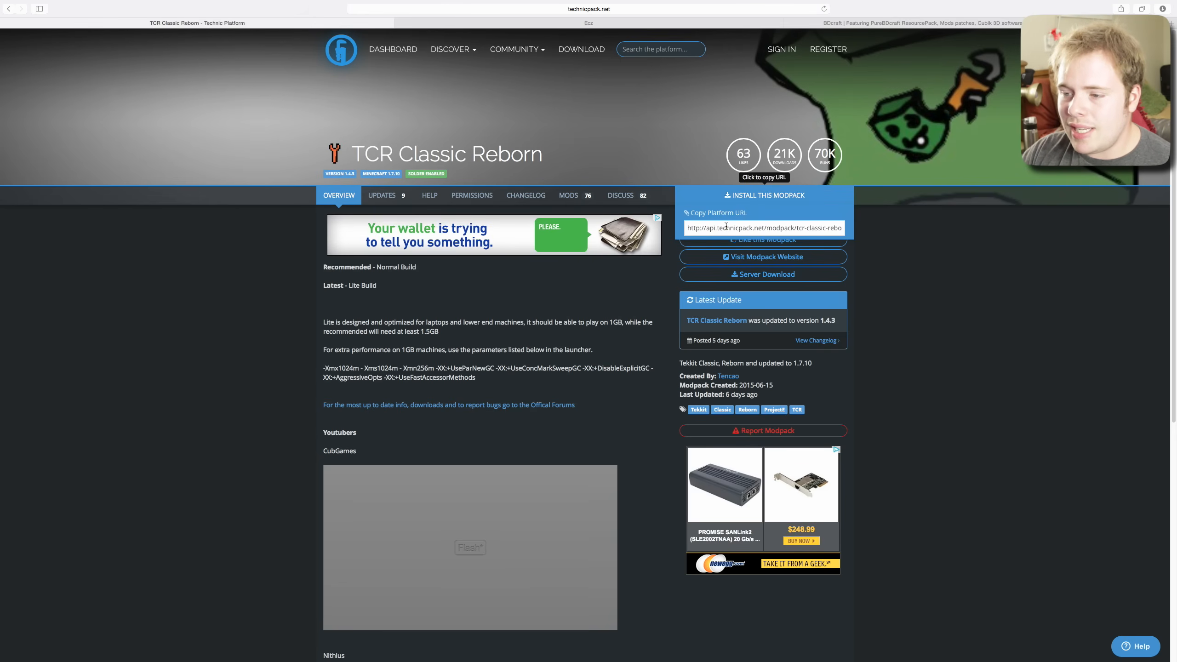
click(763, 227)
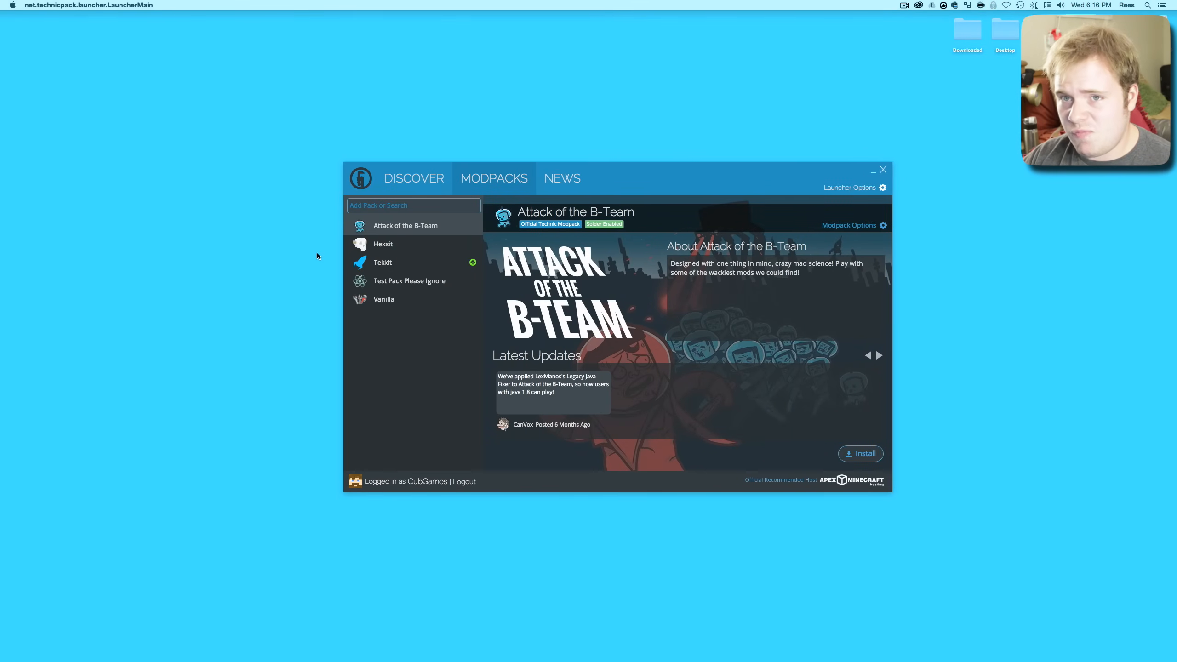
- Paste the platform URL into Add Pack and install TCR Classic Reborn 1.4.3
click(413, 205)
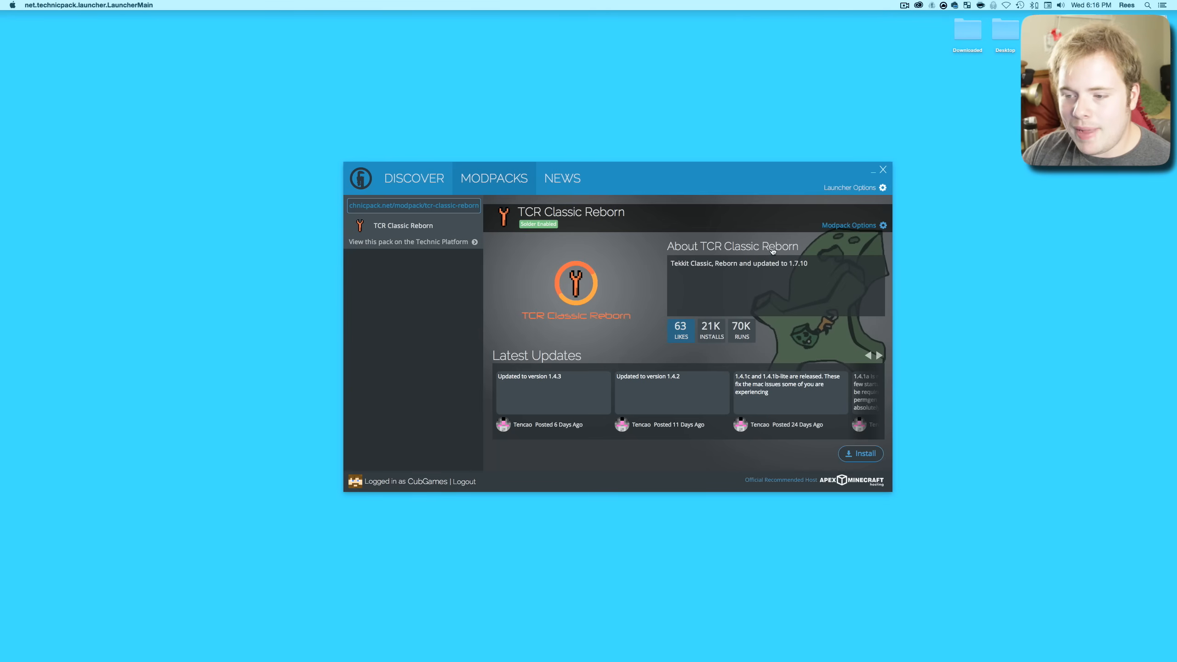
mouse_move(833, 458)
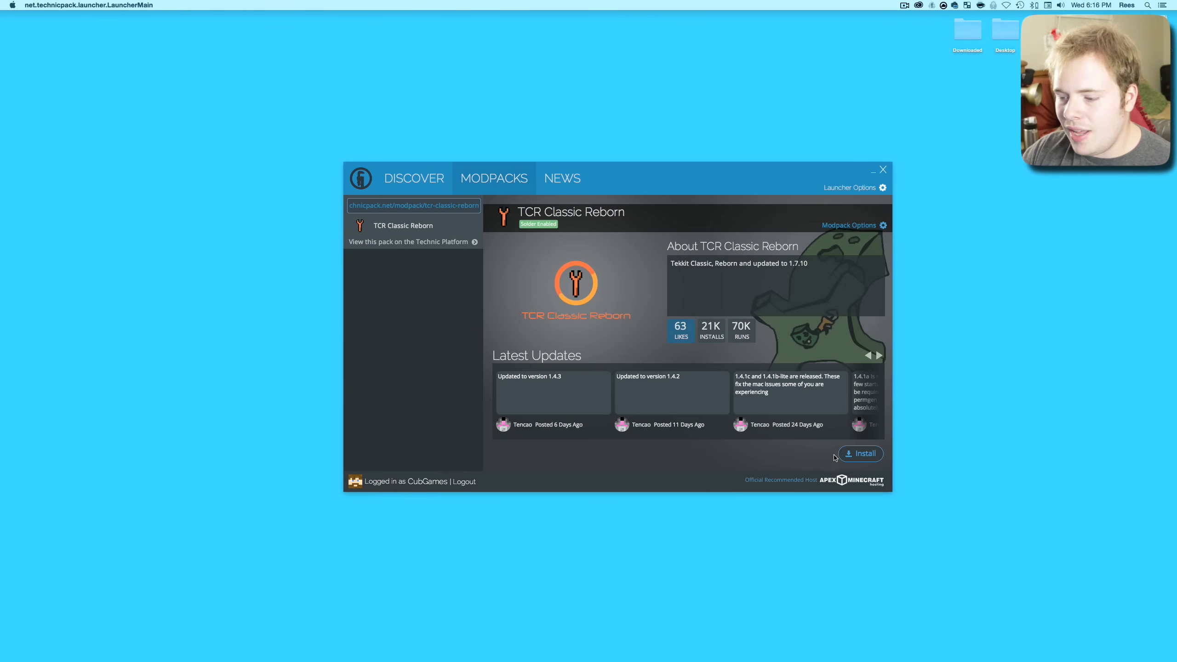
click(861, 452)
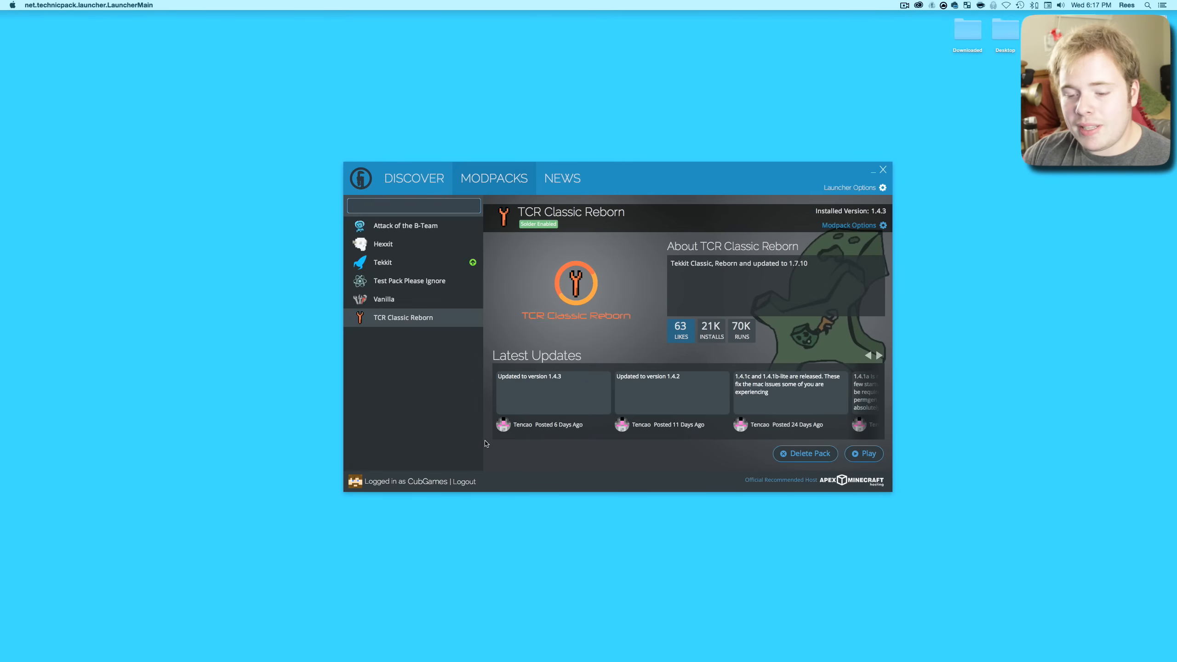
mouse_move(390, 494)
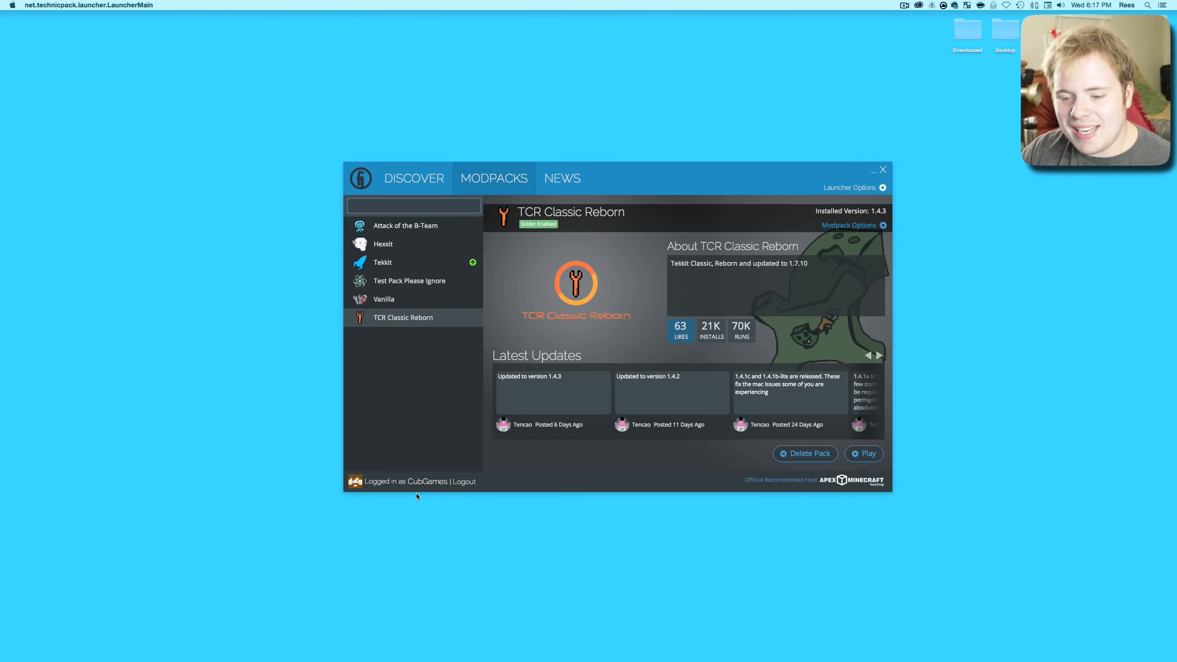
mouse_move(557, 488)
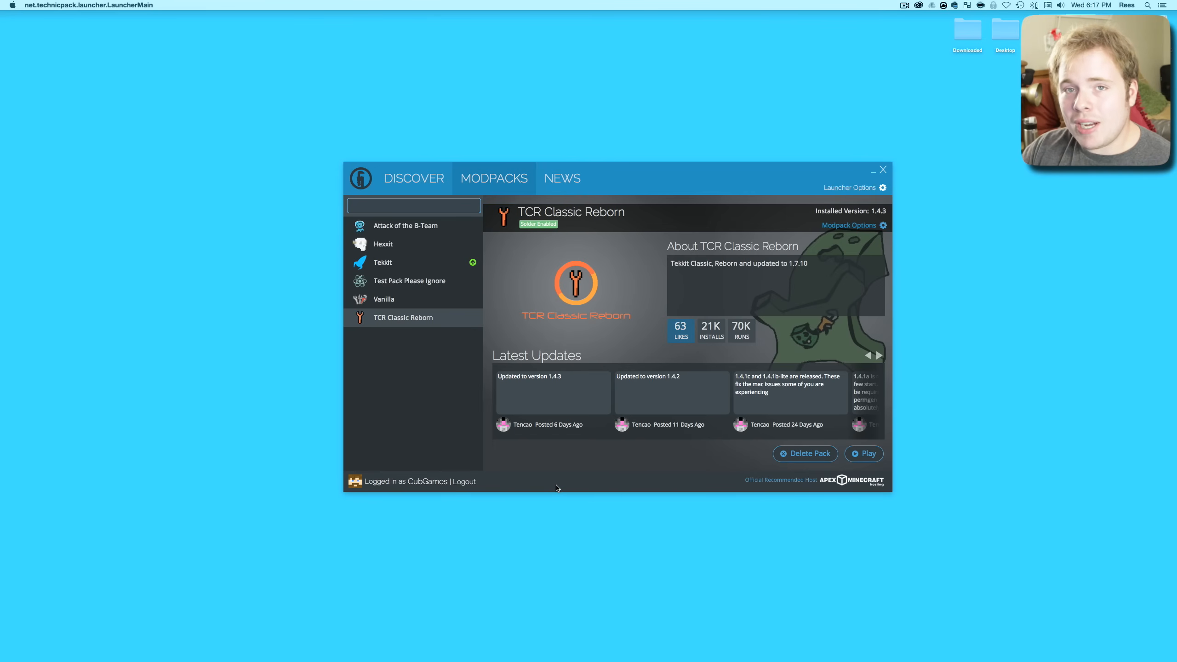
mouse_move(553, 485)
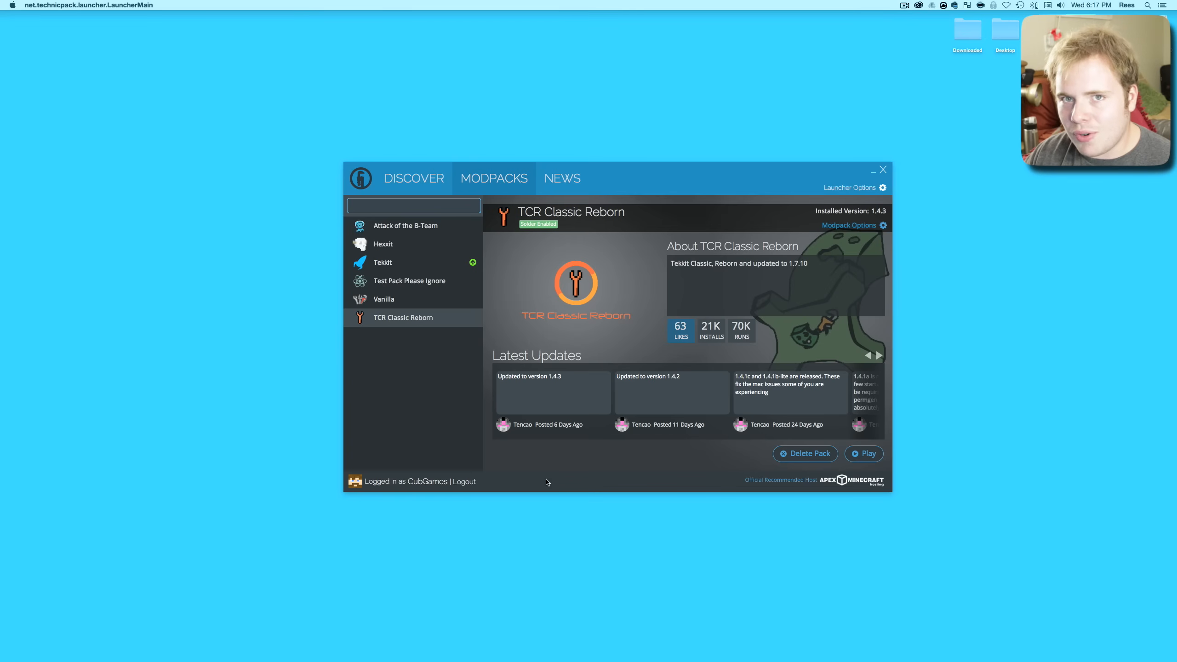
- Launch TCR Classic Reborn and accept the automatic 1.5 GB RAM and Java 1.8 fixes
click(864, 454)
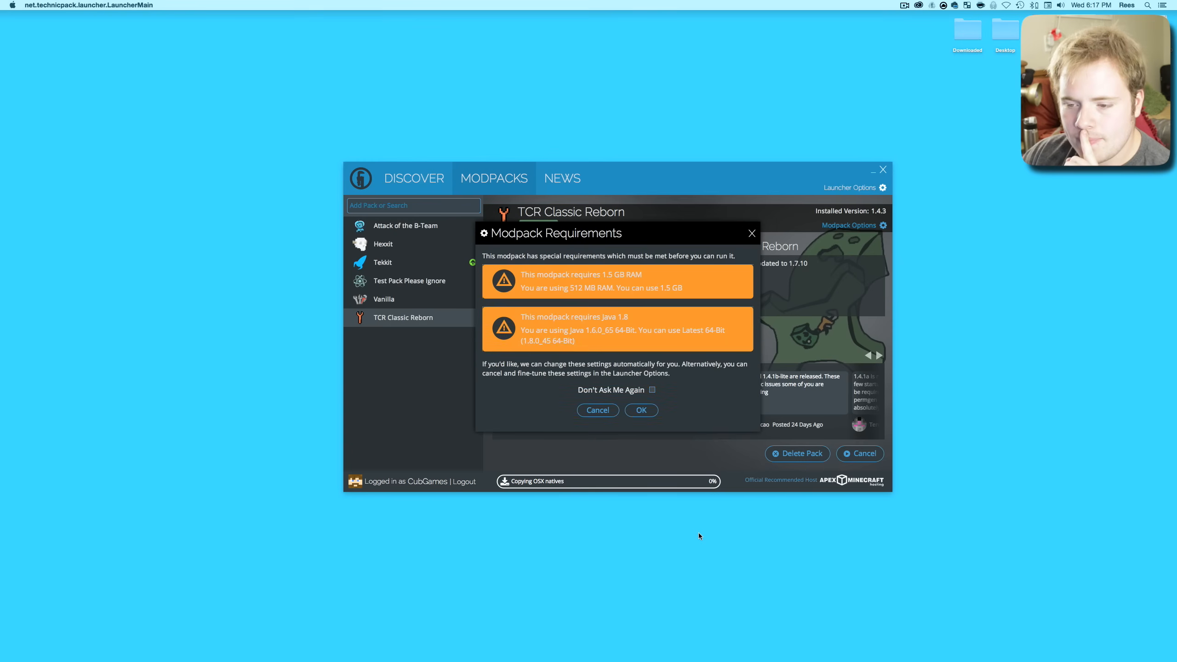
mouse_move(650, 358)
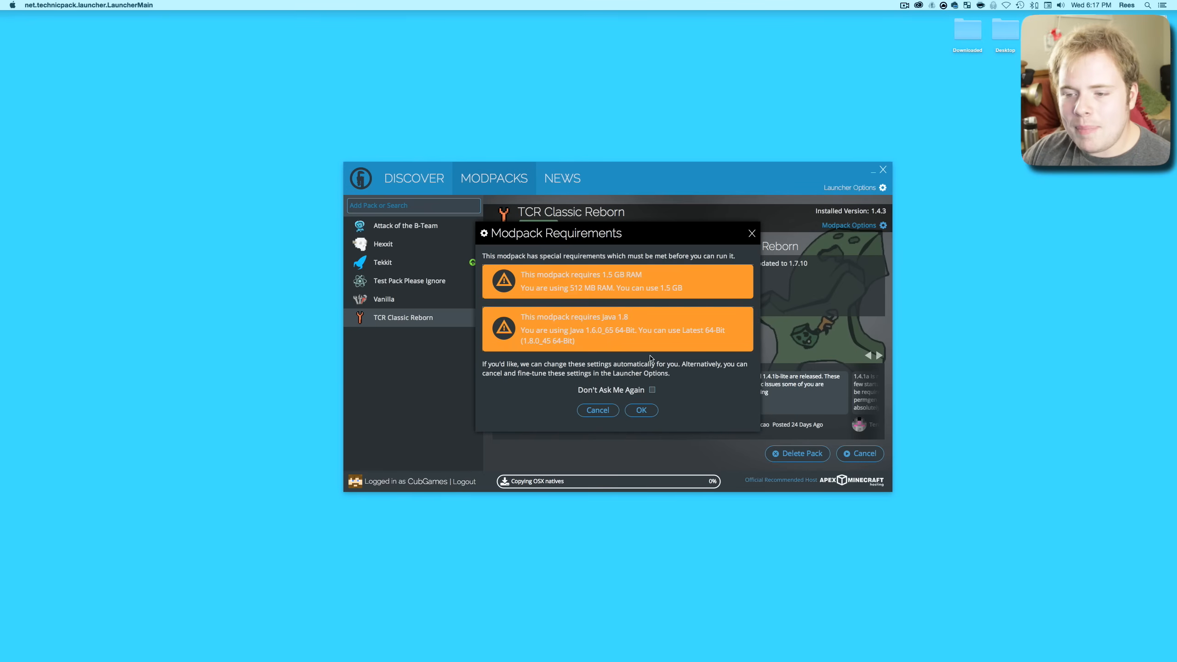
mouse_move(698, 270)
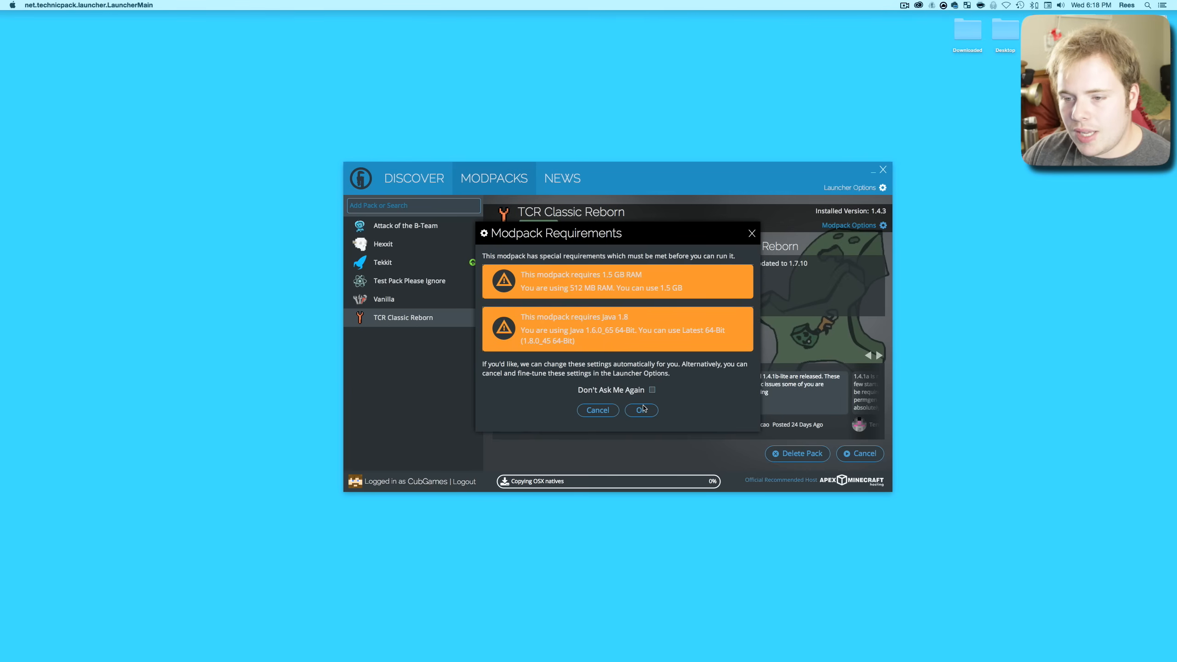
click(640, 410)
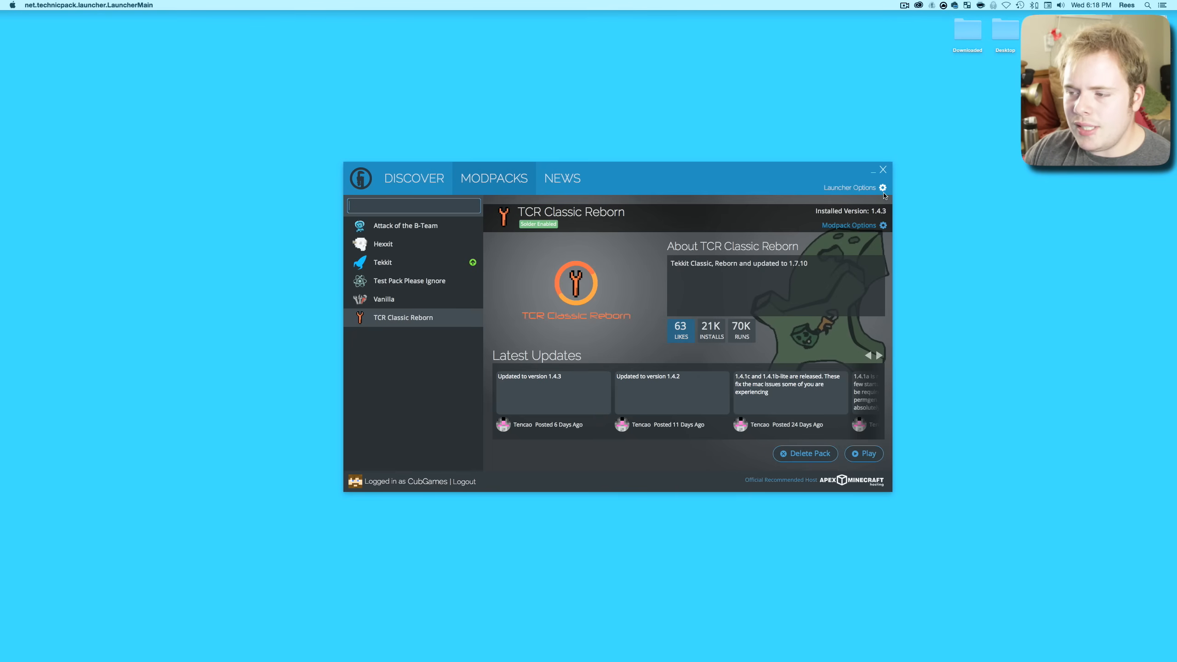
- Set Java memory to 16 GB in Launcher Options and close the dialog
click(883, 187)
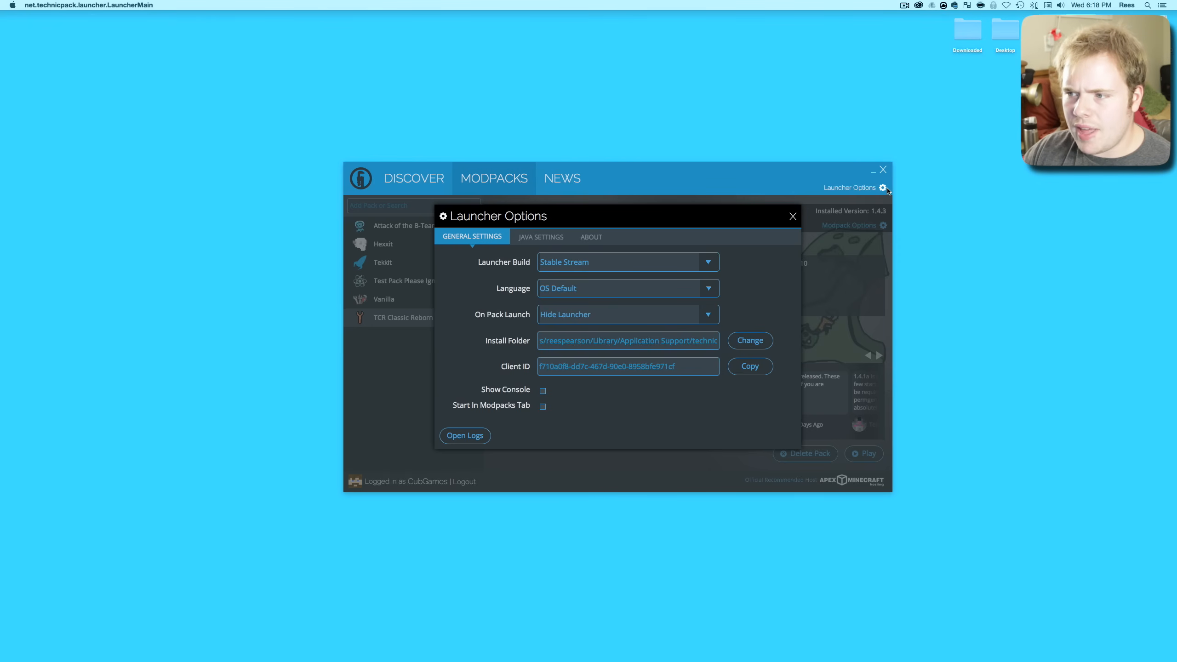
click(541, 236)
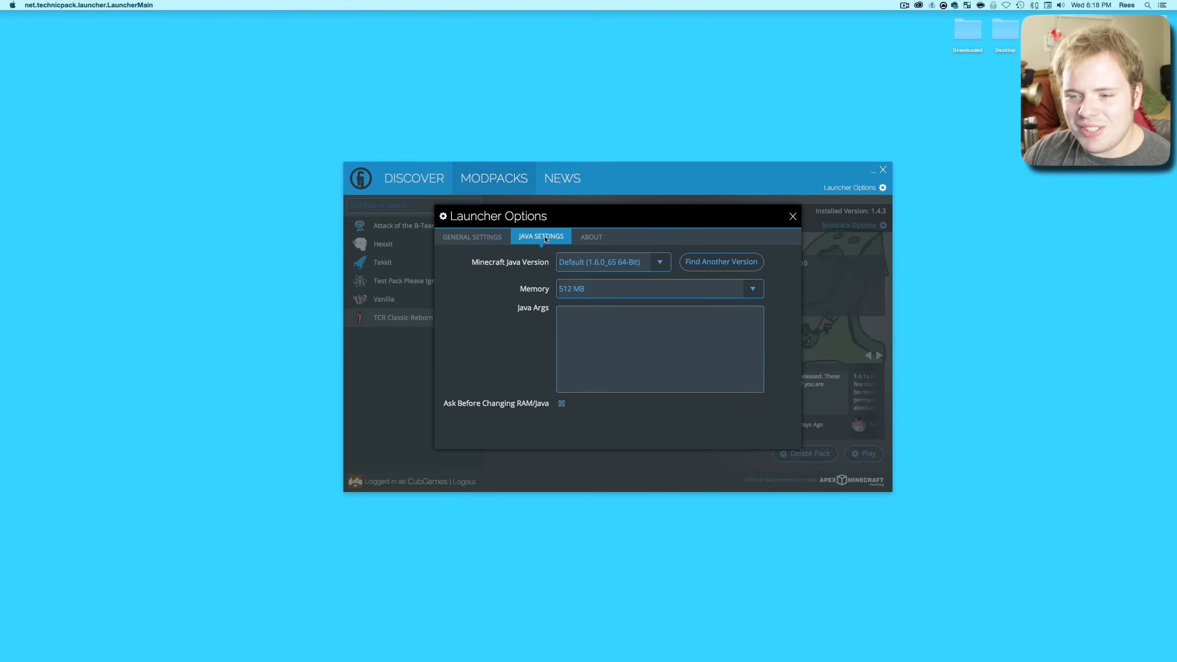
mouse_move(591, 290)
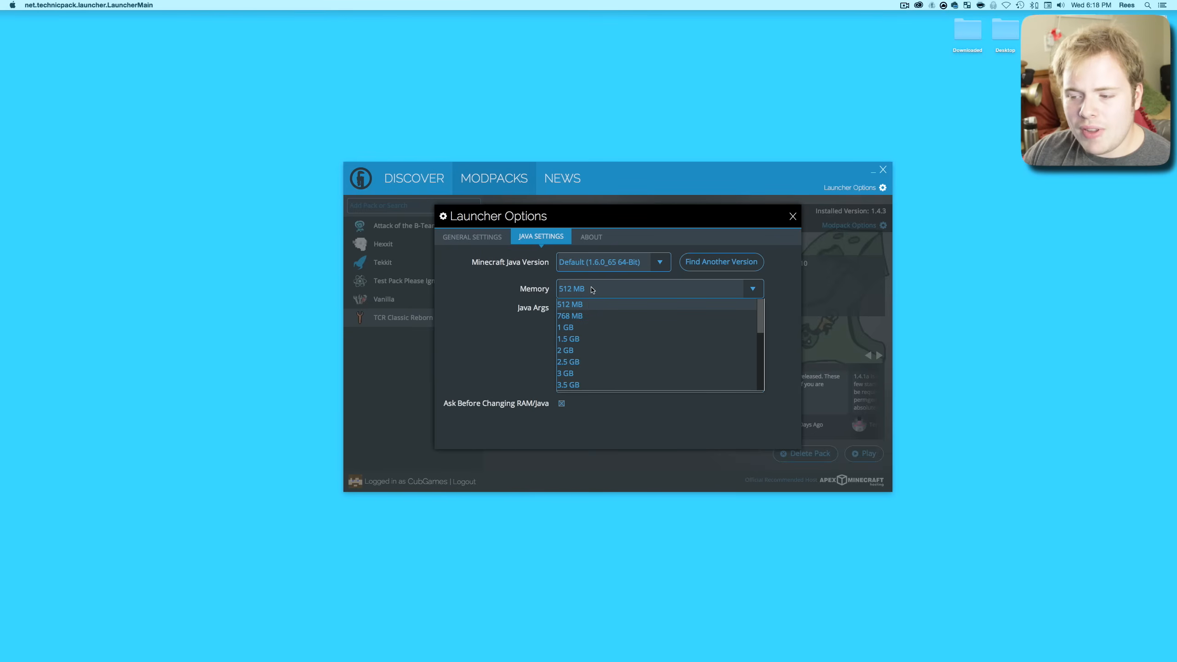
scroll(down, 3)
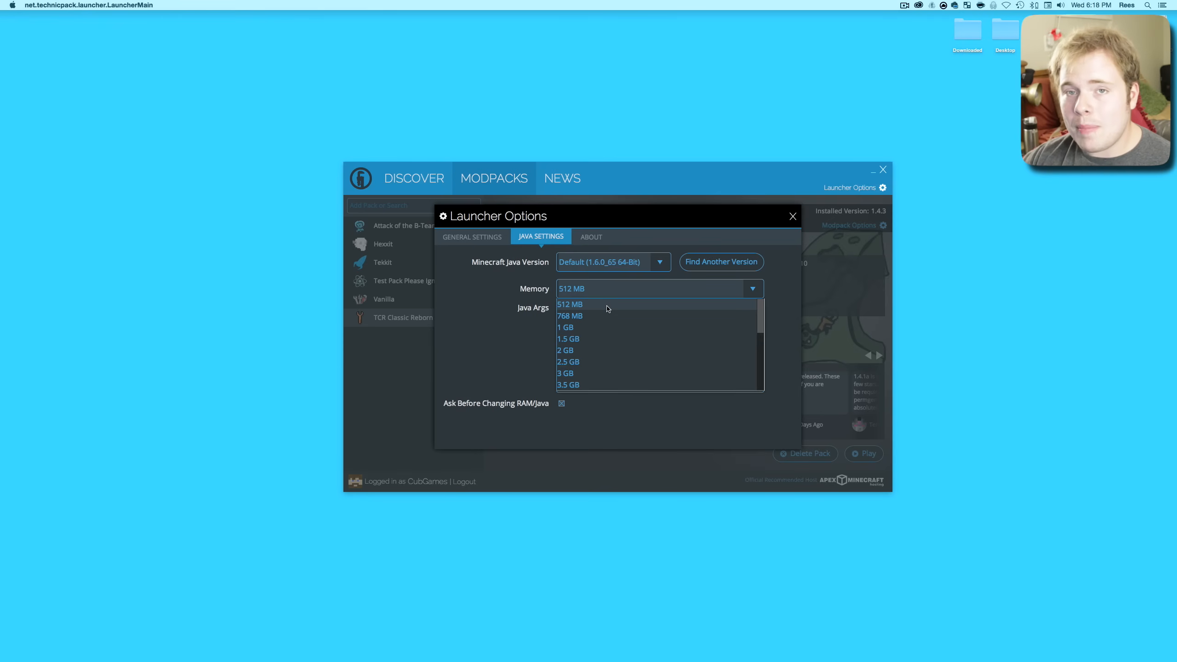
scroll(down, 3)
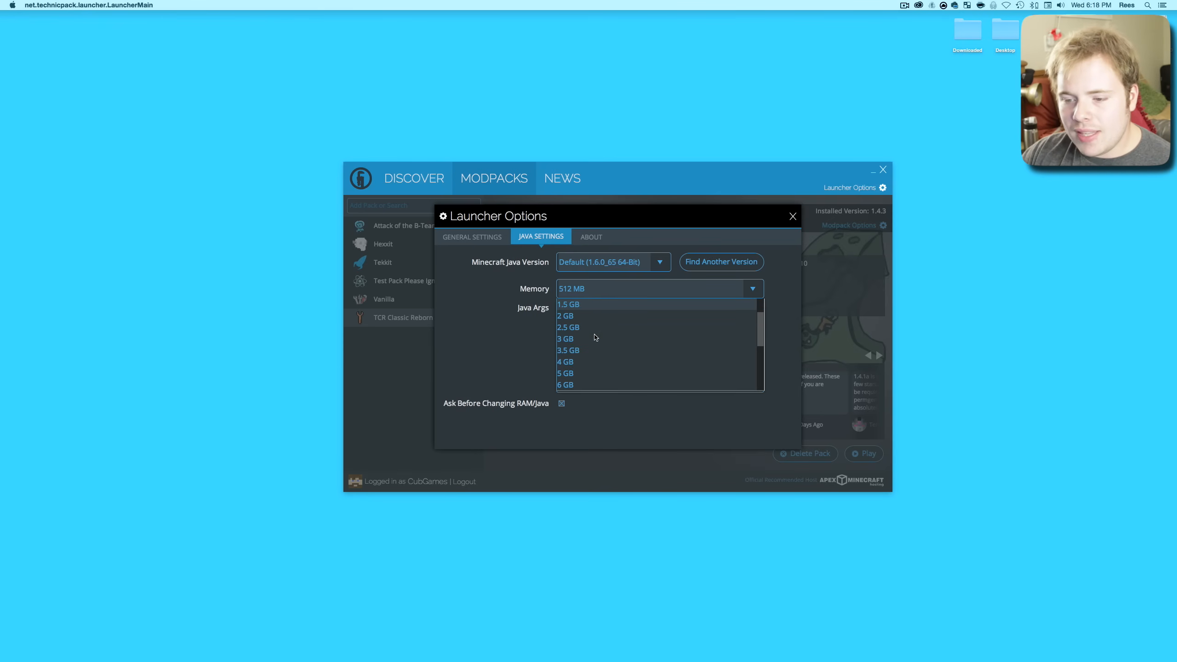
scroll(down, 3)
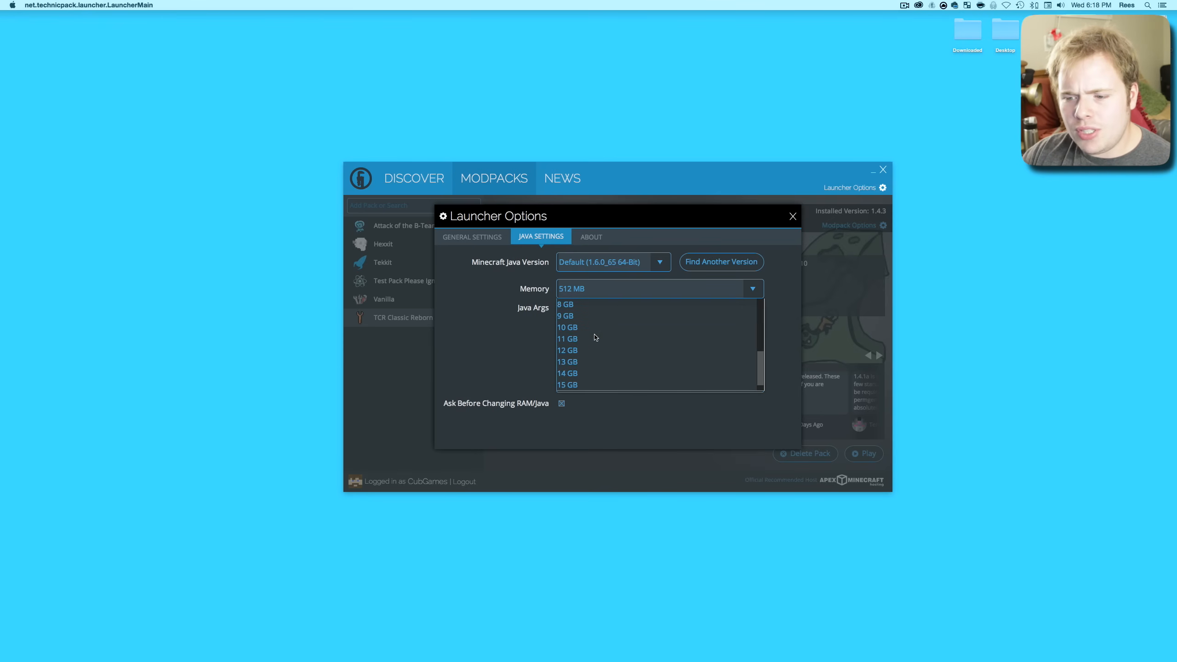
click(569, 384)
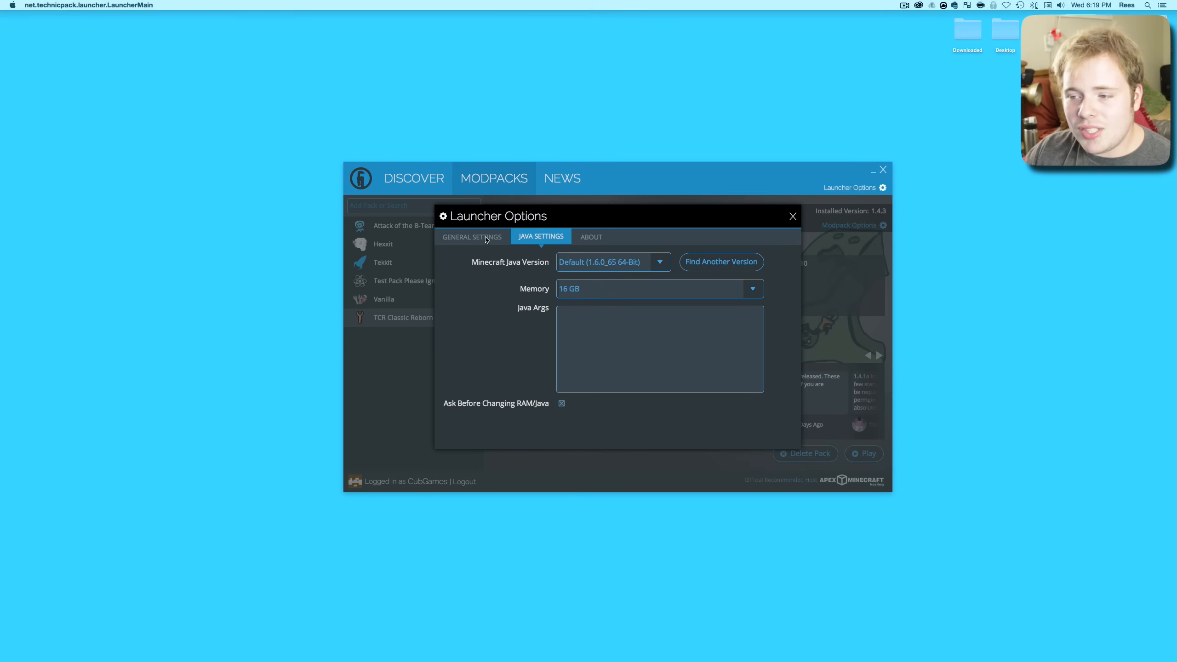
click(792, 216)
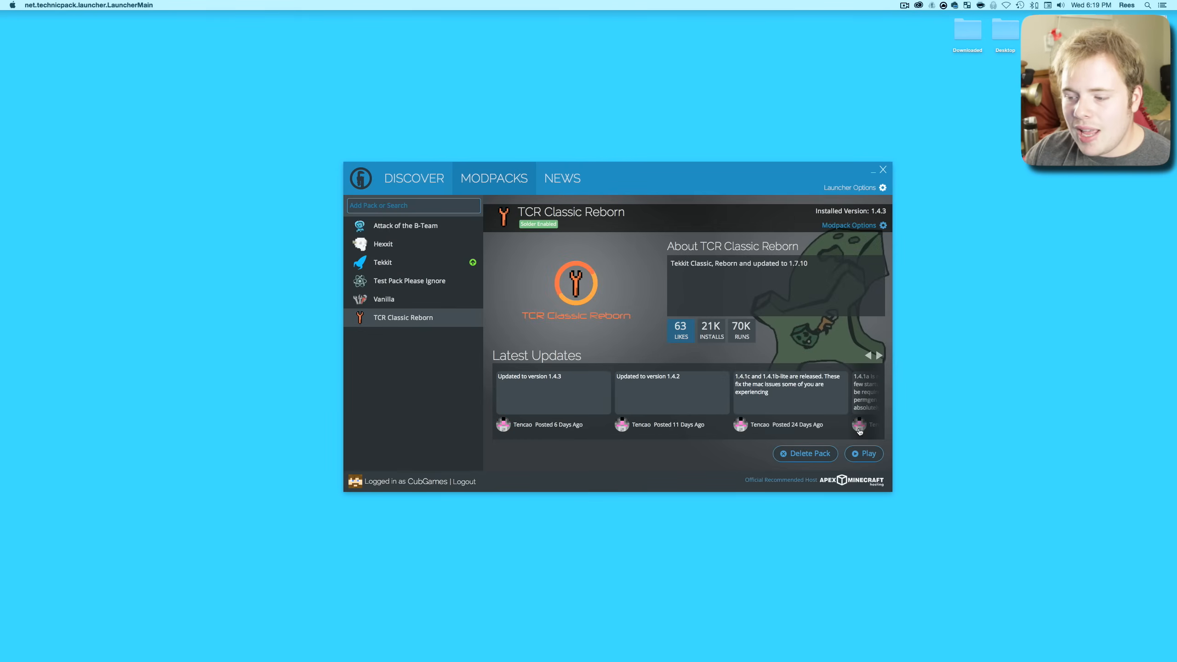
- Launch TCR Classic Reborn again, bringing up the requirements prompt flagging Java 1.8
click(868, 452)
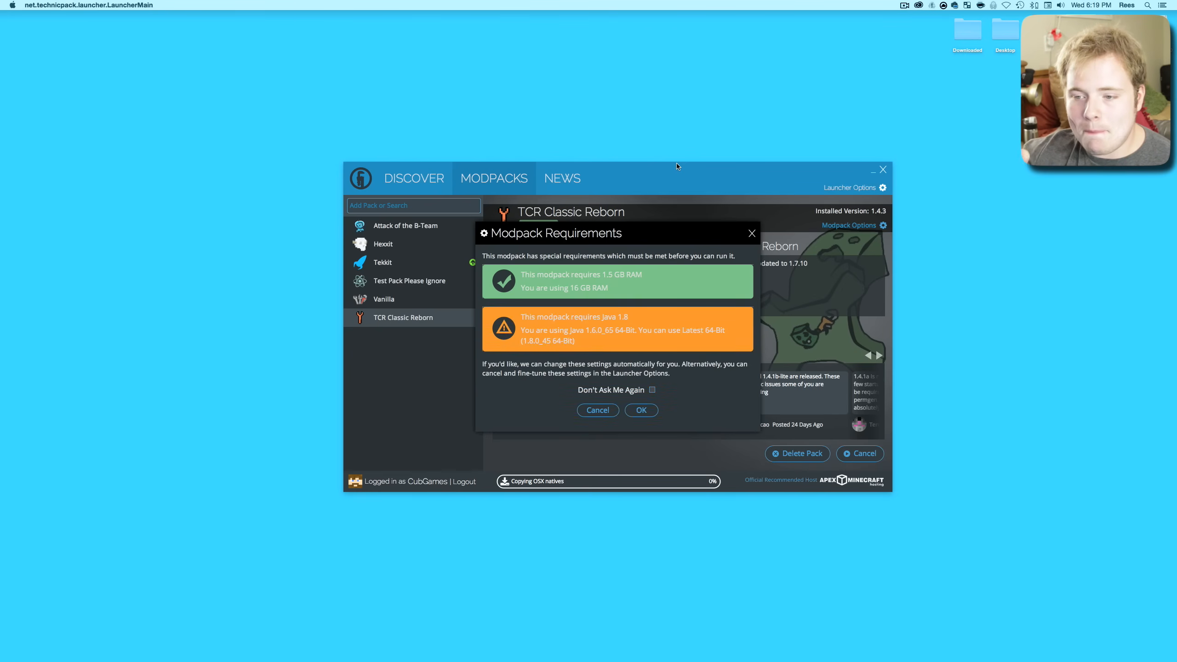
mouse_move(570, 302)
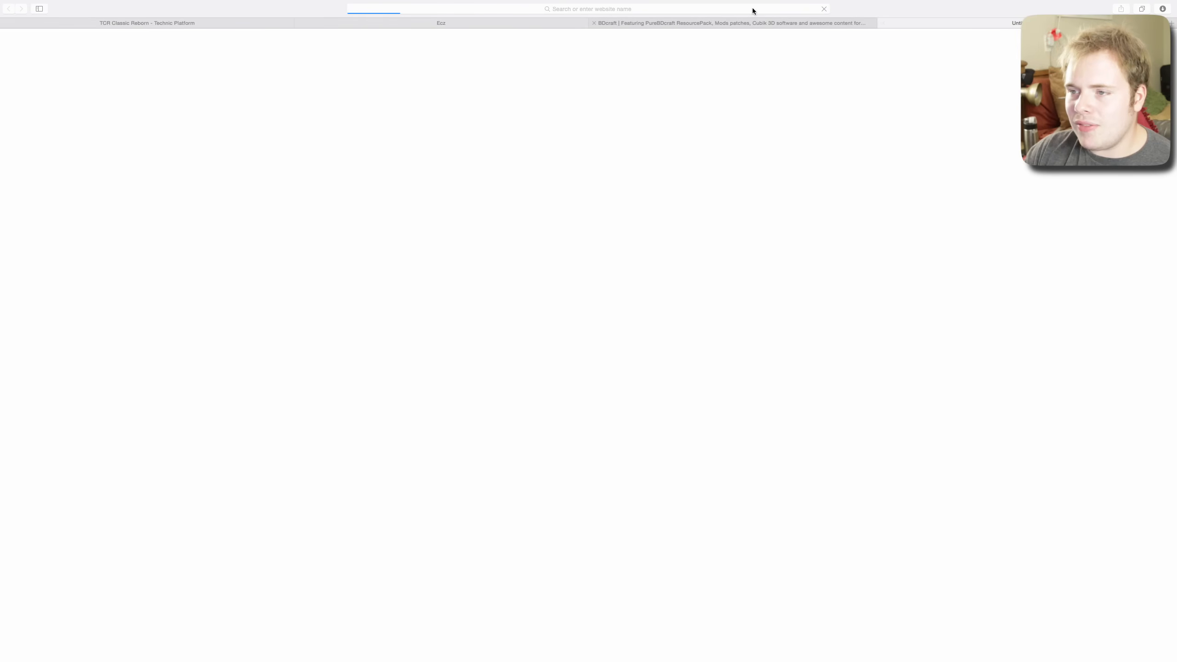
- Google 'java 1.8' and go to Oracle's Java SE Runtime Environment 8 downloads
text(j)
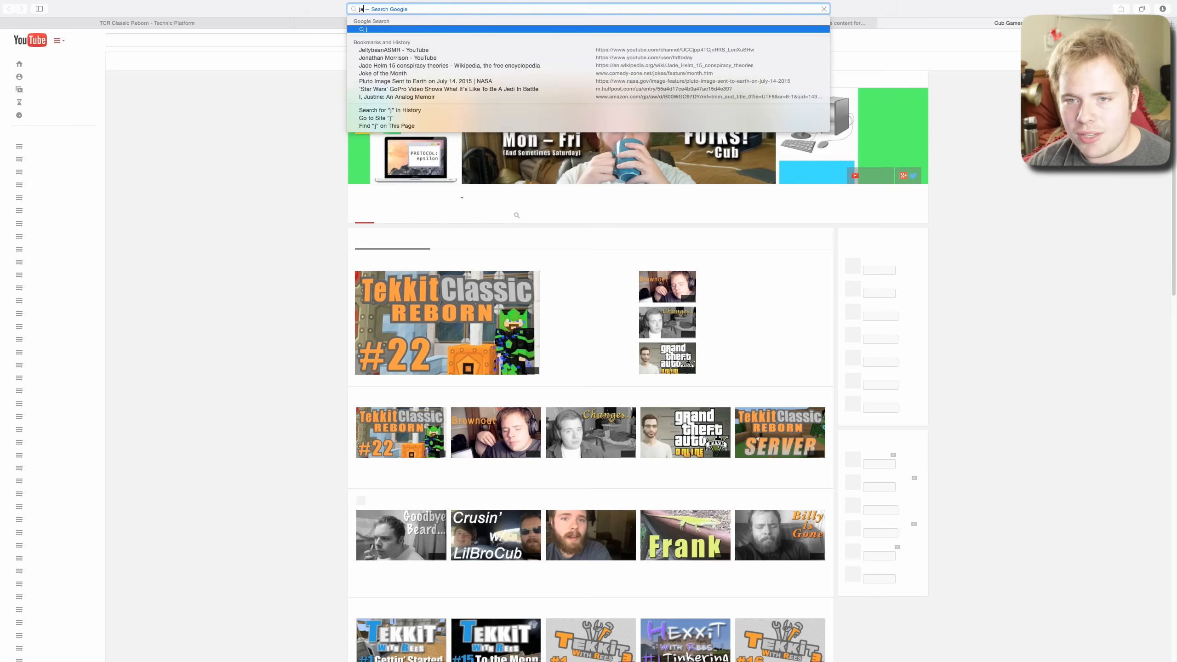
text(ava 1.8)
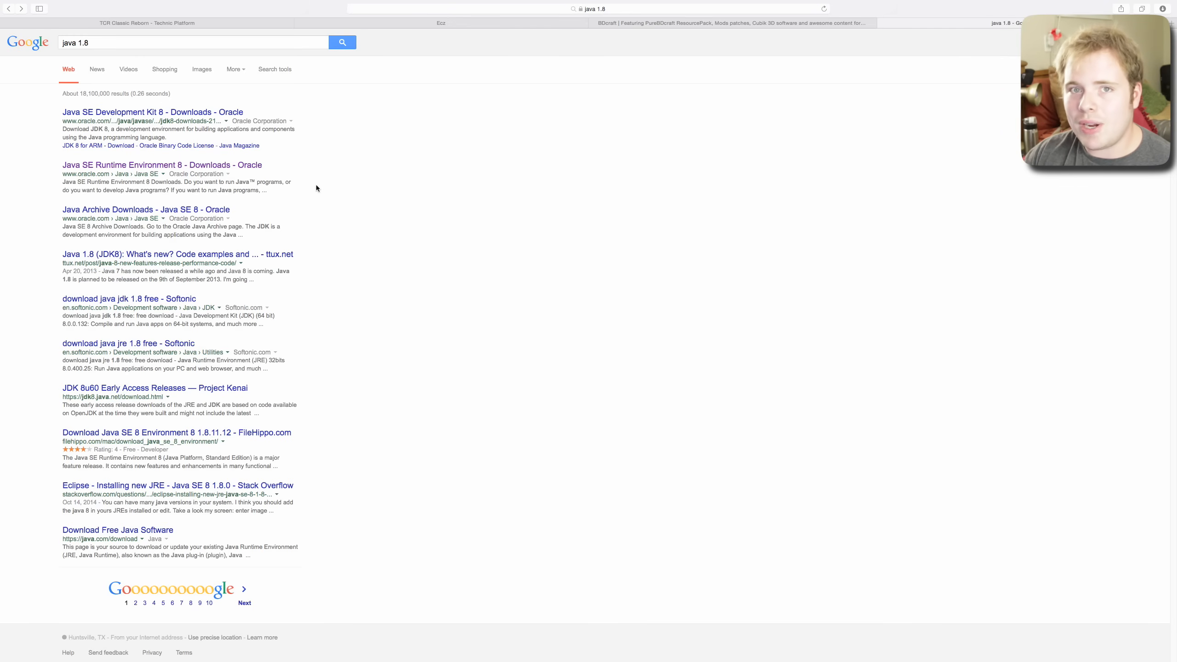
mouse_move(314, 185)
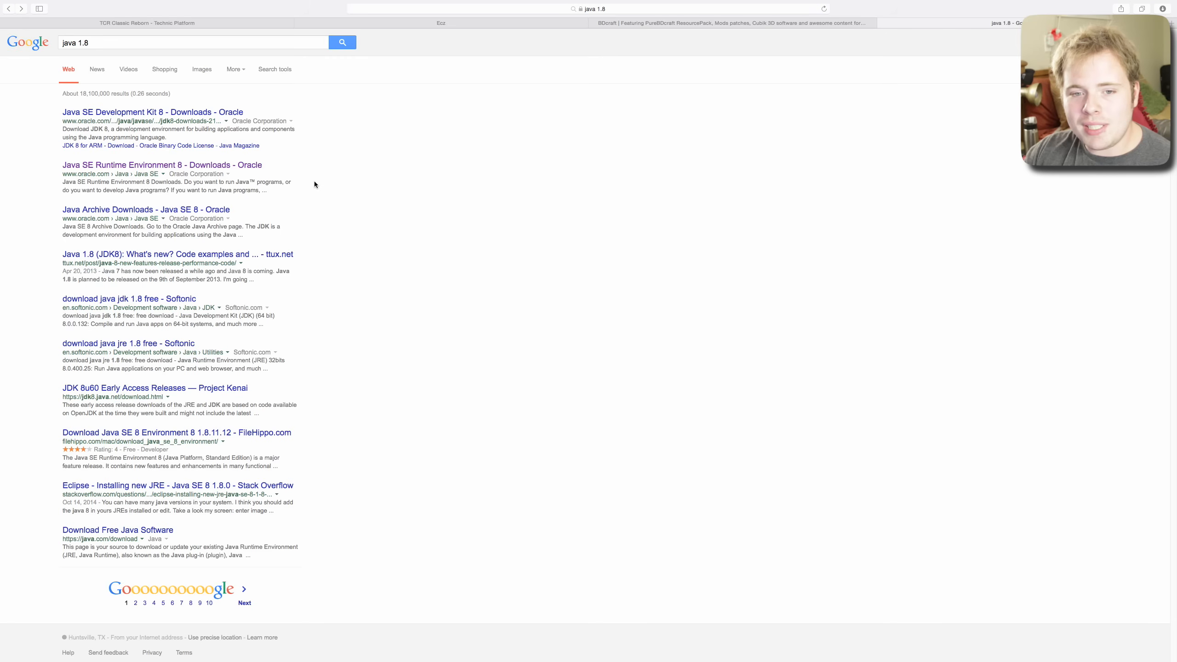
mouse_move(353, 153)
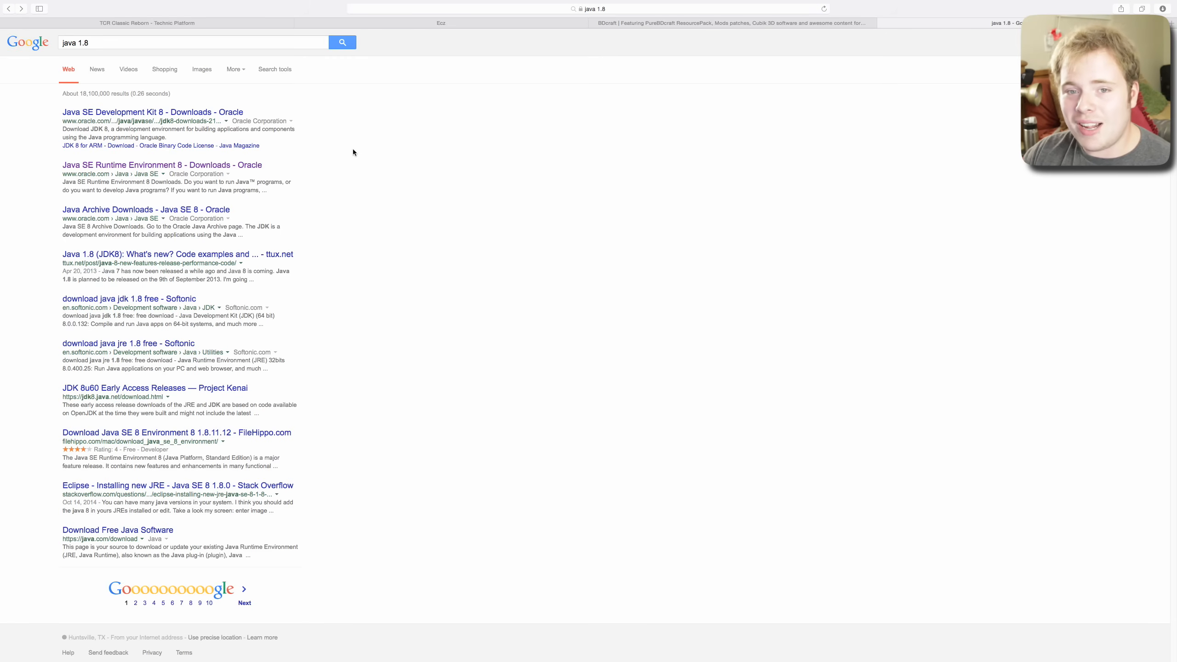
mouse_move(270, 158)
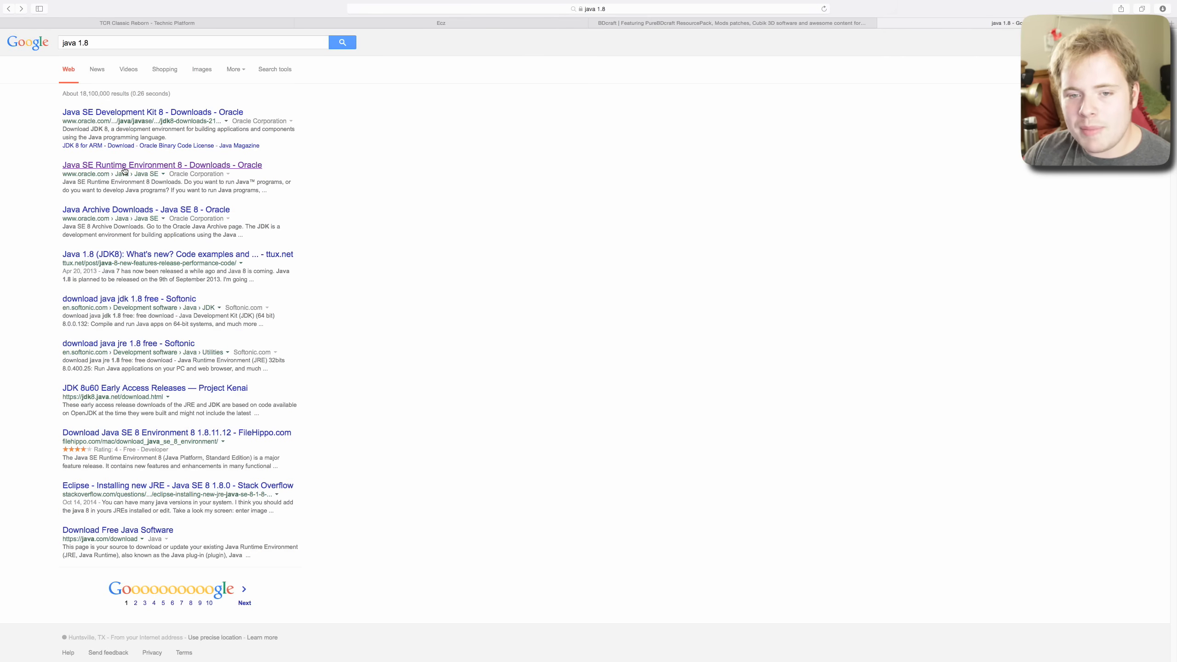
click(162, 165)
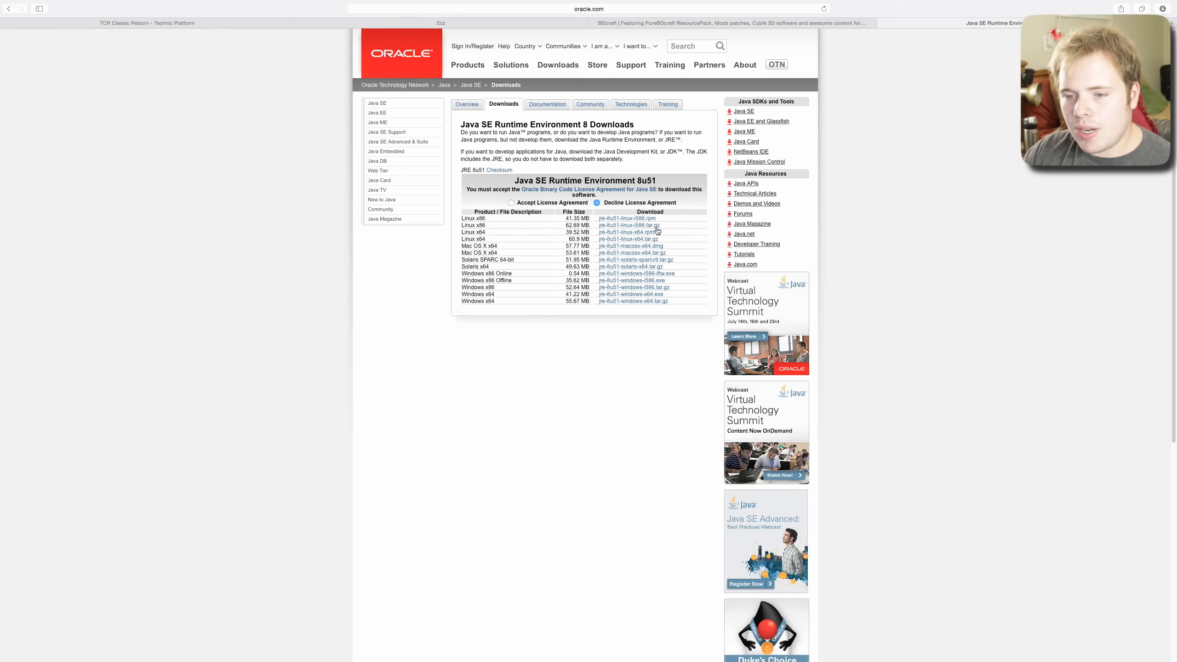
mouse_move(556, 244)
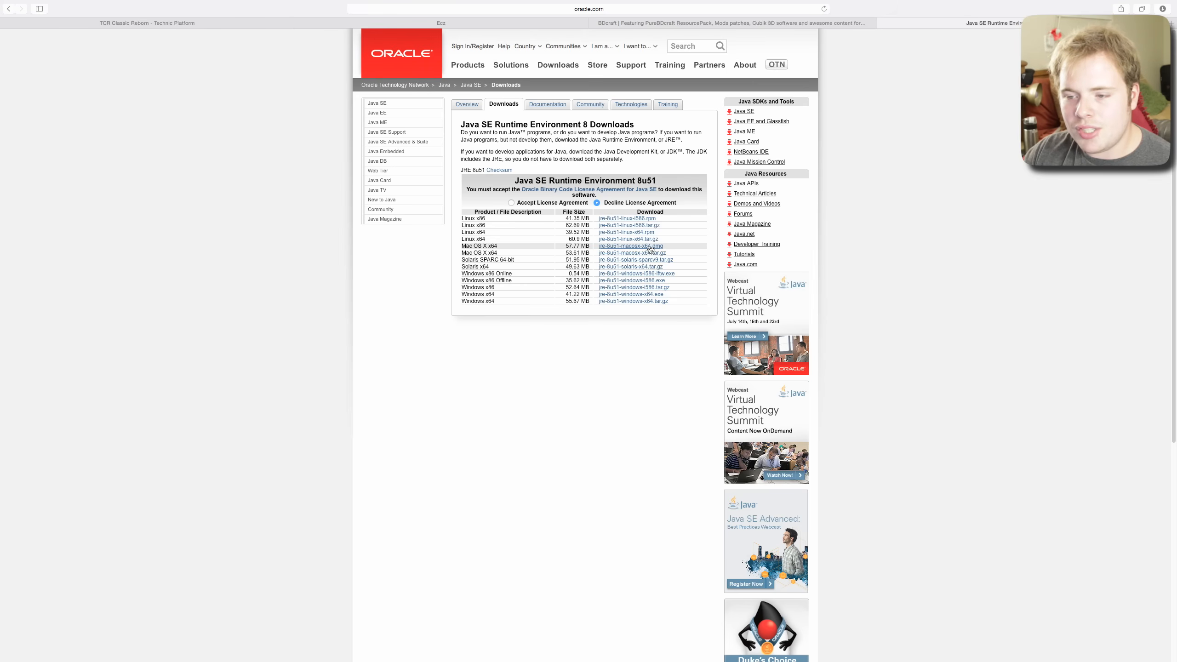
- Accept the Oracle license and download the Java 8 macosx-x64.dmg, checking Downloads
click(631, 246)
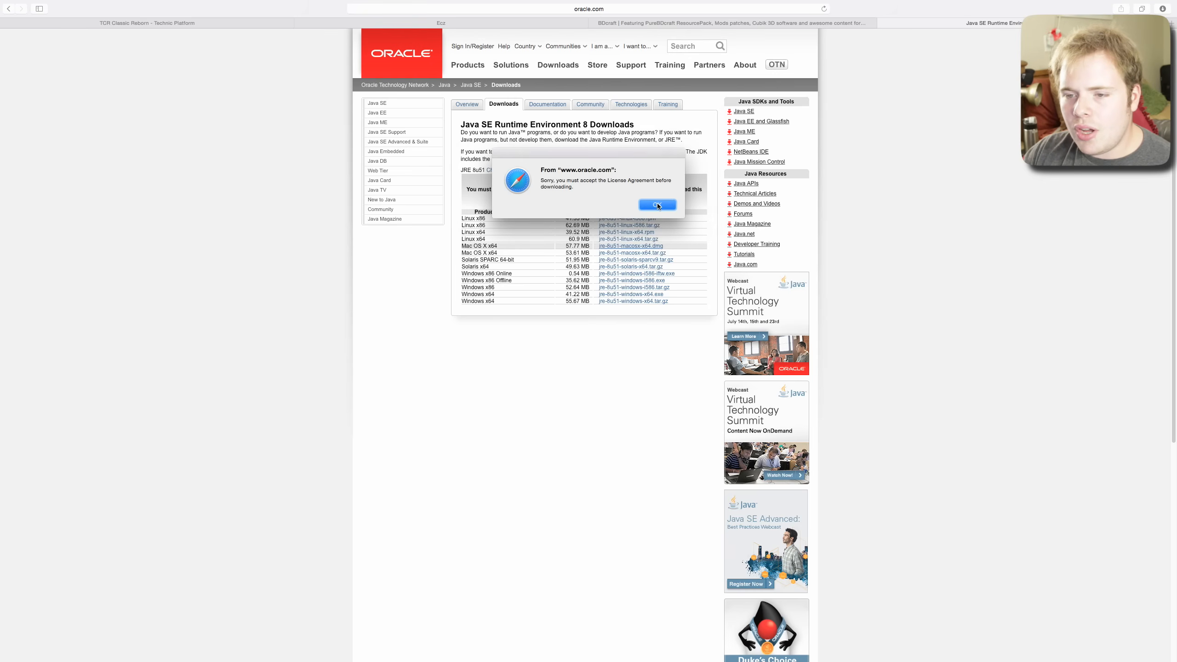
click(657, 205)
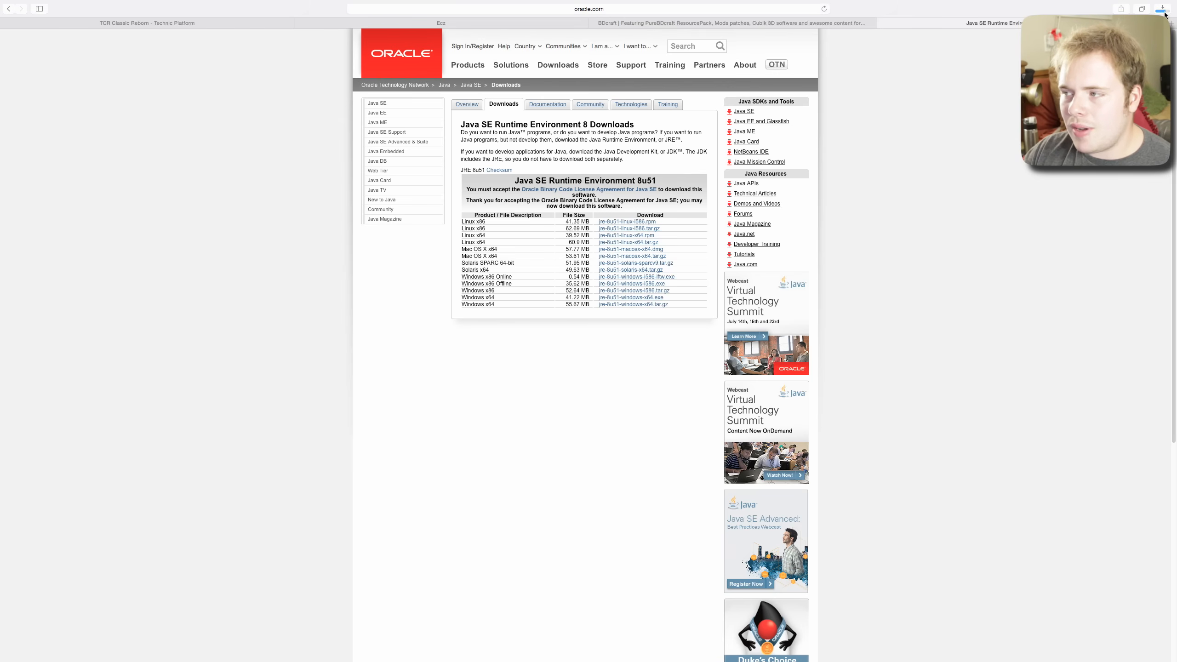
click(1163, 8)
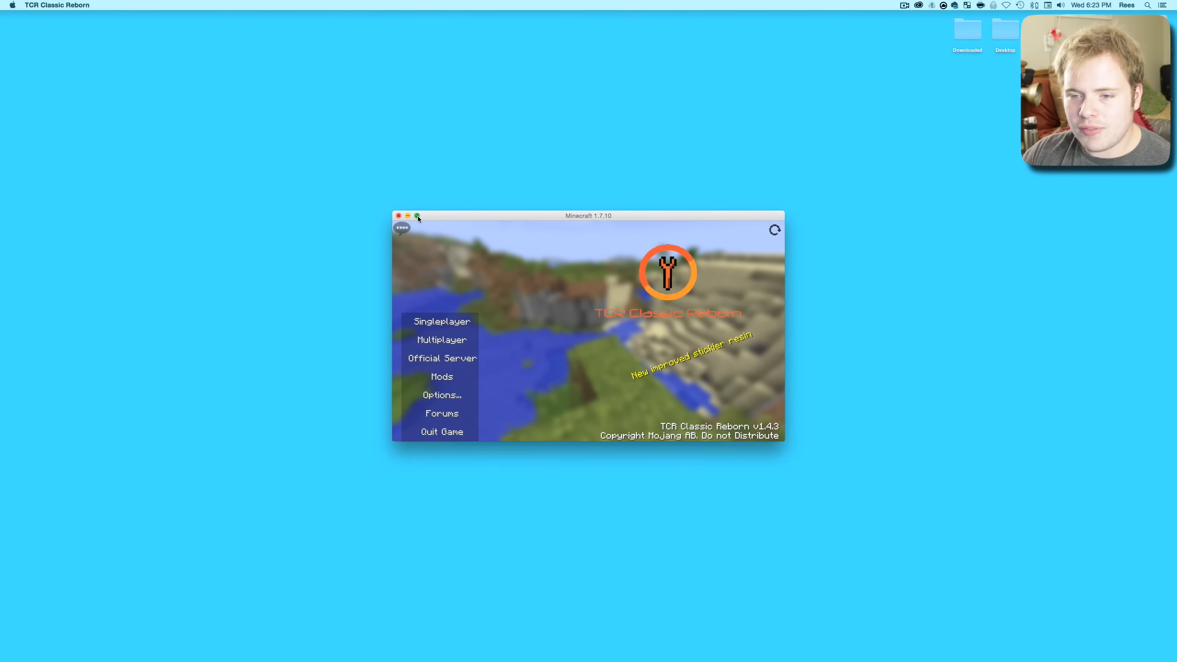
- Maximize the Minecraft window and go to the Options screen from the title menu
click(418, 216)
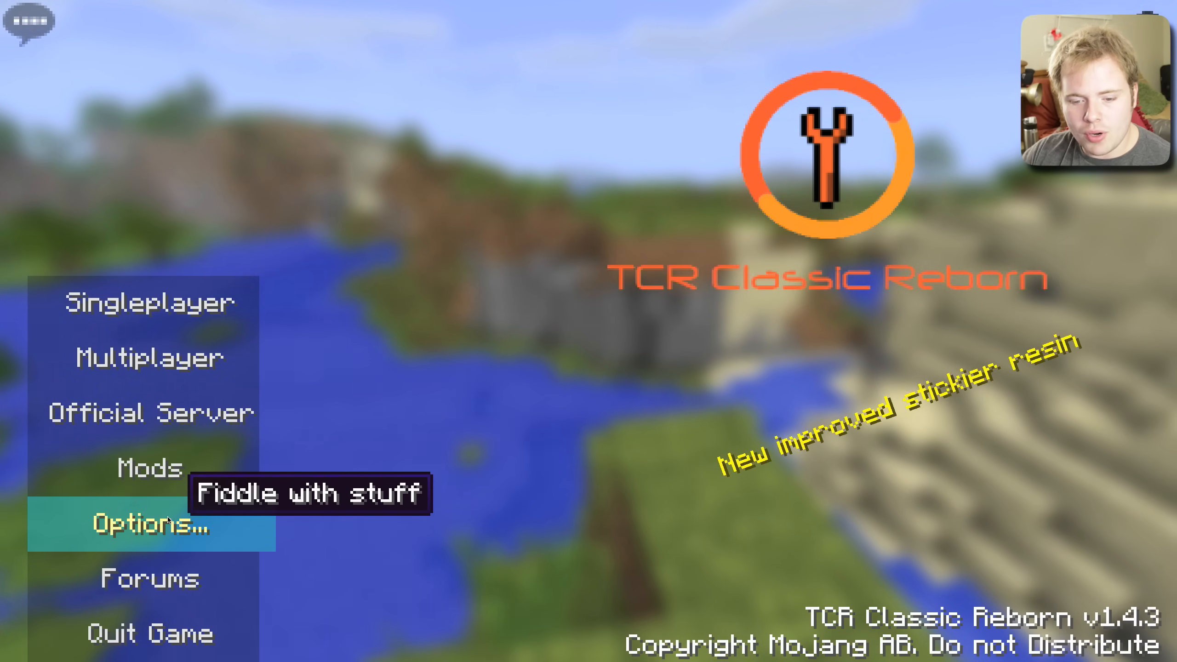
click(150, 523)
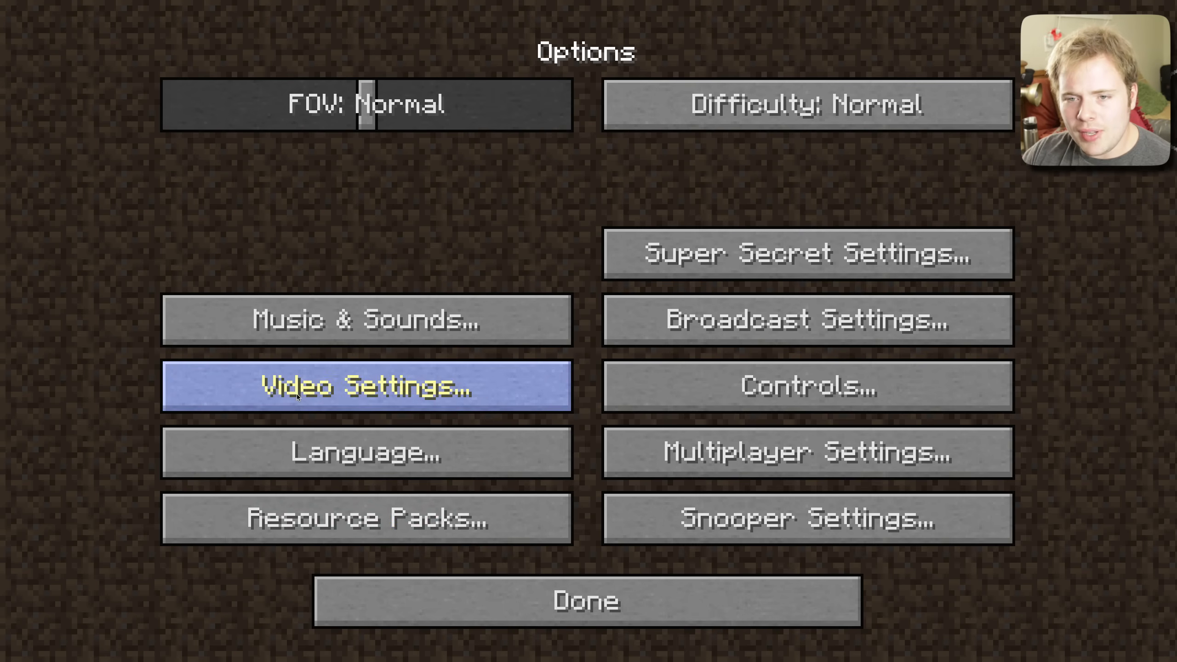
- Set video settings to Bright brightness, Unlimited framerate and VSync off
click(366, 386)
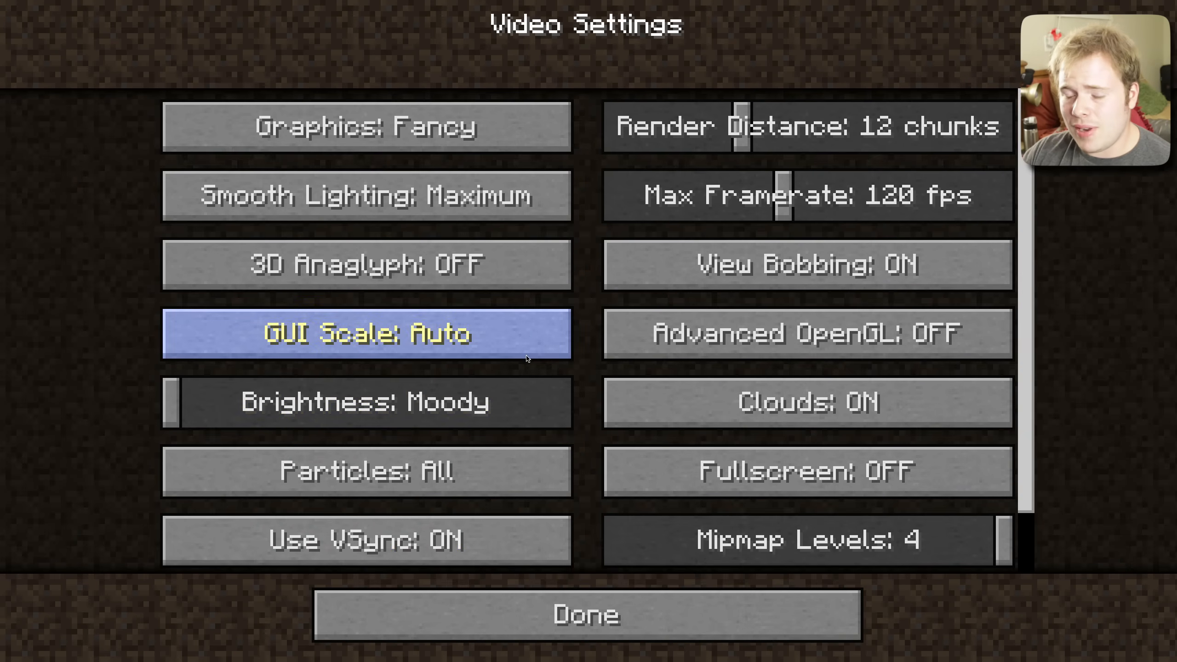
drag(173, 402, 525, 402)
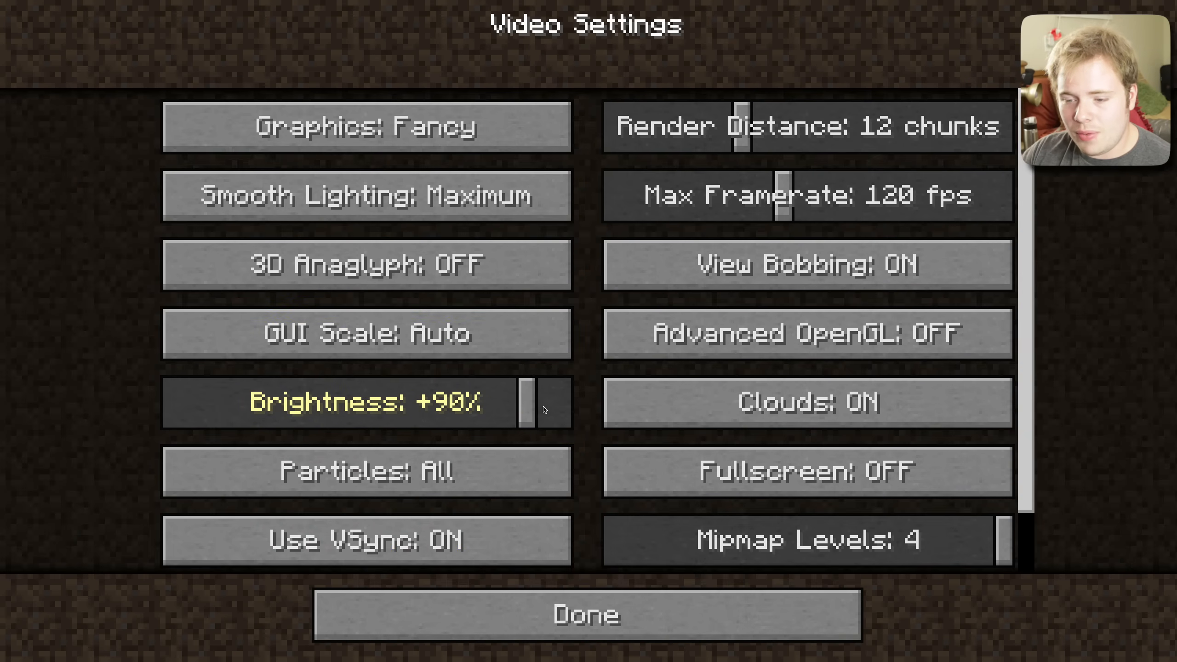
drag(521, 402, 559, 401)
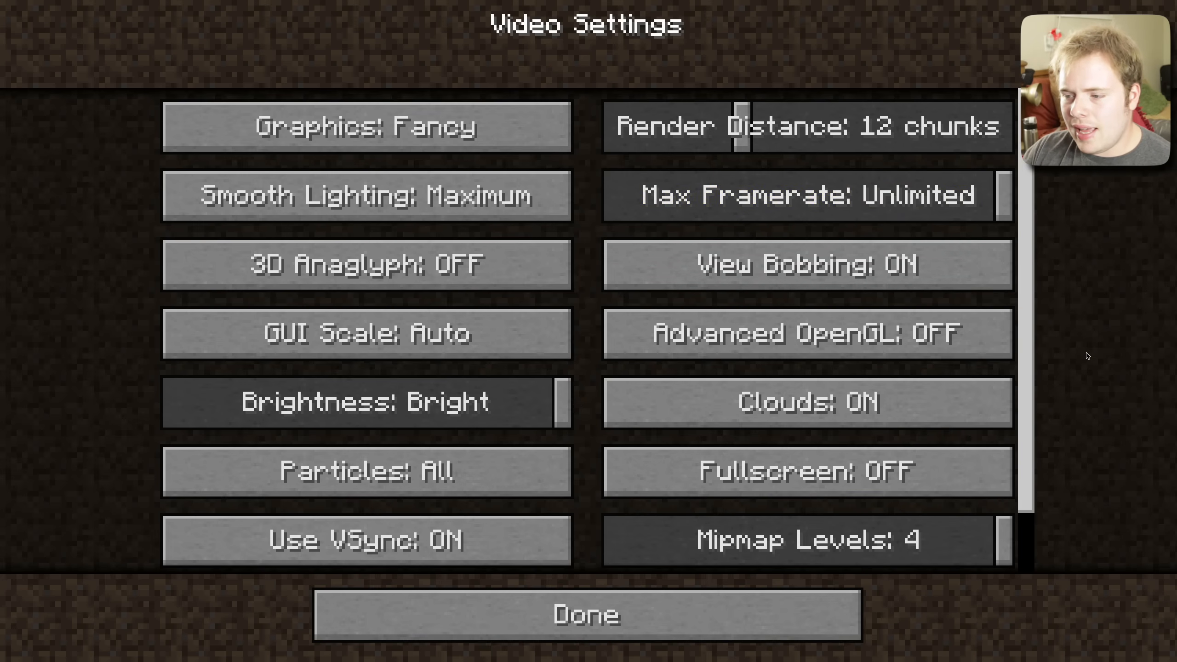
scroll(down, 3)
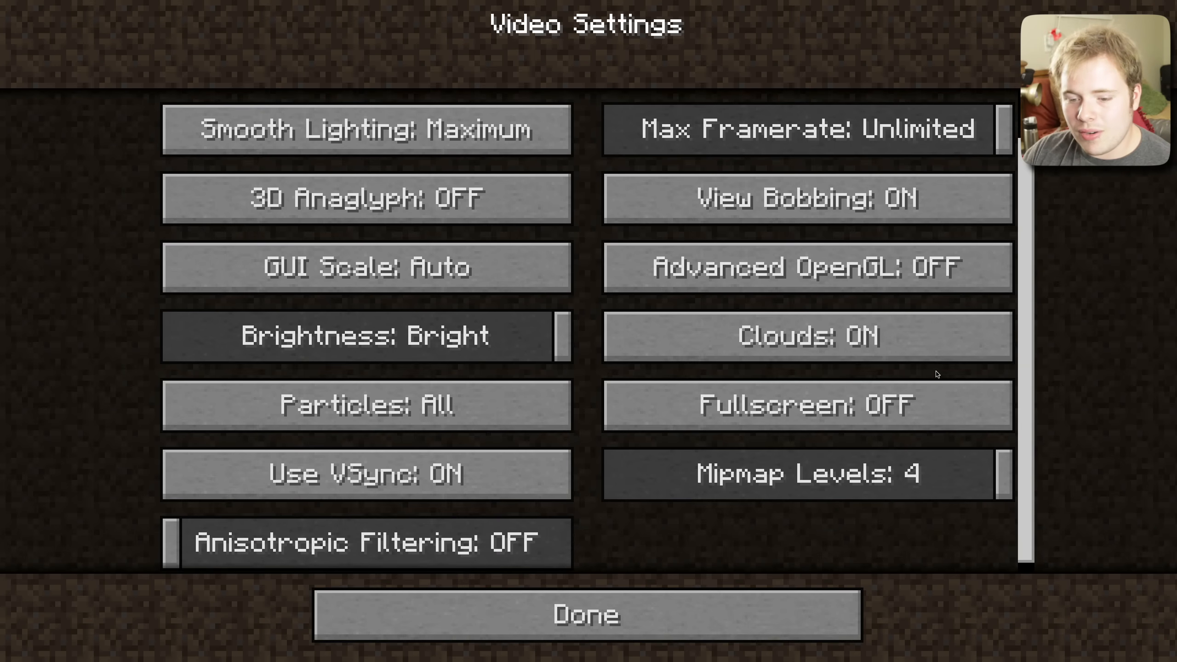
click(366, 474)
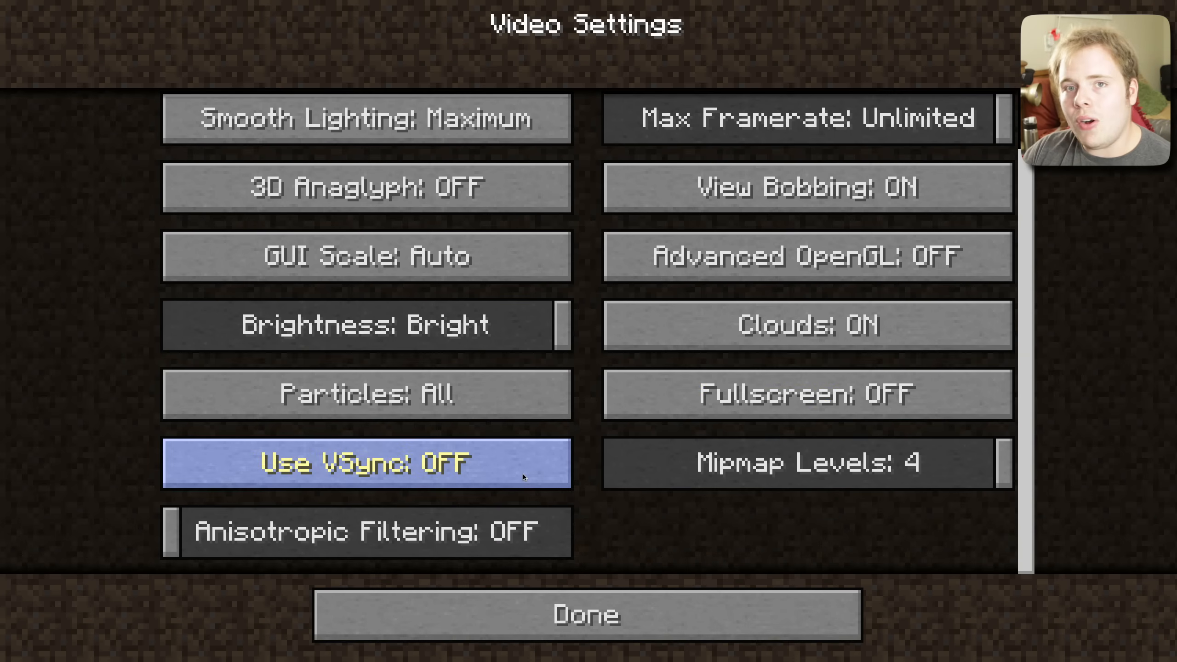
- Leave the video settings and options back to the TCR Classic Reborn title menu
click(587, 614)
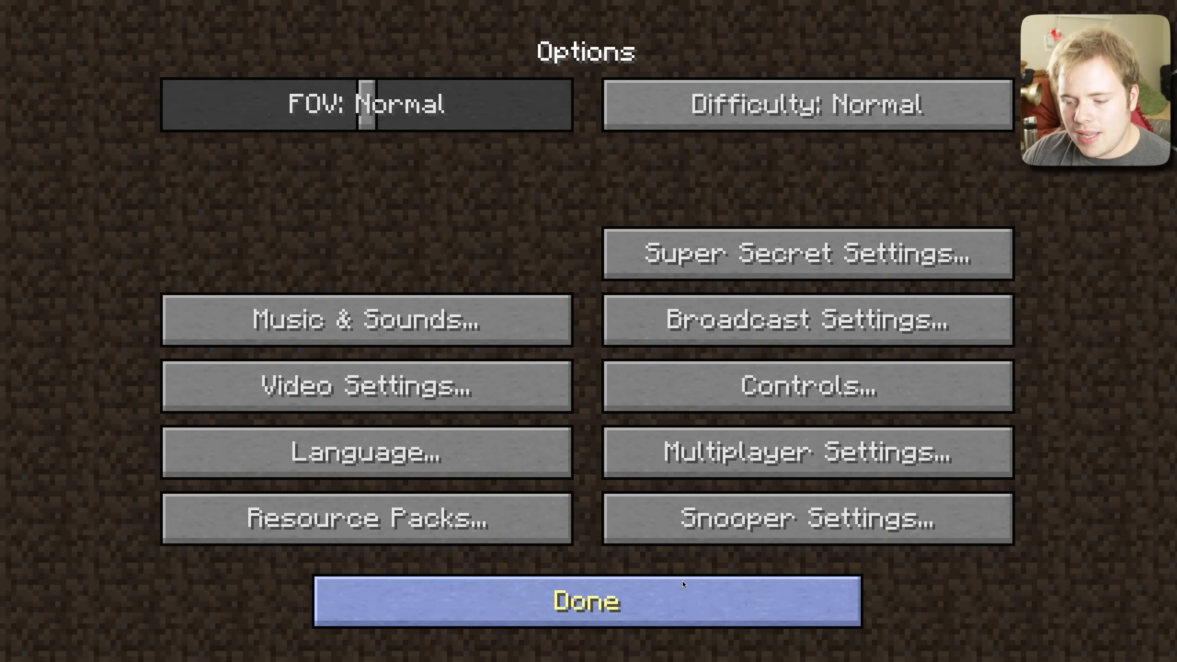
click(586, 600)
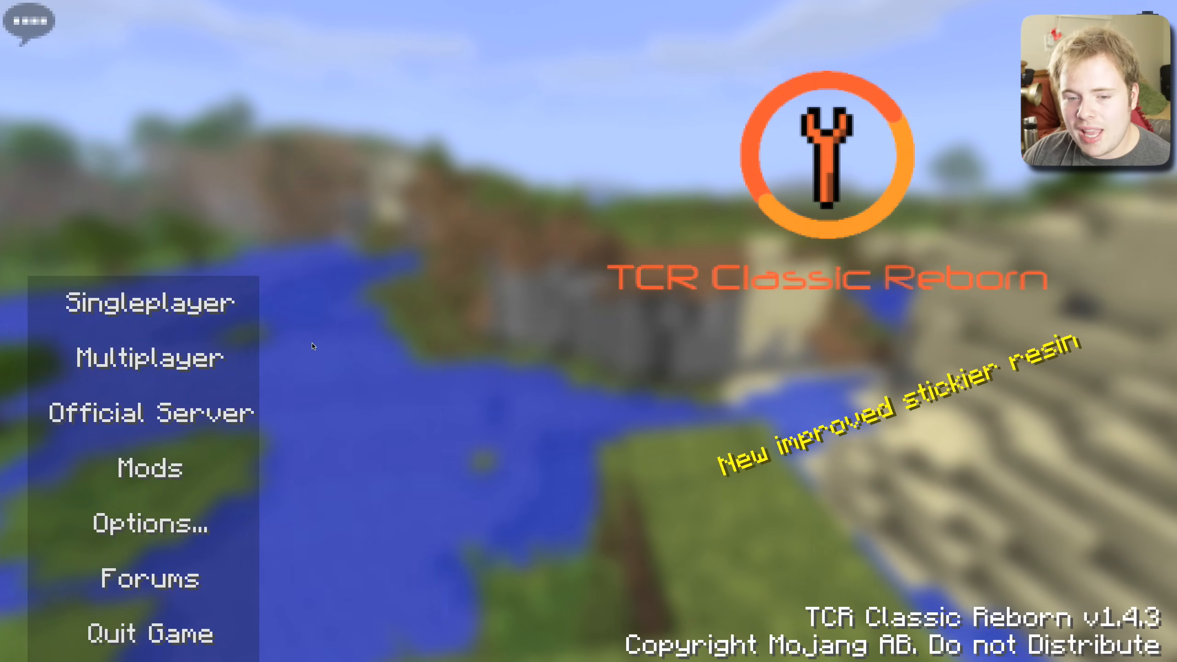
mouse_move(149, 301)
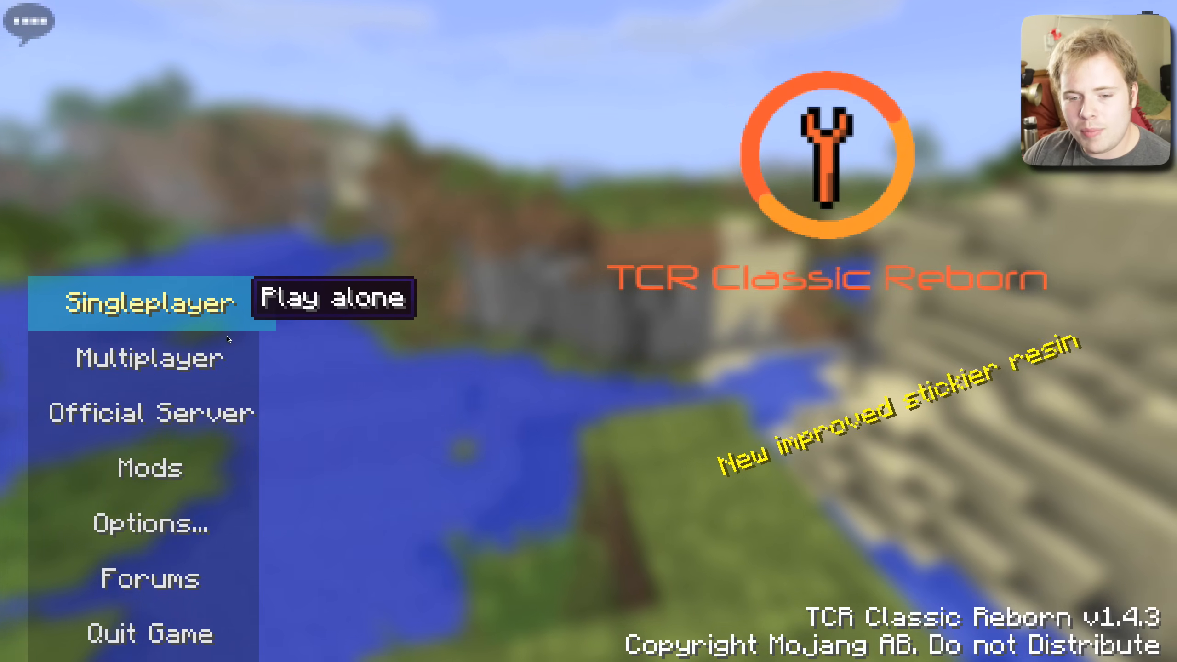
- Browse the Multiplayer and Official Server screens, then return to the main menu
click(149, 358)
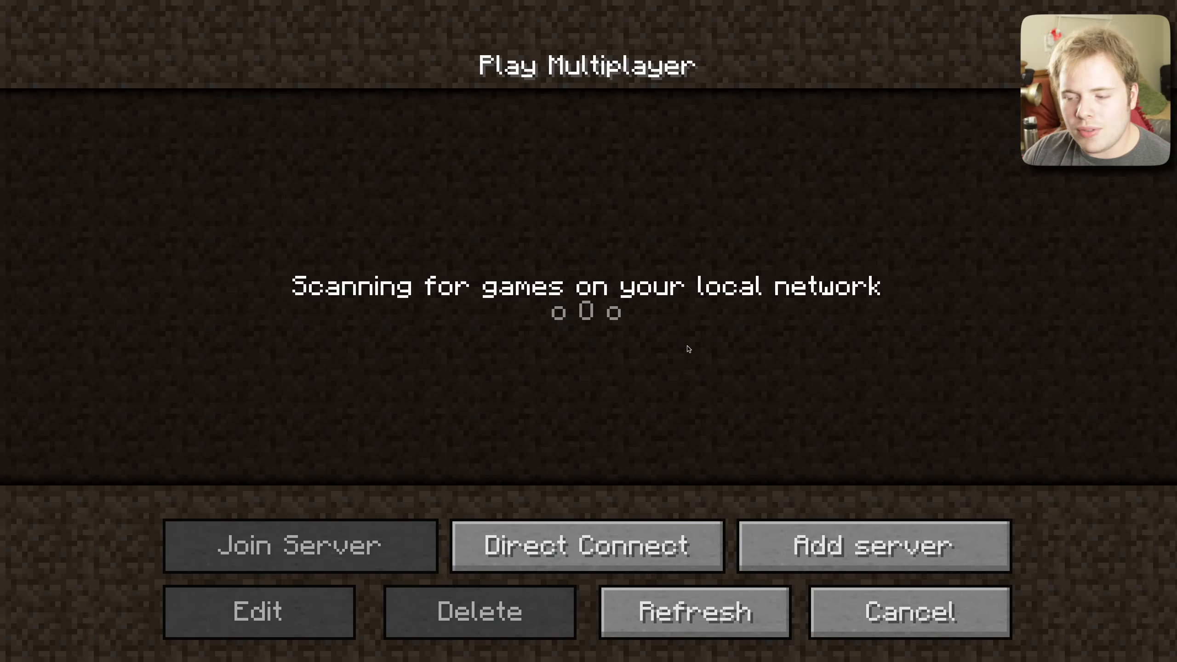
click(907, 611)
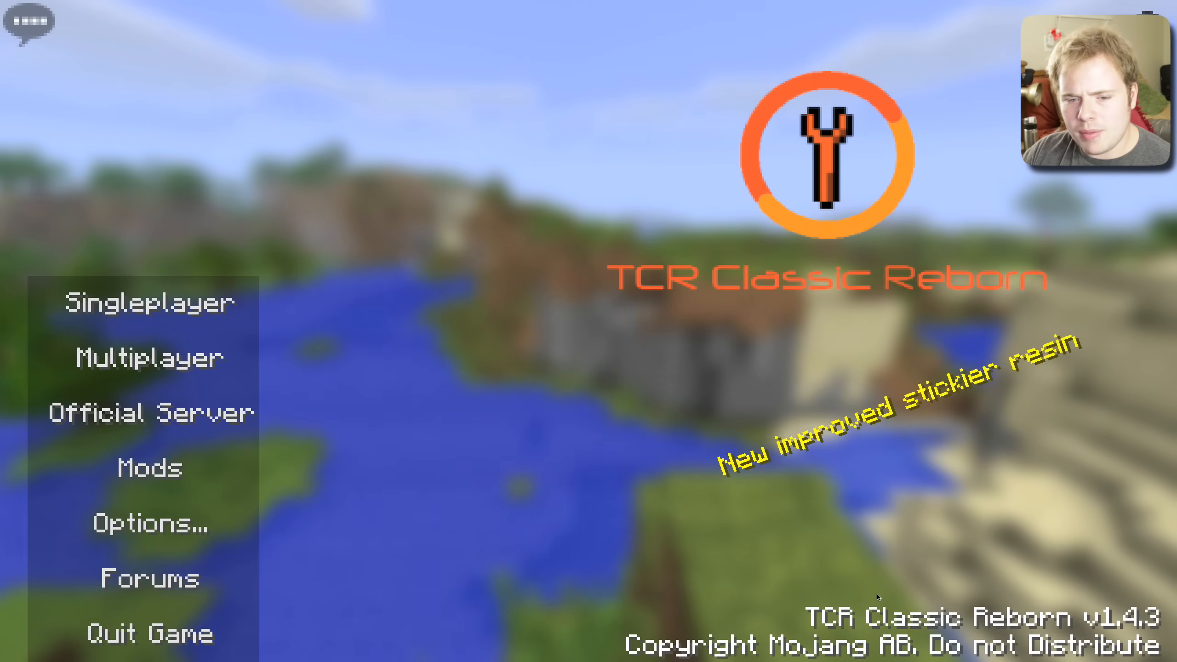
click(150, 412)
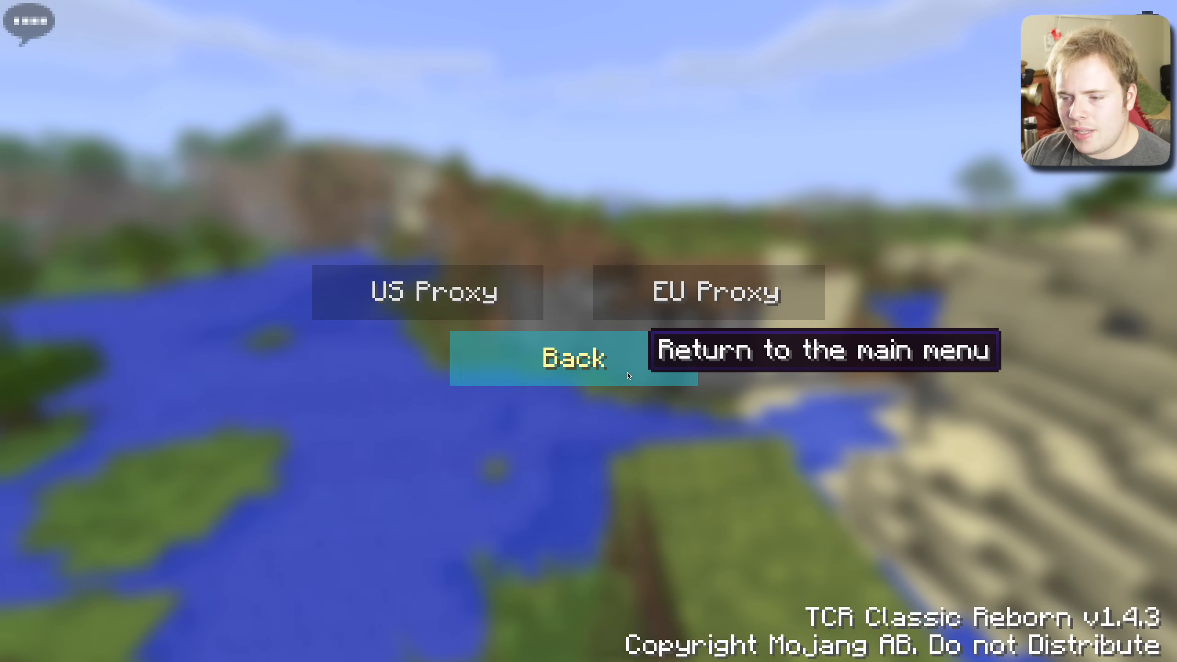
click(573, 357)
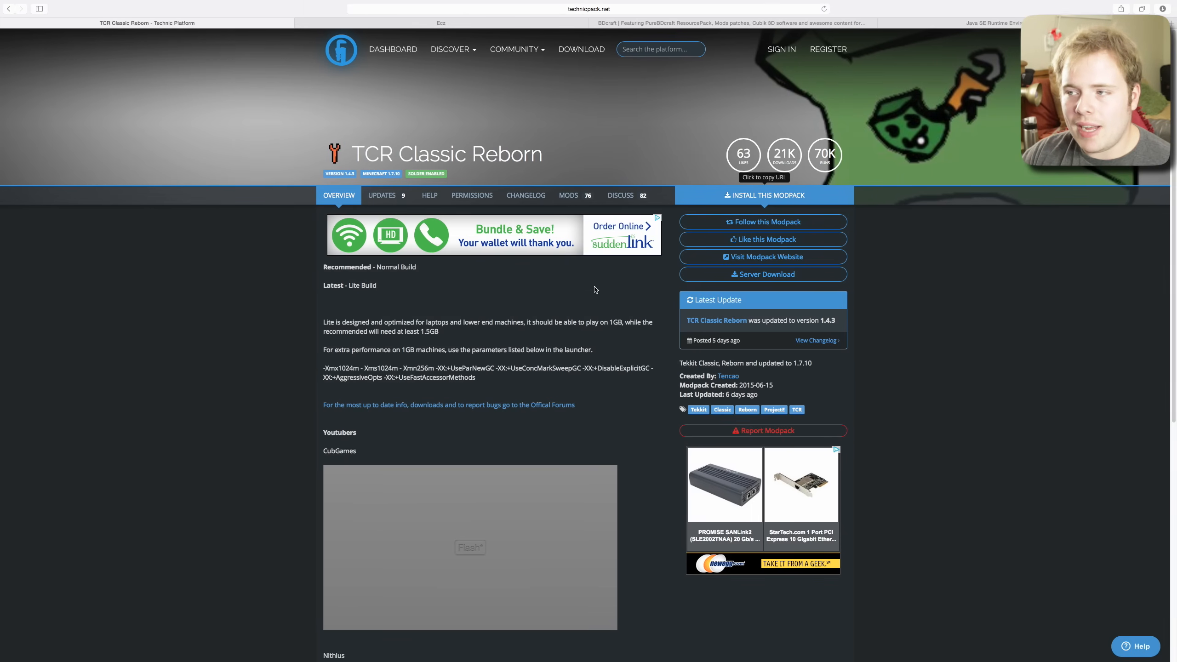
- Go to the official TCR Classic Reborn forums and show their Resources list
click(441, 22)
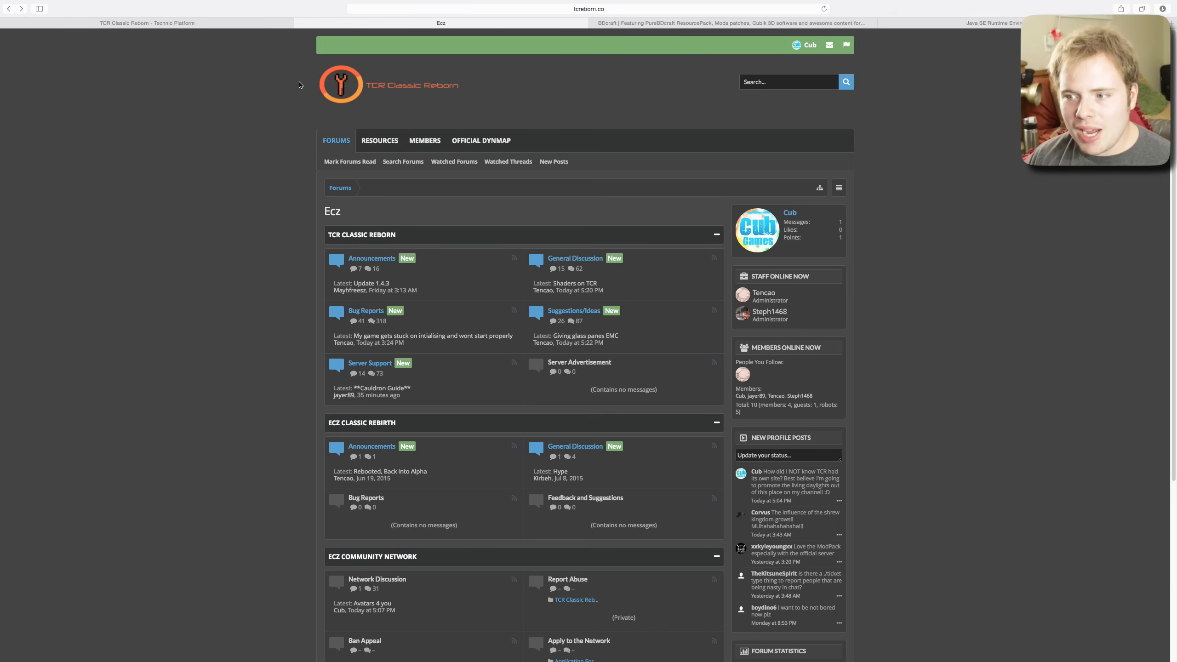
mouse_move(448, 114)
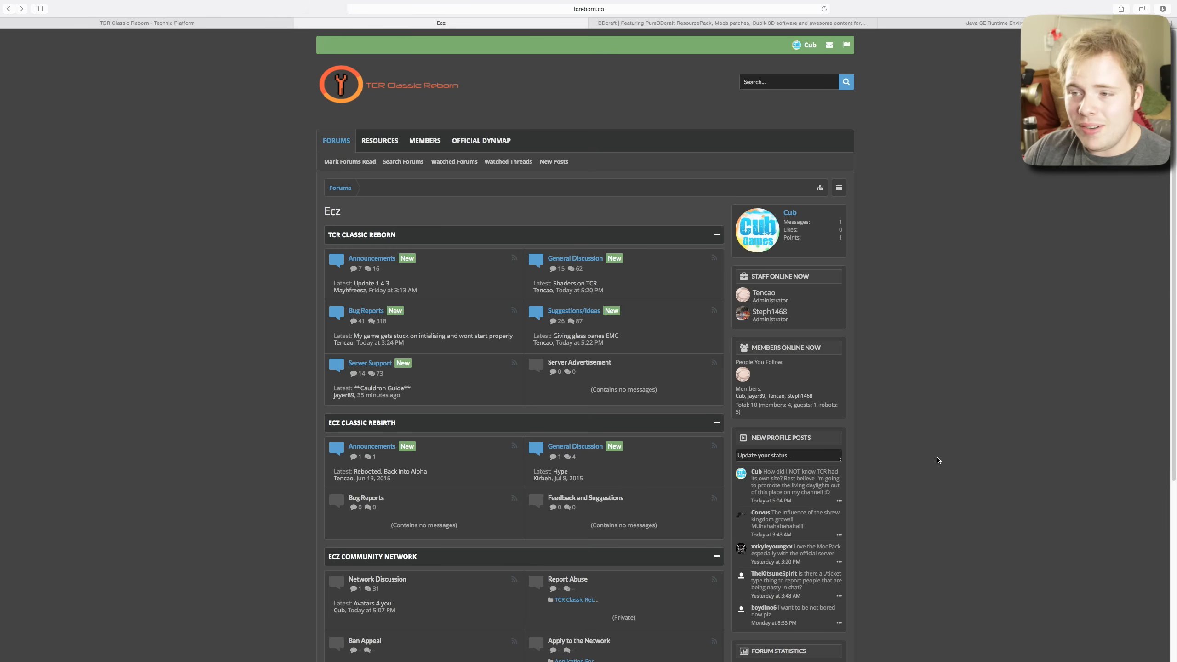
mouse_move(831, 93)
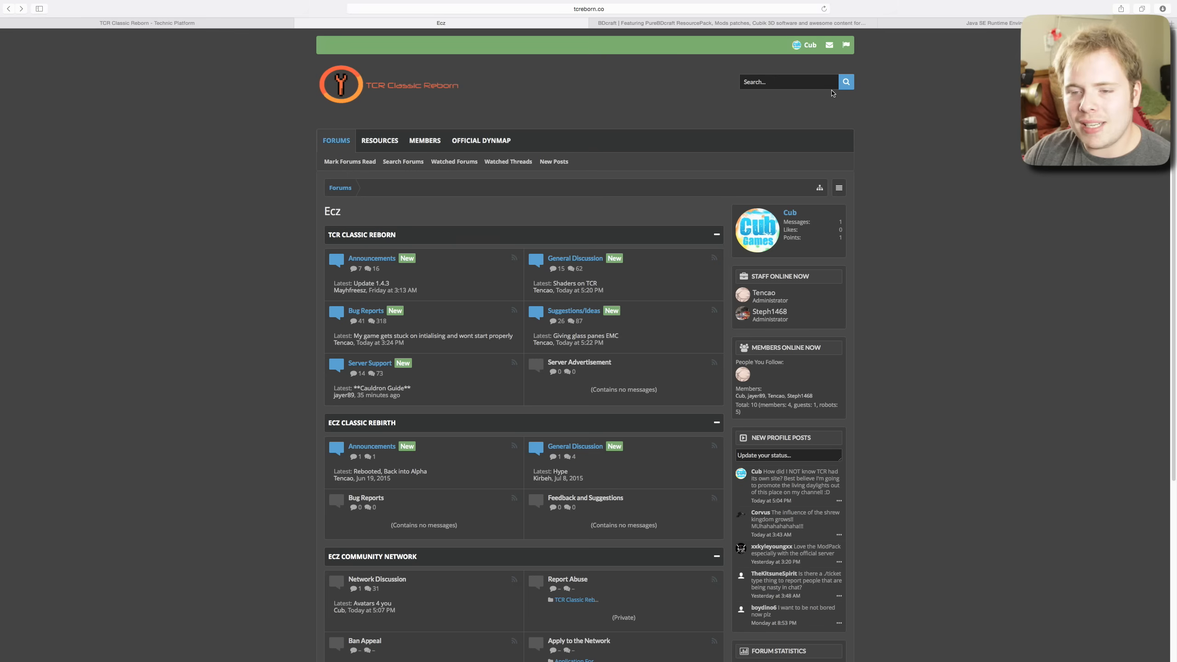
mouse_move(577, 101)
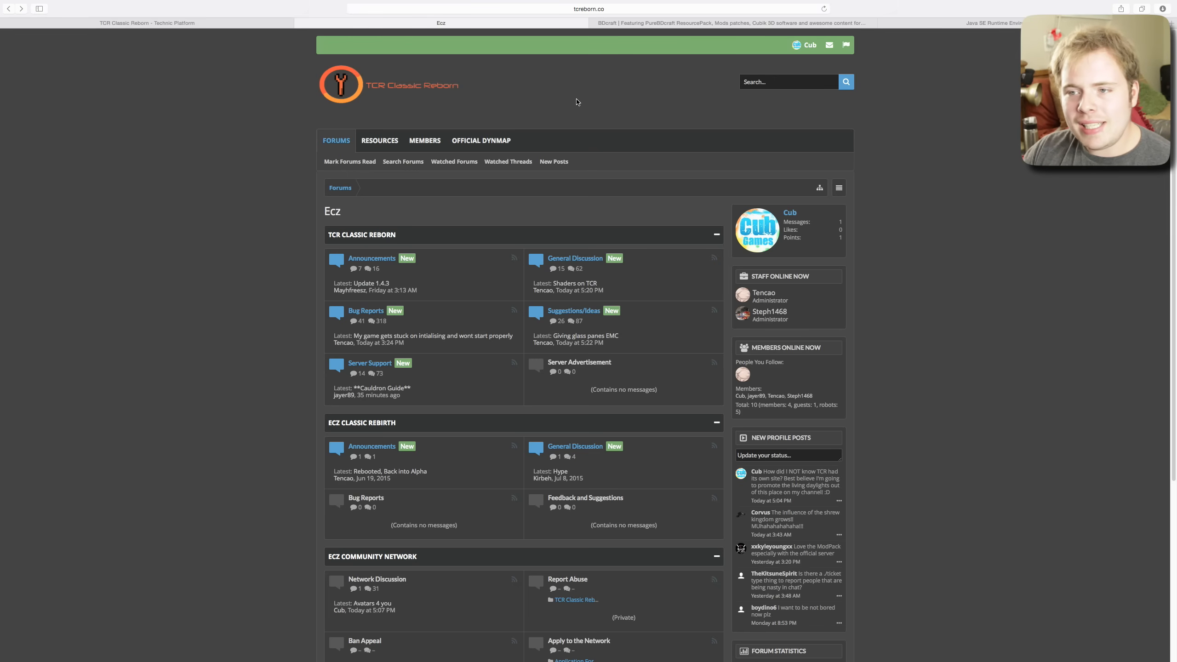
mouse_move(432, 107)
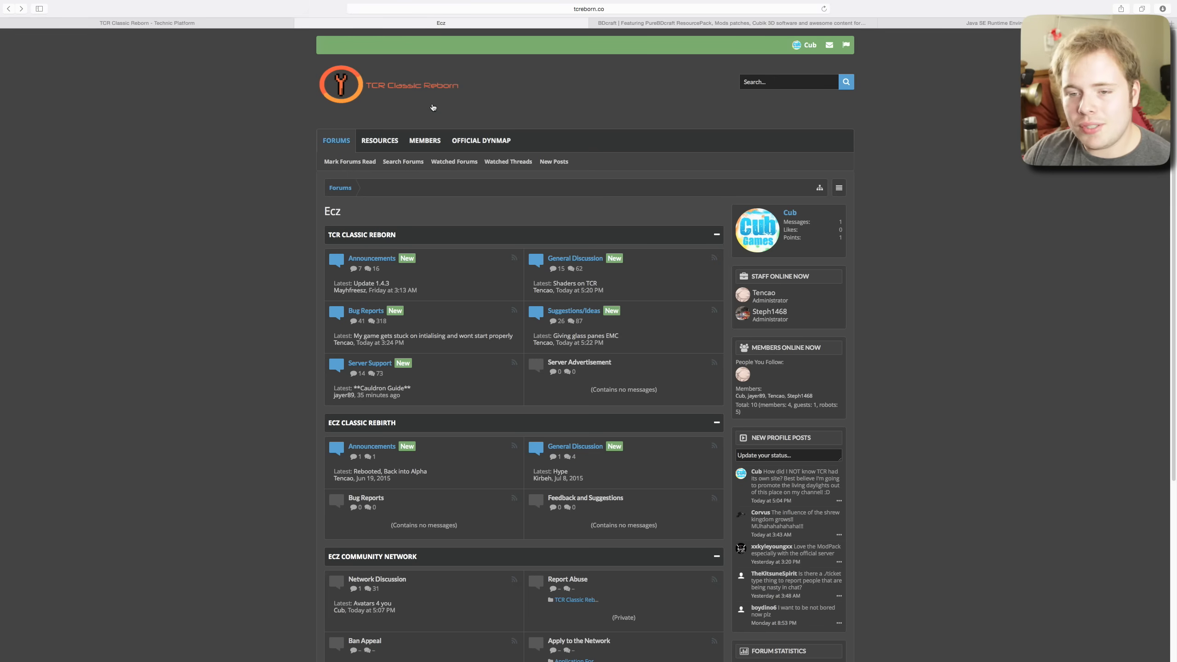
click(379, 141)
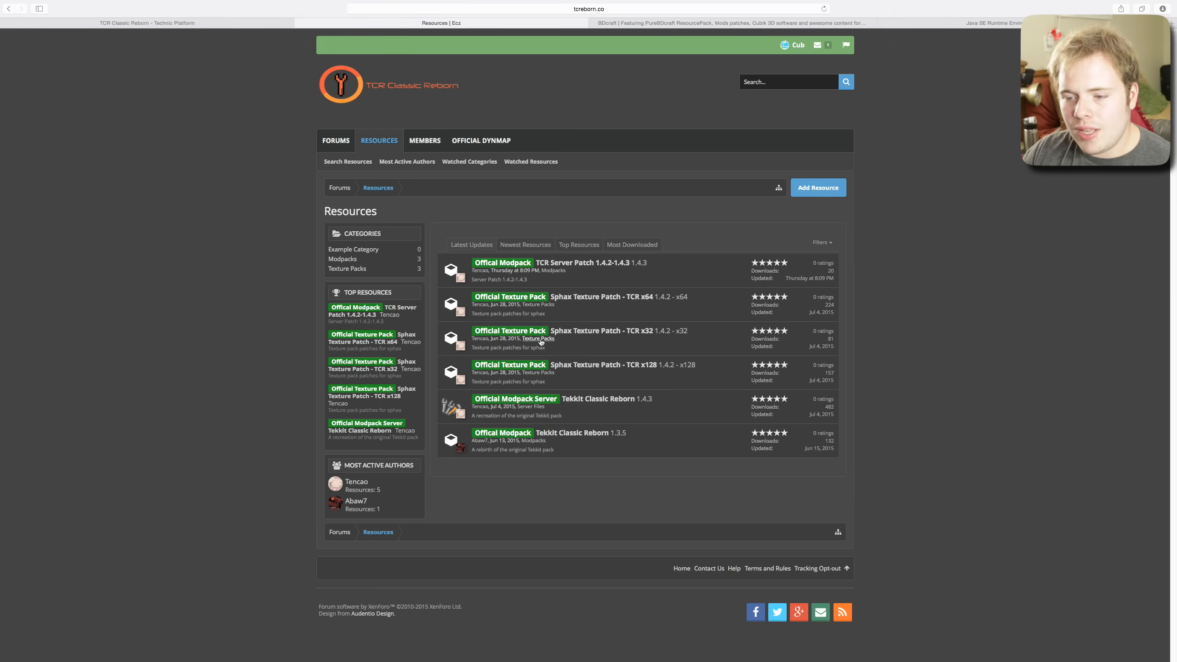
mouse_move(602, 296)
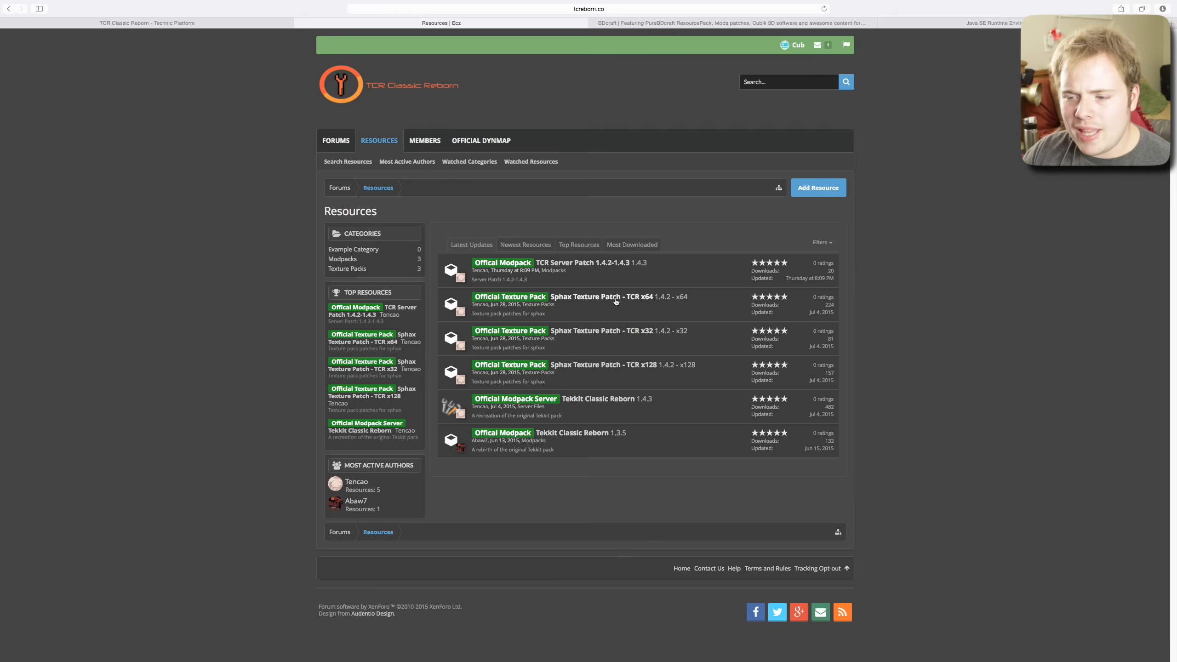
- Show the Sphax Texture Patch - TCR x64 resource page on the forum
click(601, 296)
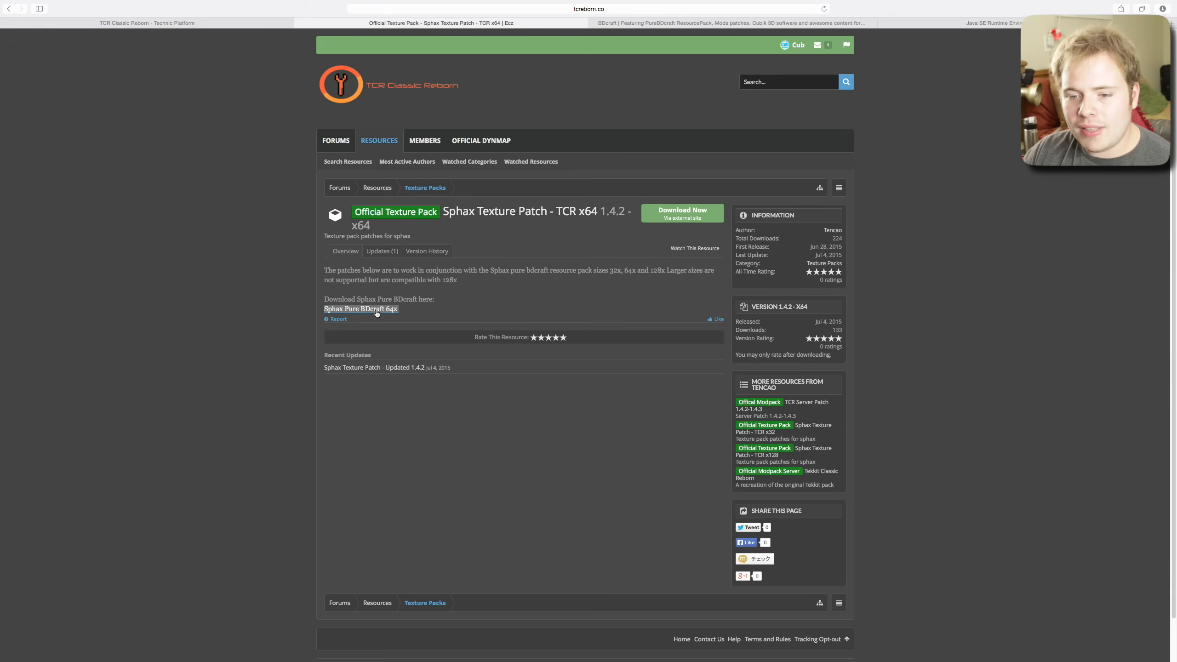
mouse_move(376, 312)
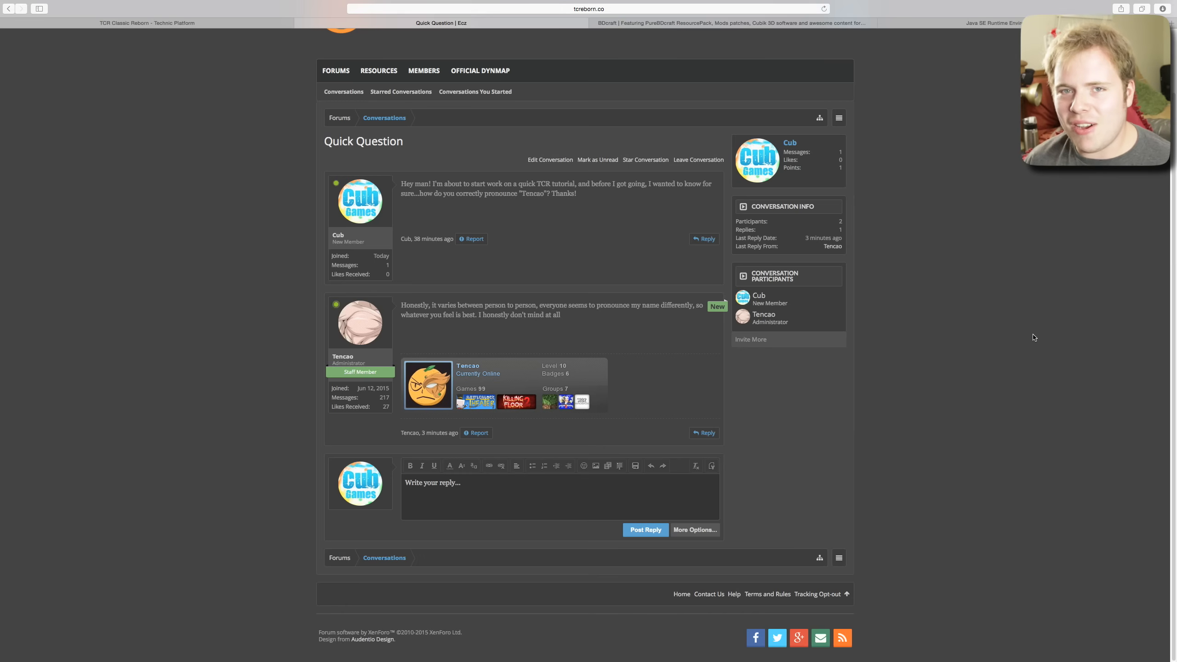
mouse_move(1039, 346)
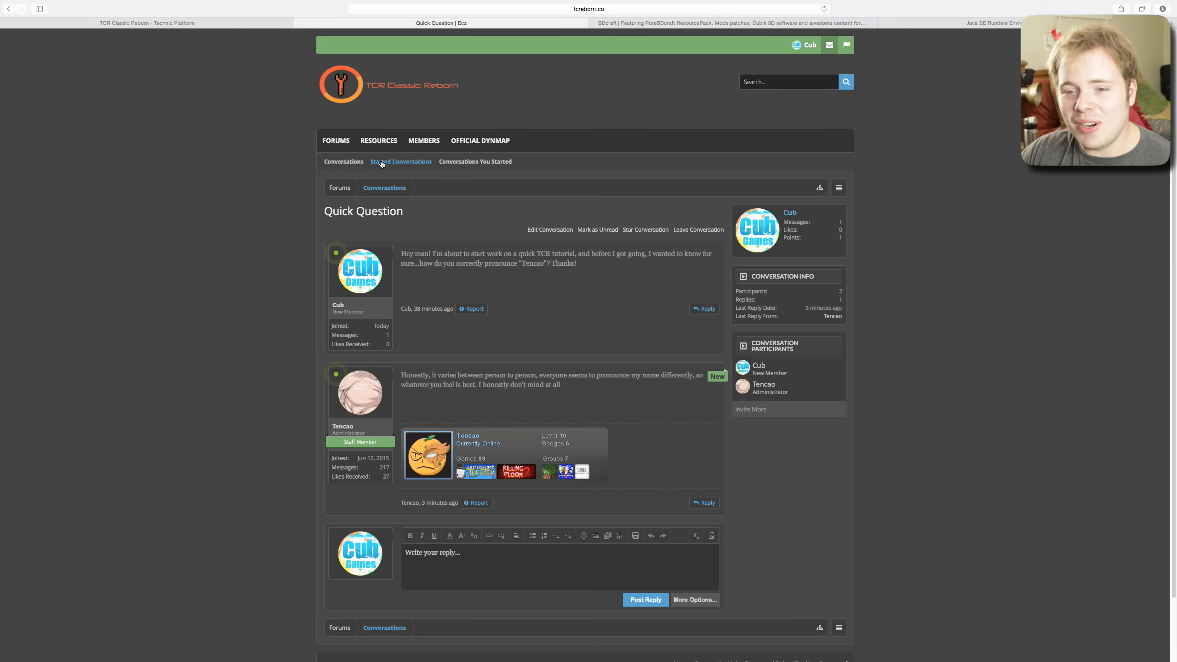
- Return from the forum conversation to the Sphax Texture Patch x64 resource page
click(378, 141)
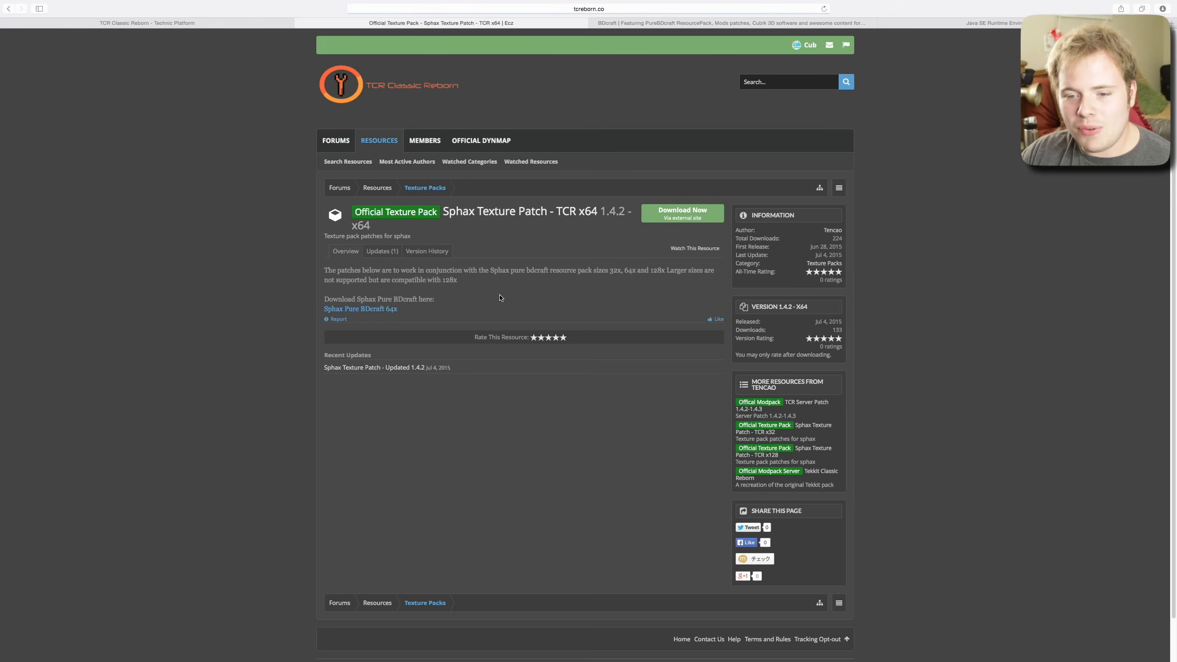
mouse_move(971, 88)
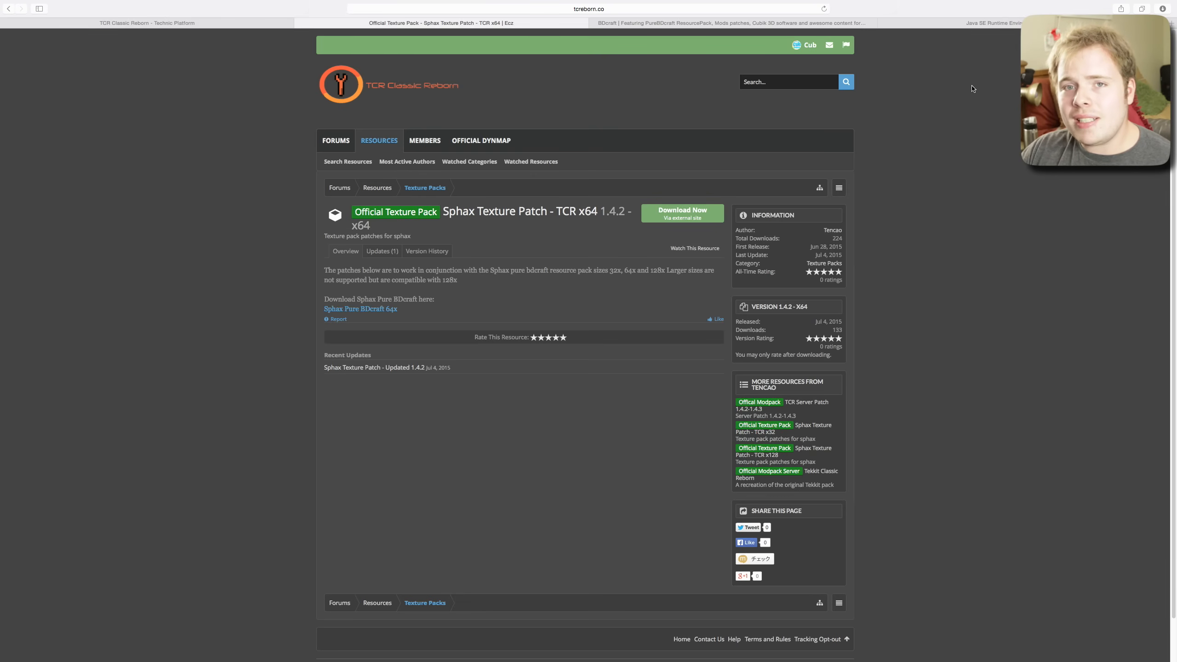
mouse_move(958, 84)
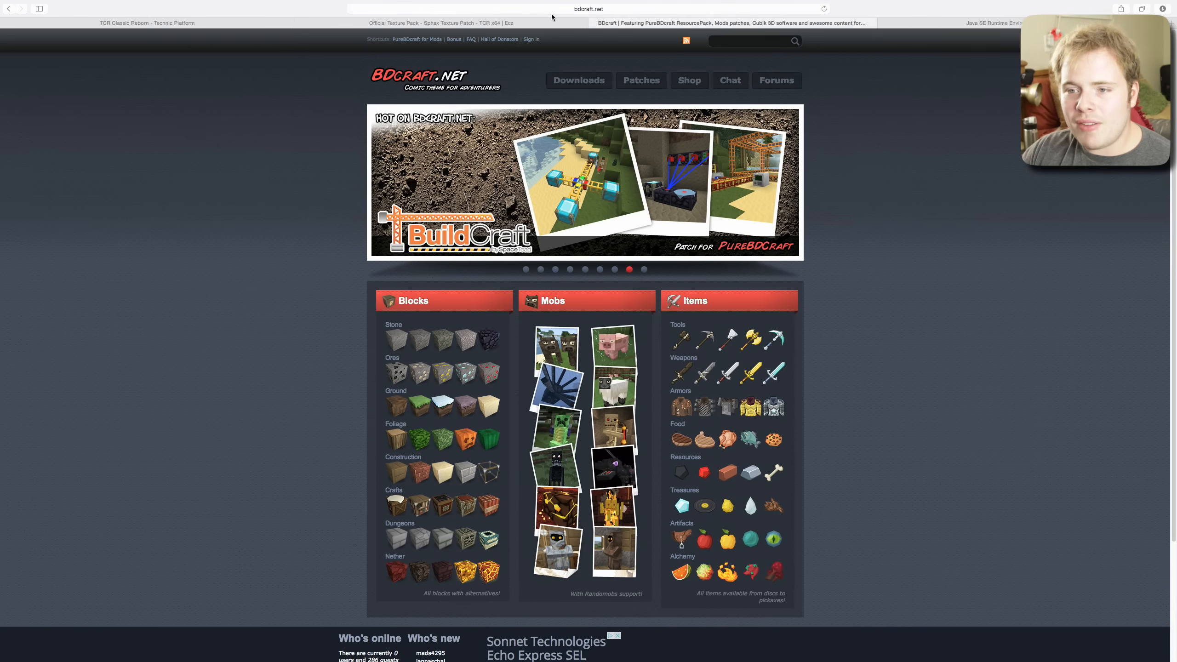
- Reach the PureBDcraft for Minecraft page scrolled to the Sphax 64x64 download options
click(578, 80)
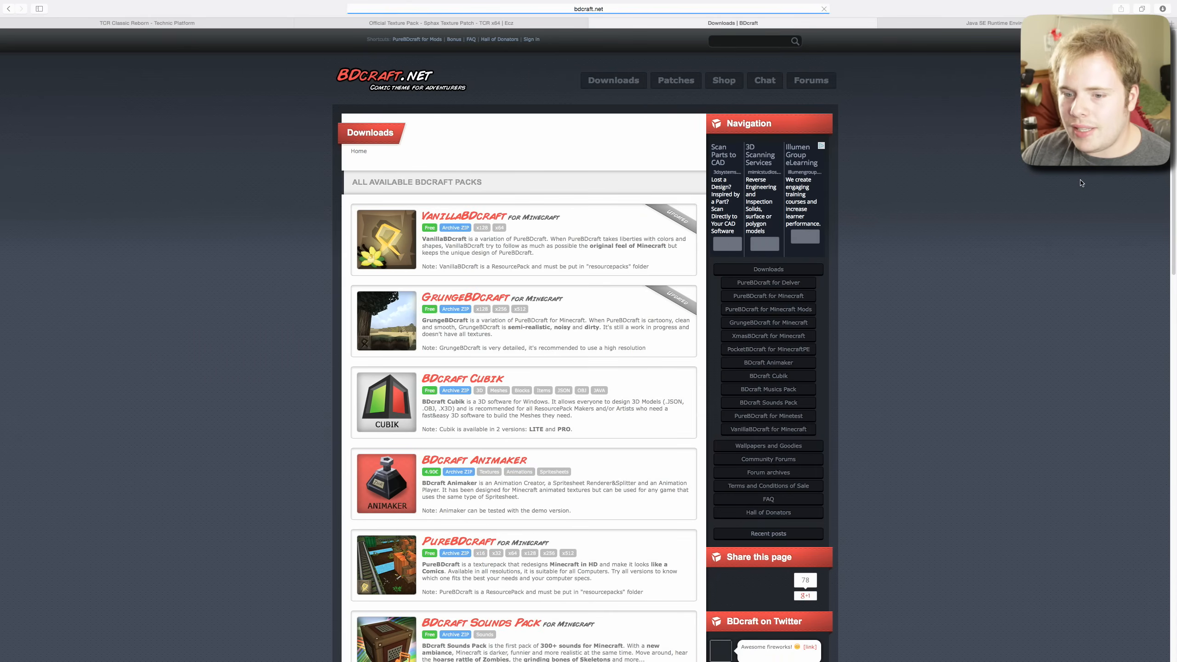
scroll(down, 3)
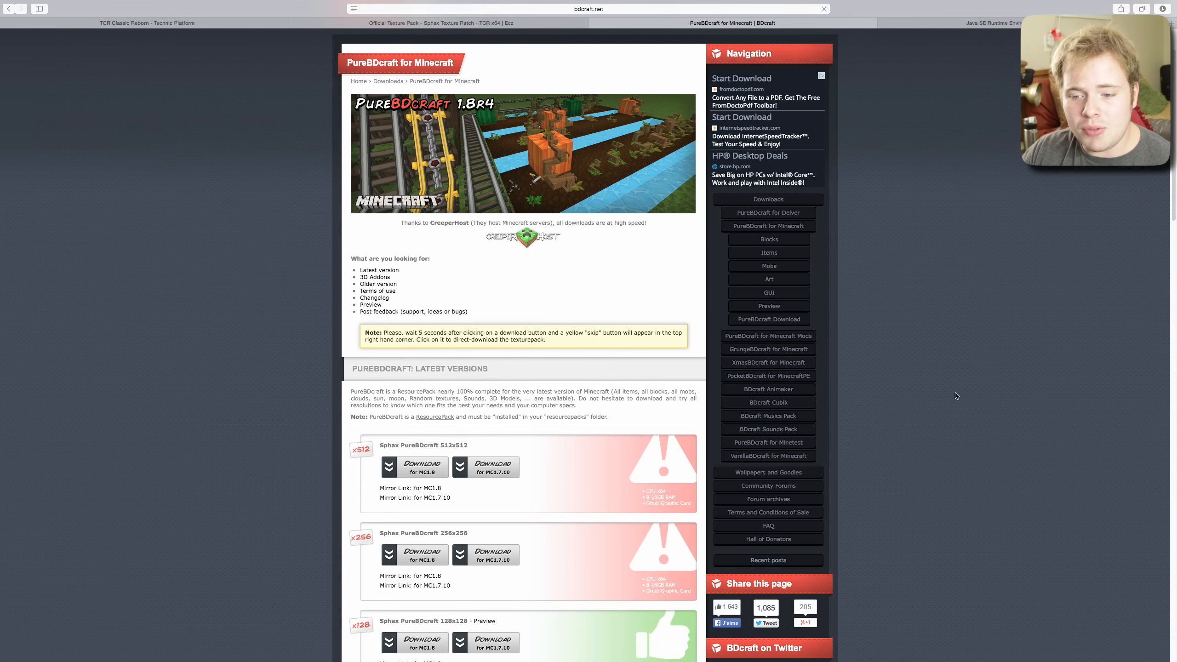
scroll(down, 3)
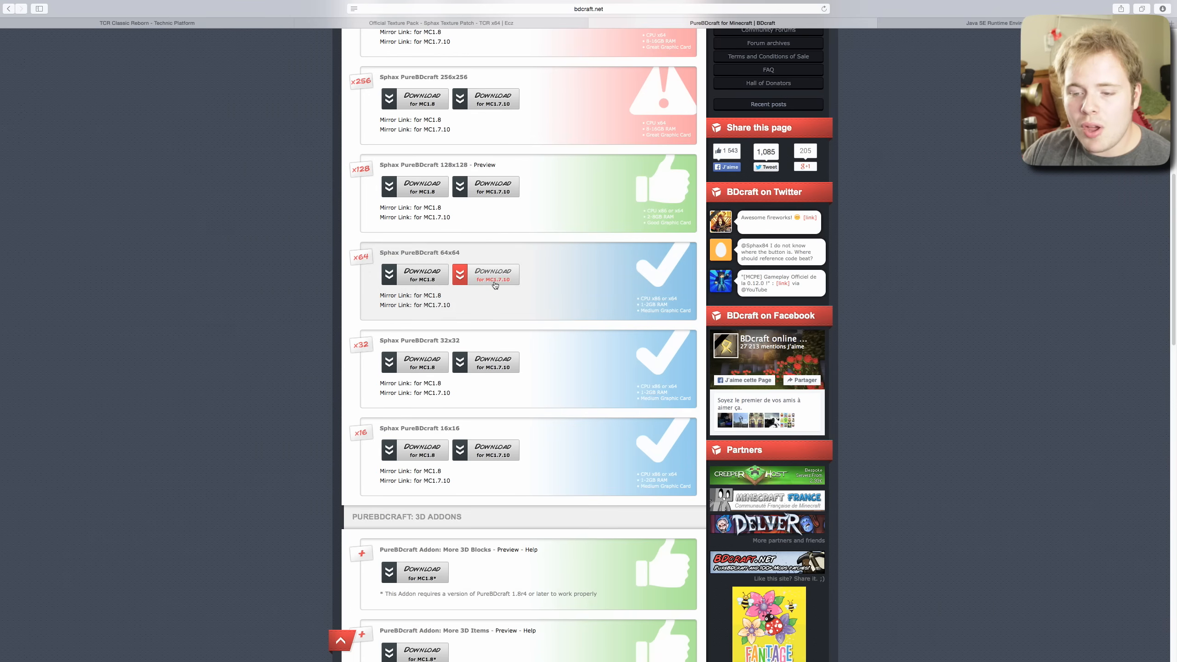
mouse_move(713, 254)
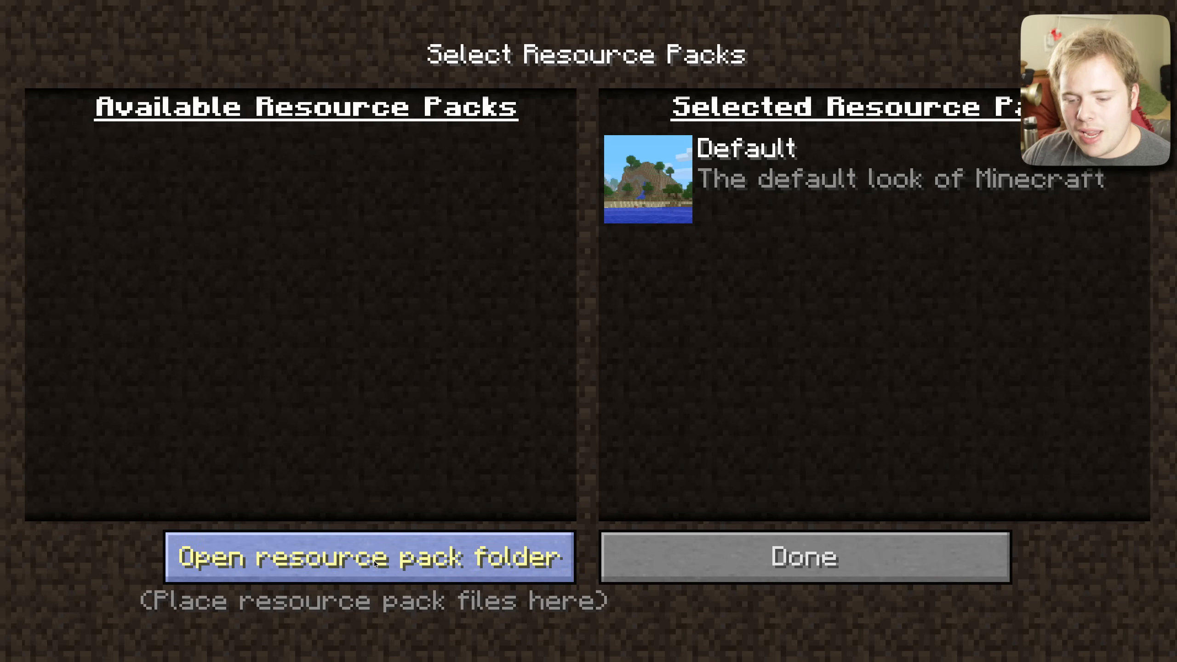
mouse_move(447, 493)
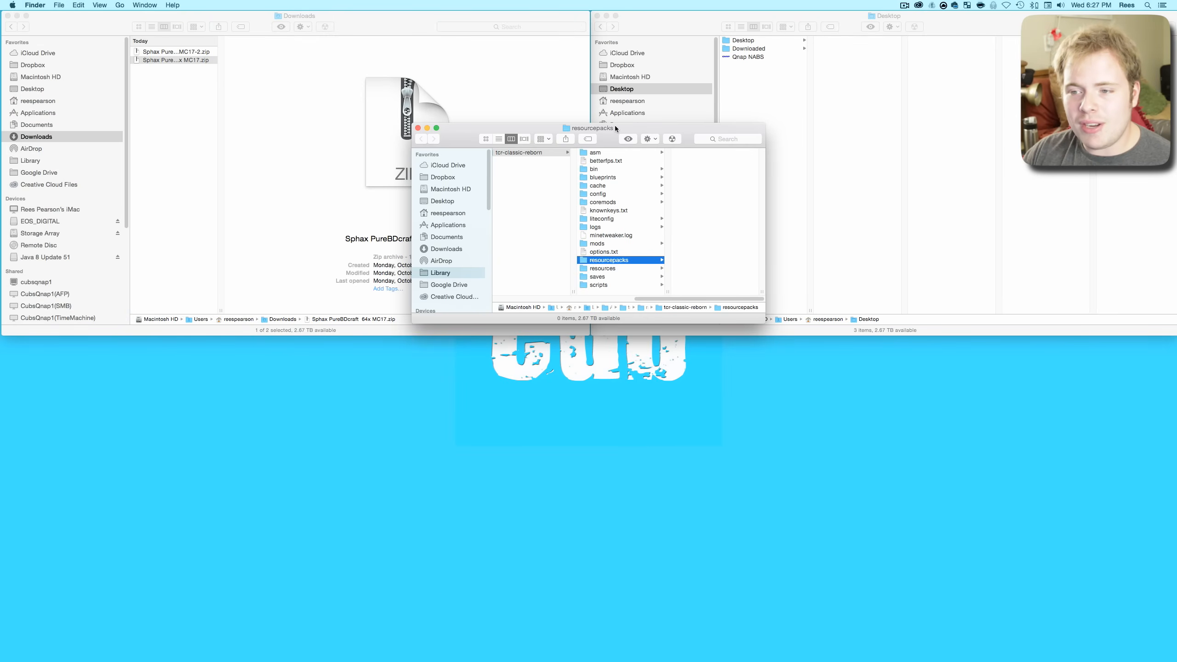
- Browse from Home into Application Support's technic folder toward the modpack's resourcepacks folder
drag(589, 128, 559, 378)
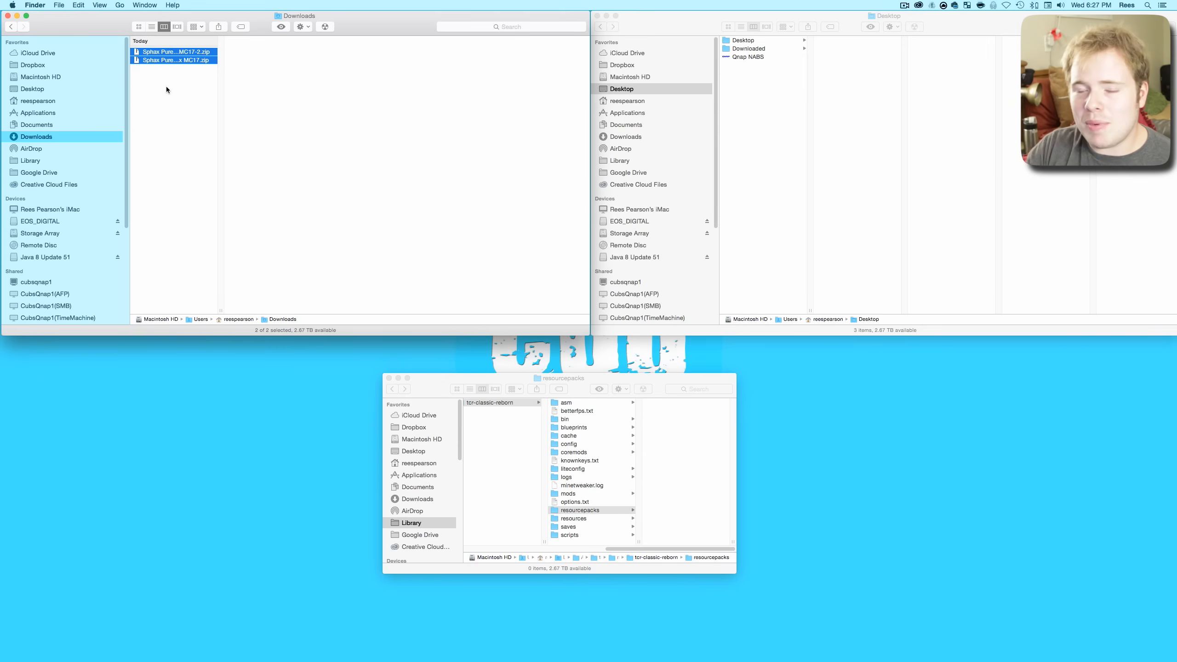
mouse_move(791, 65)
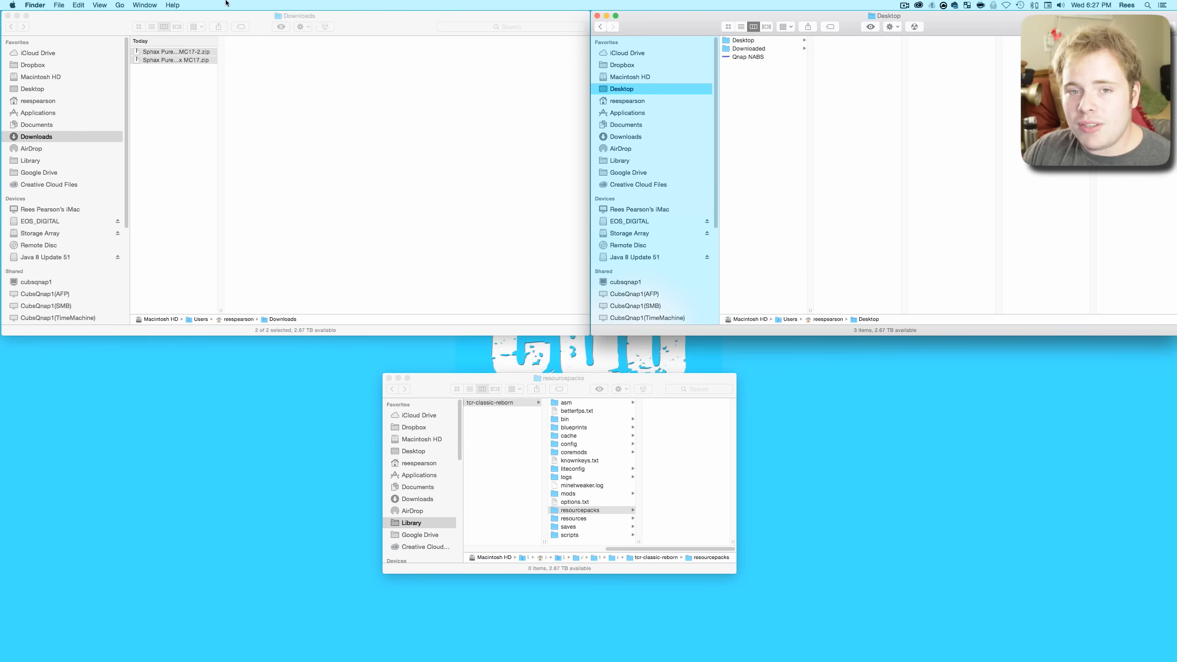
click(119, 6)
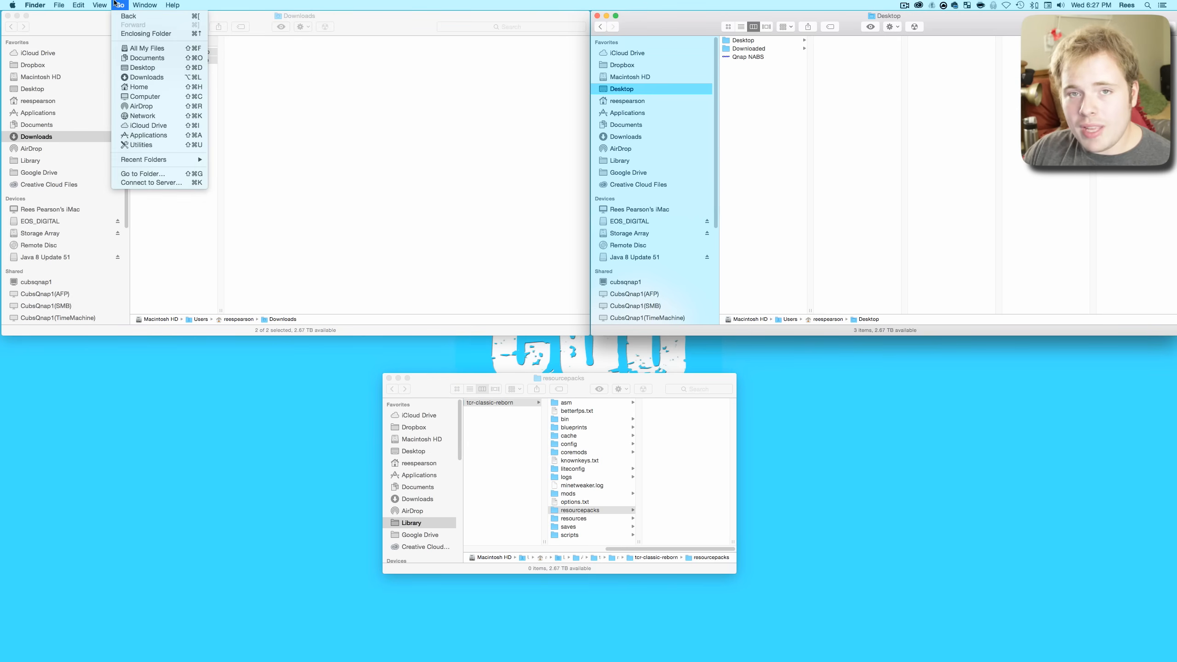
mouse_move(139, 86)
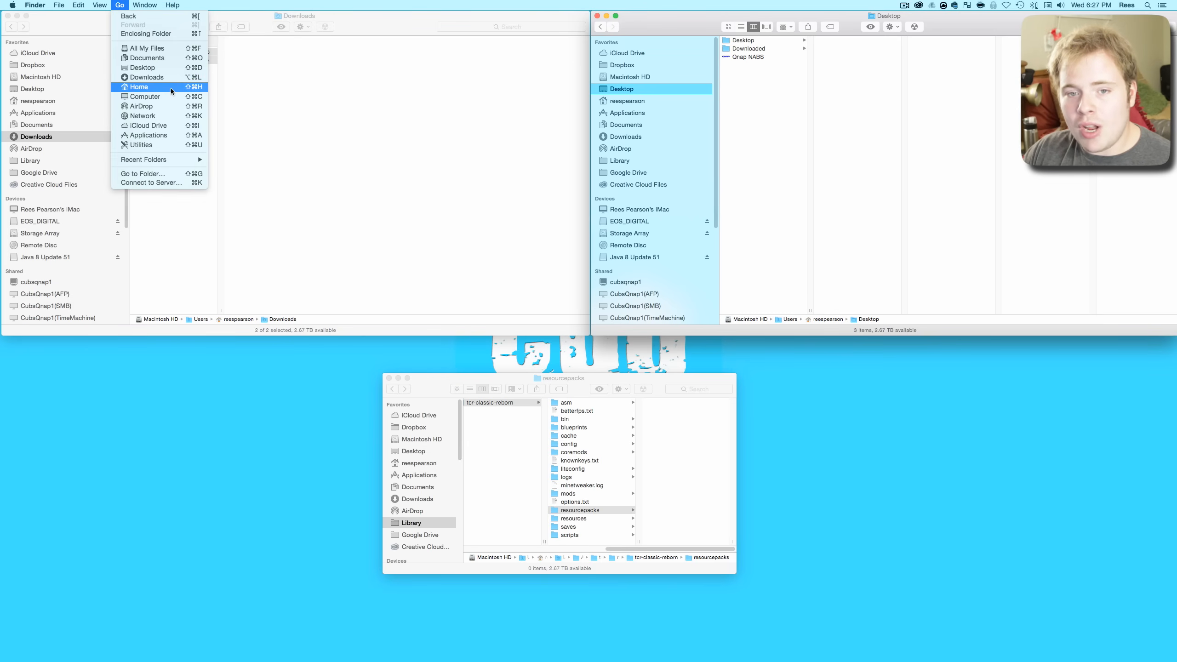
mouse_move(144, 95)
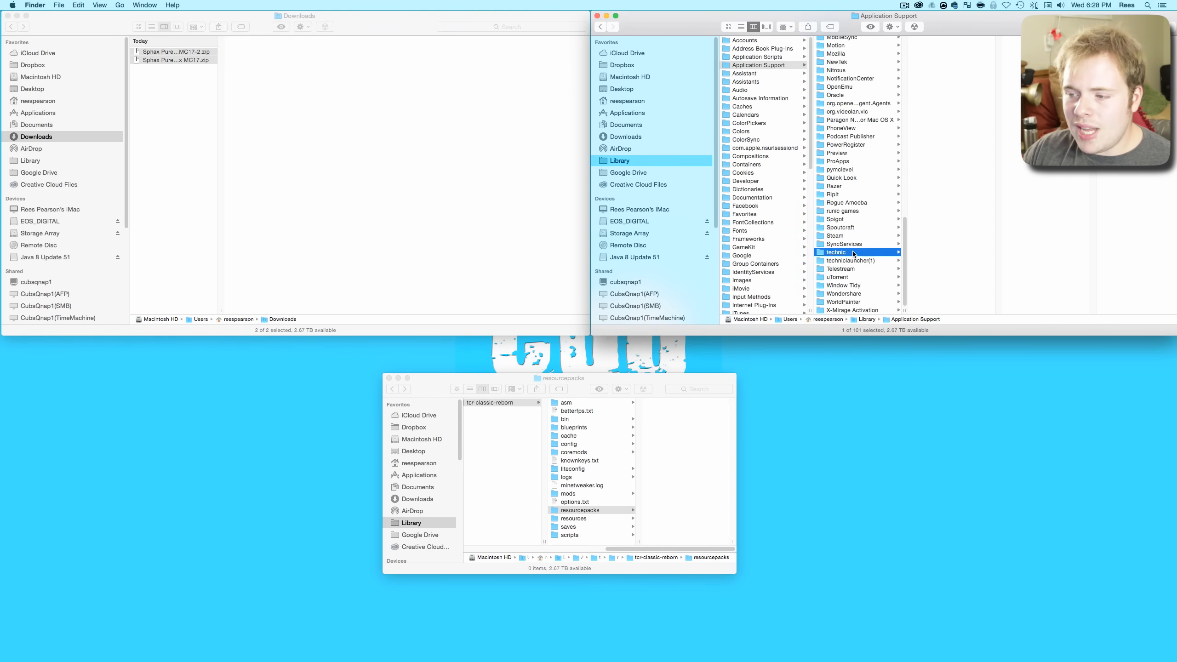
click(836, 252)
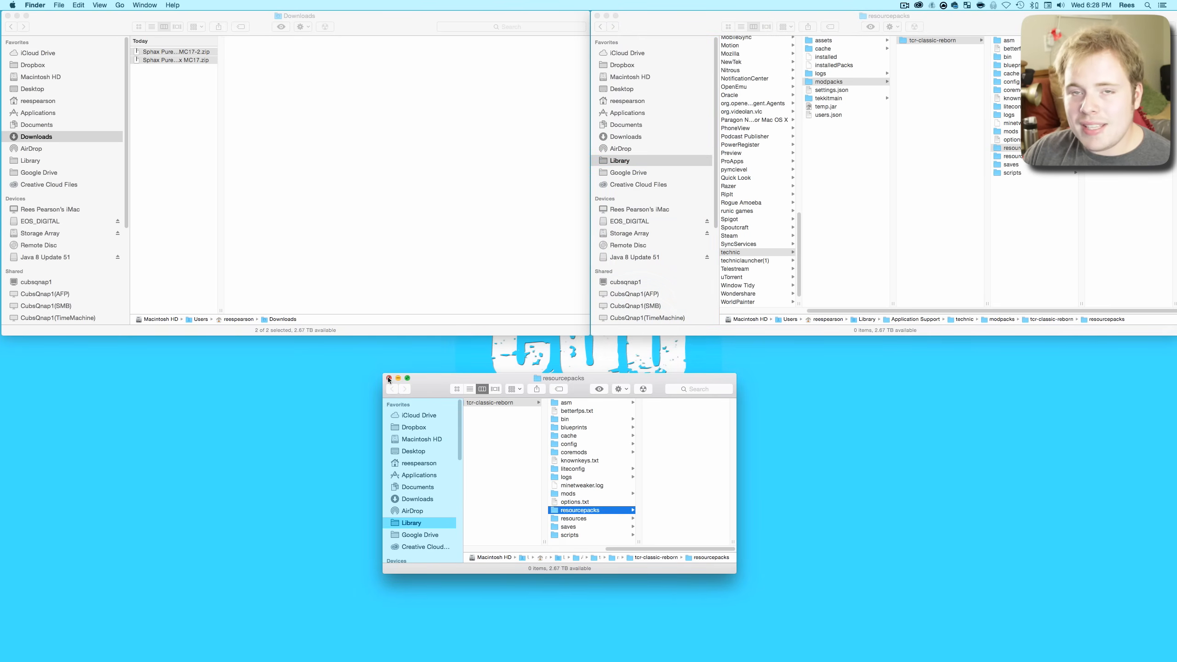
- Move both Sphax PureBDcraft 64x packs into Selected Resource Packs above Default
click(389, 378)
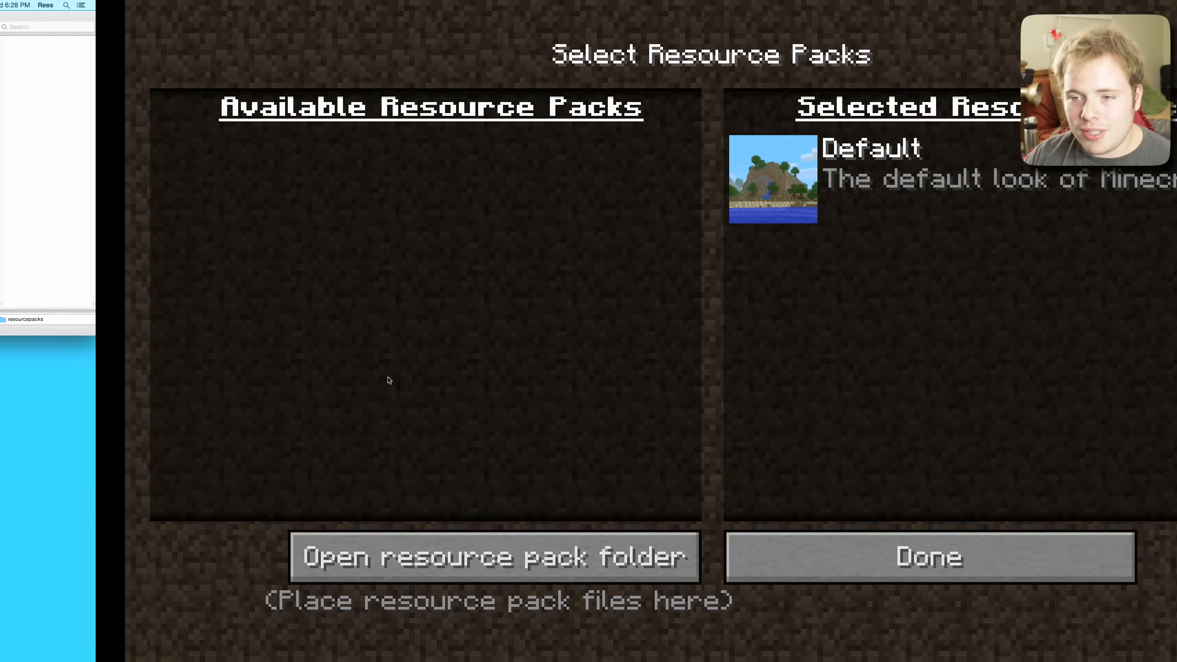
click(493, 557)
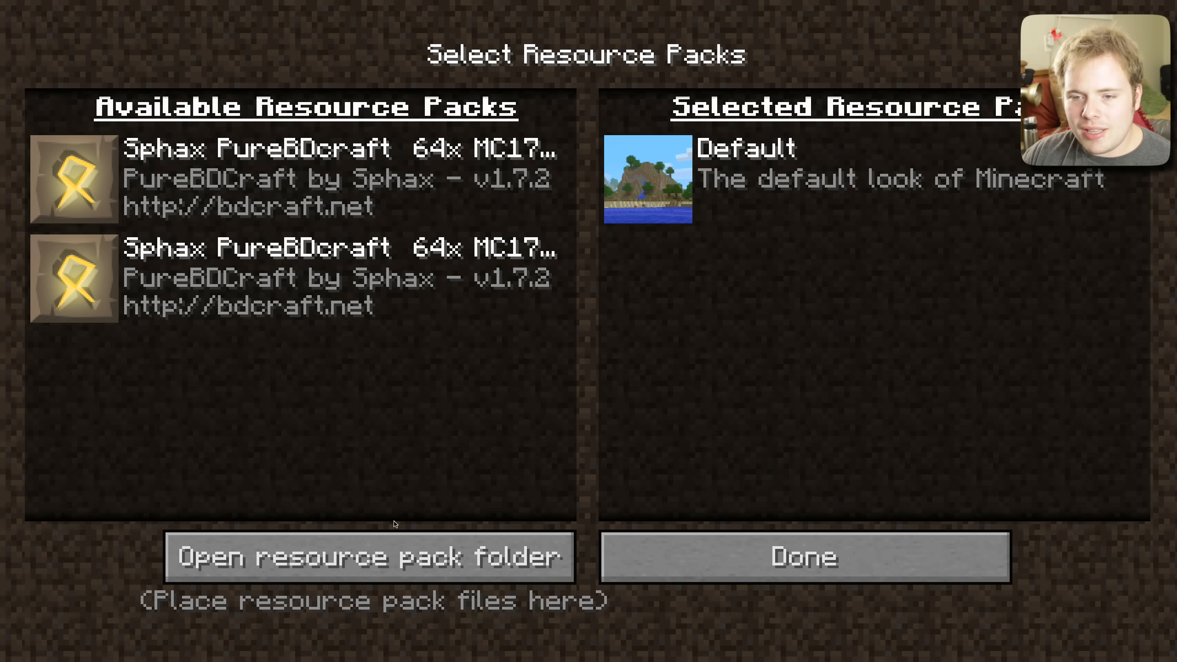
mouse_move(73, 277)
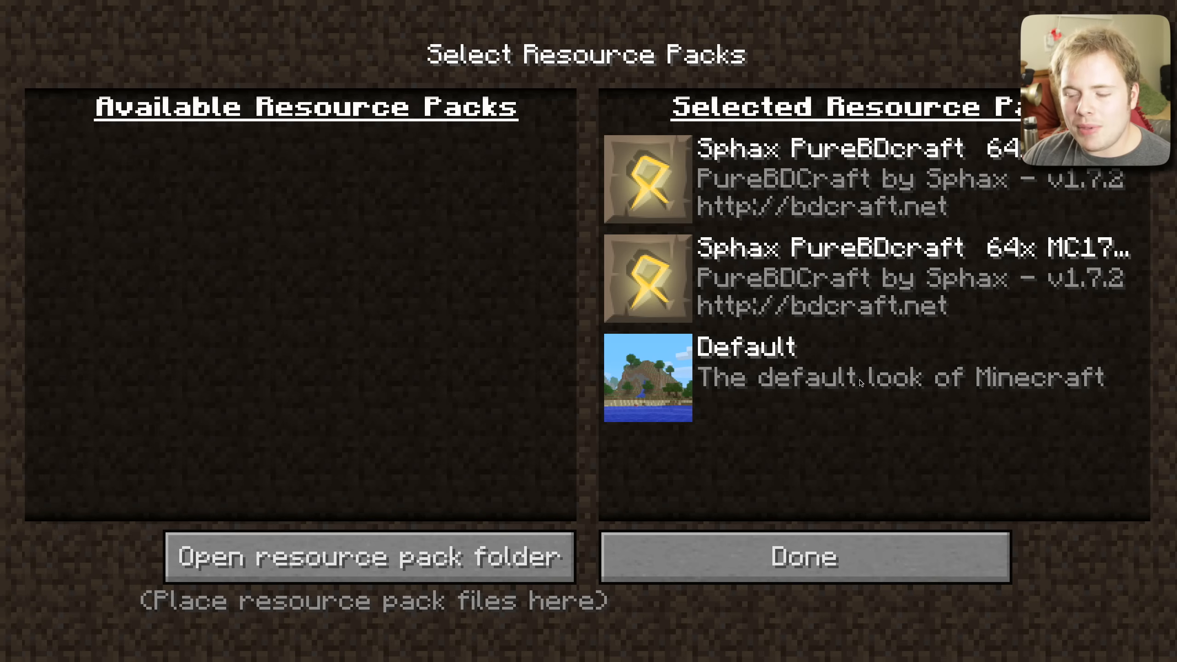
mouse_move(950, 390)
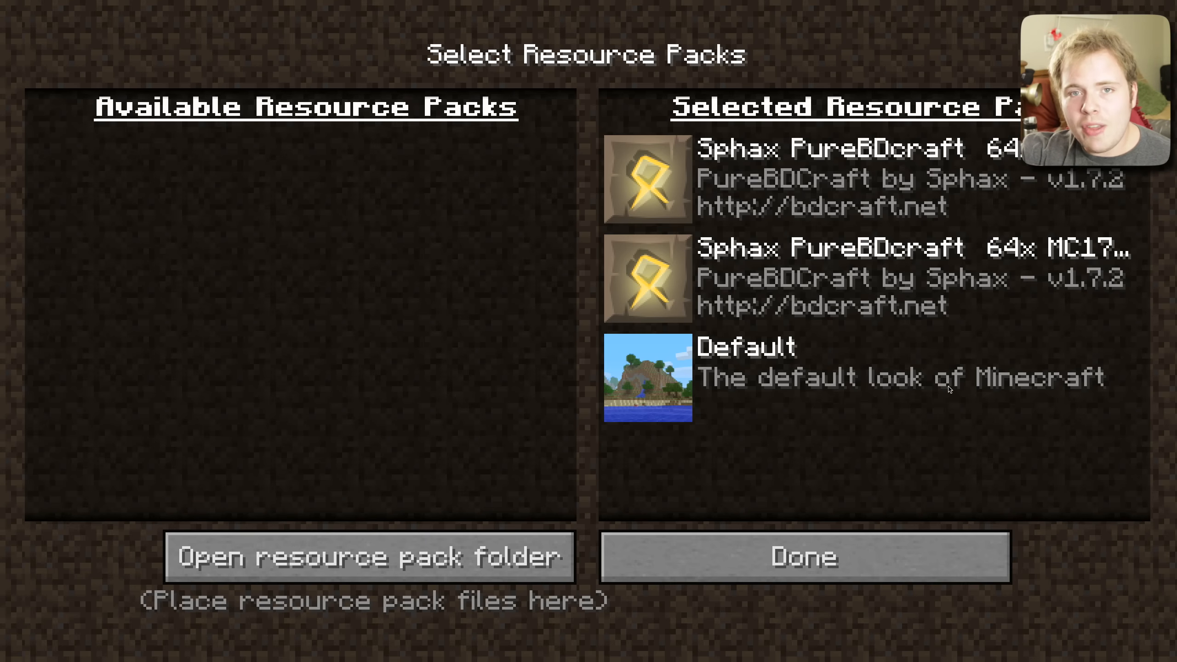
mouse_move(1049, 348)
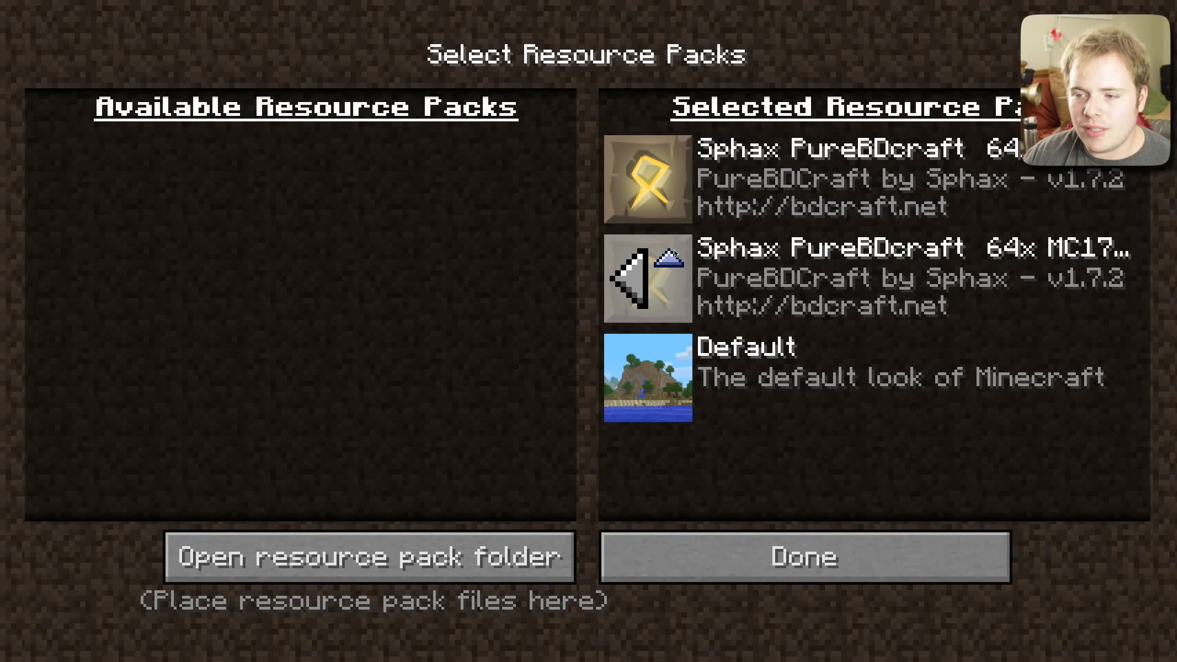
click(670, 182)
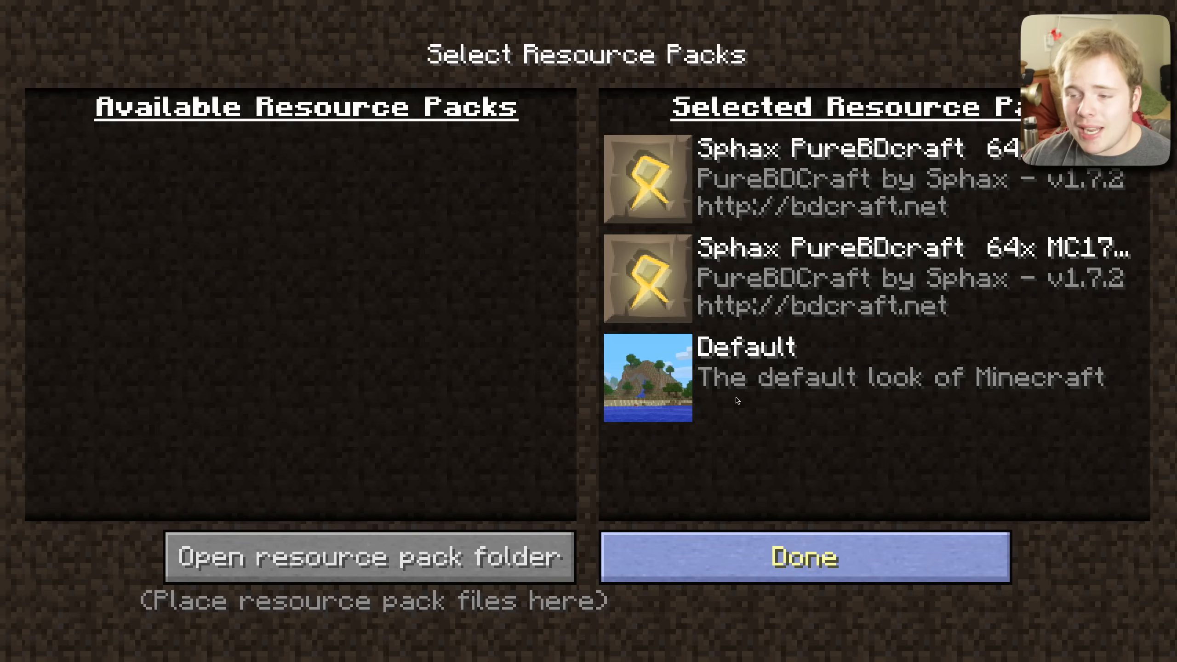
- Confirm the resource packs, return to the main menu and start a single-player game setup
click(803, 556)
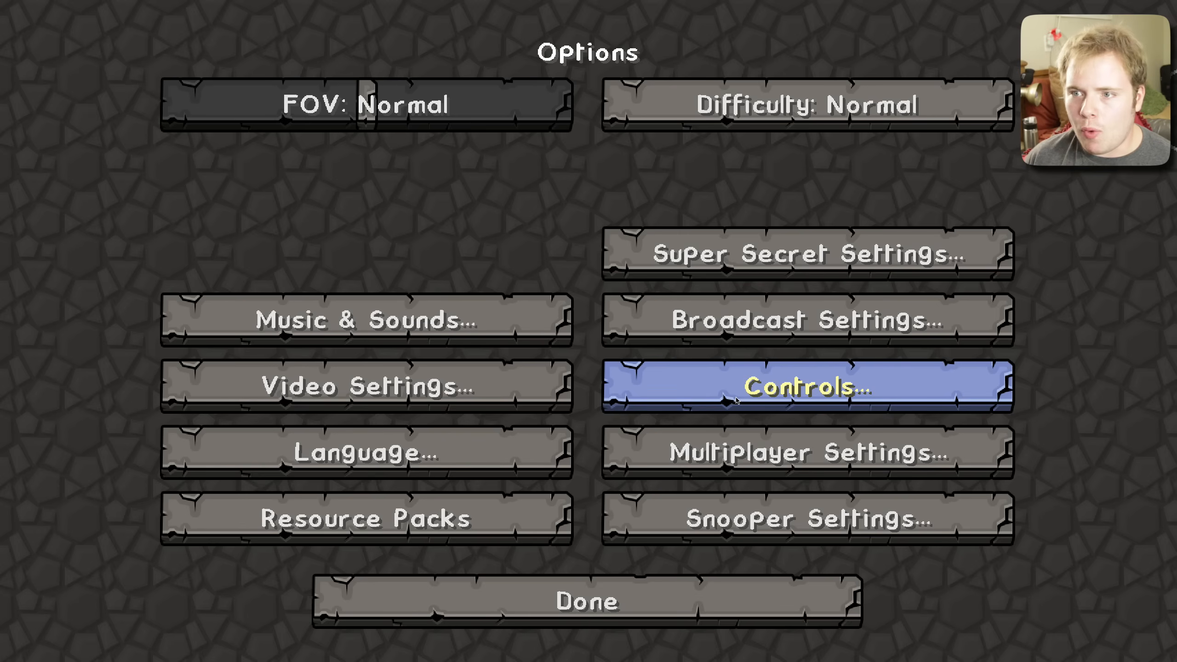
mouse_move(737, 577)
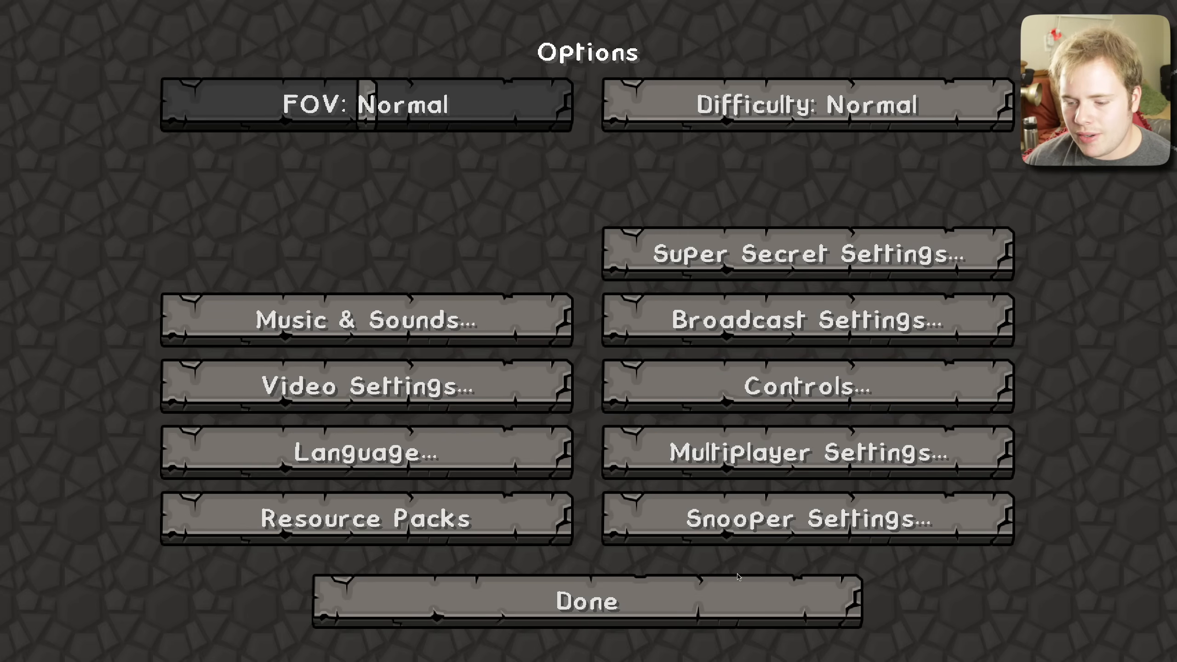
click(586, 601)
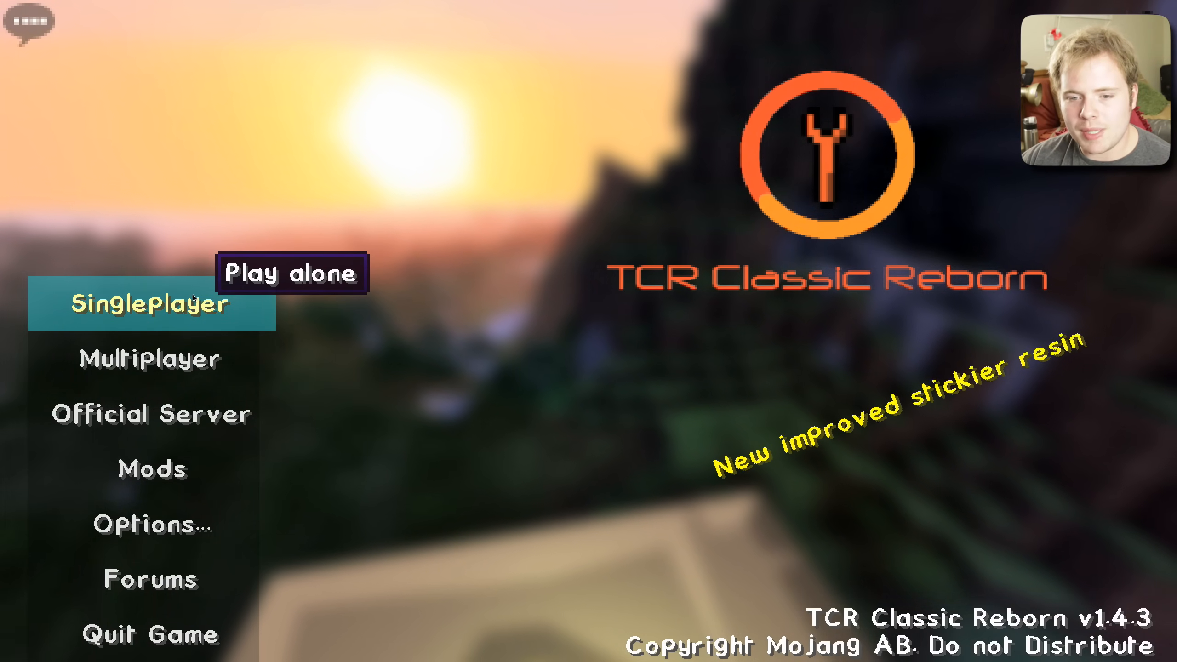
click(150, 304)
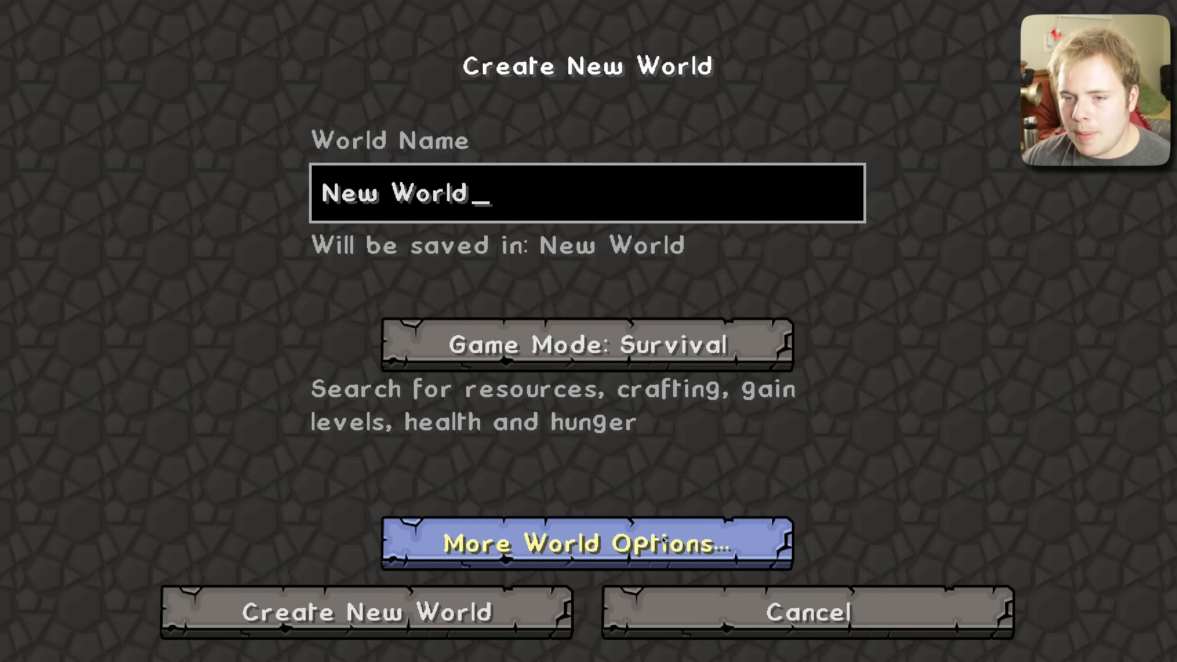
- Create 'New World' in Creative mode with Default world type and start generating it
click(584, 345)
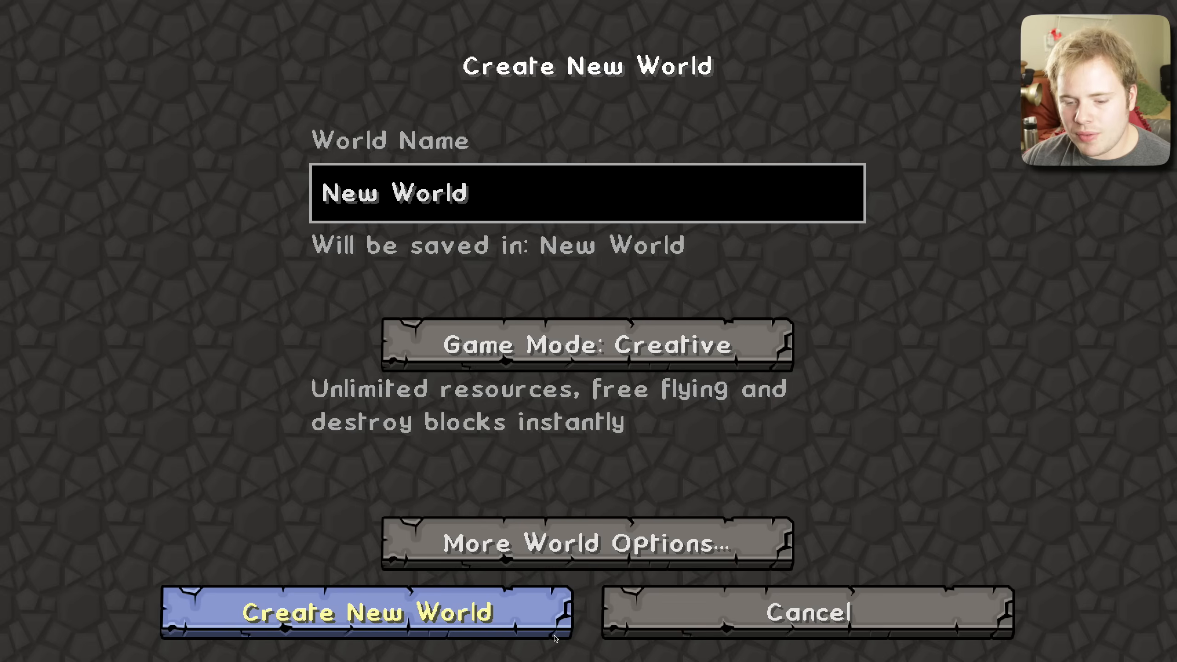
click(588, 541)
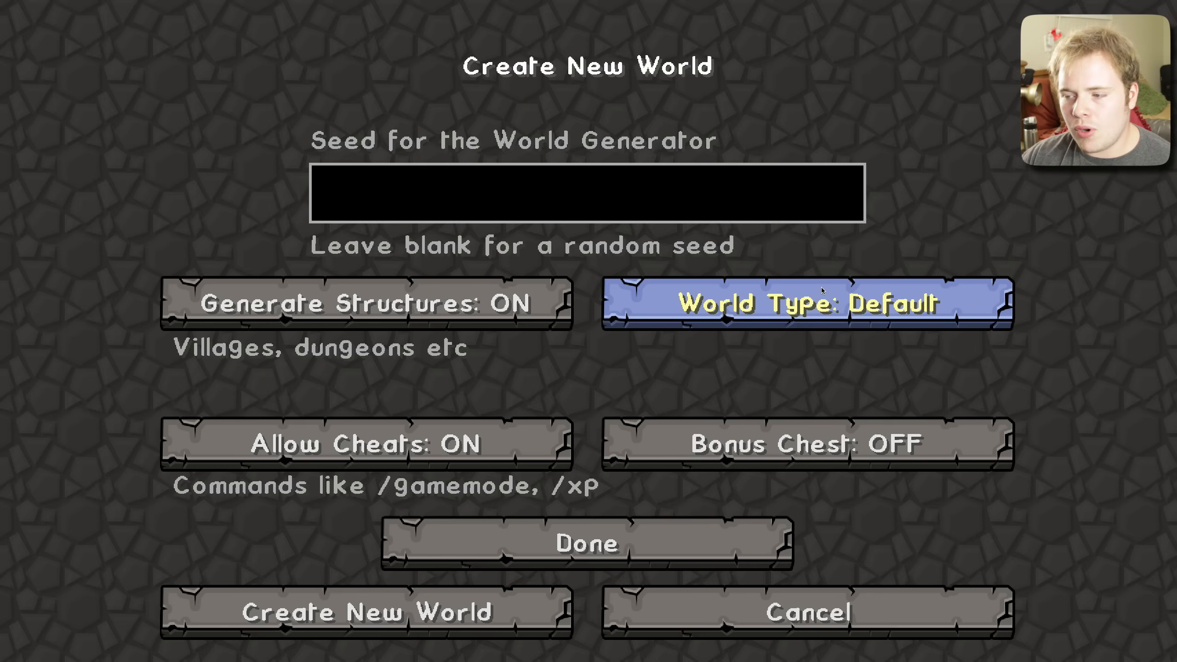
click(808, 303)
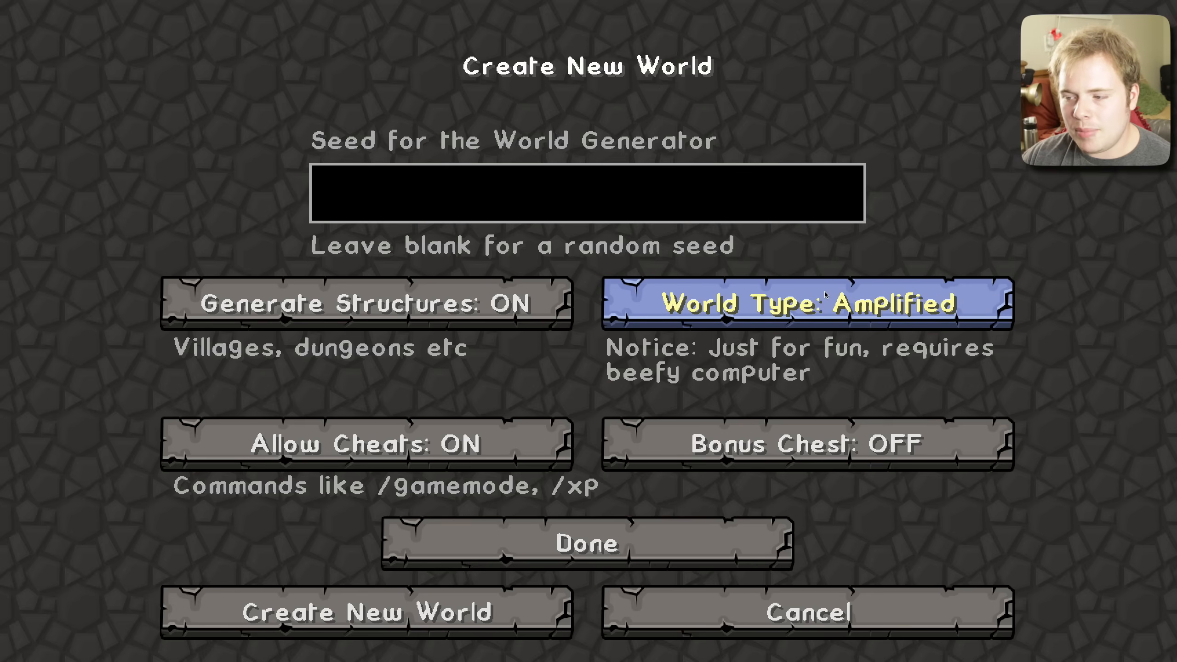
click(805, 304)
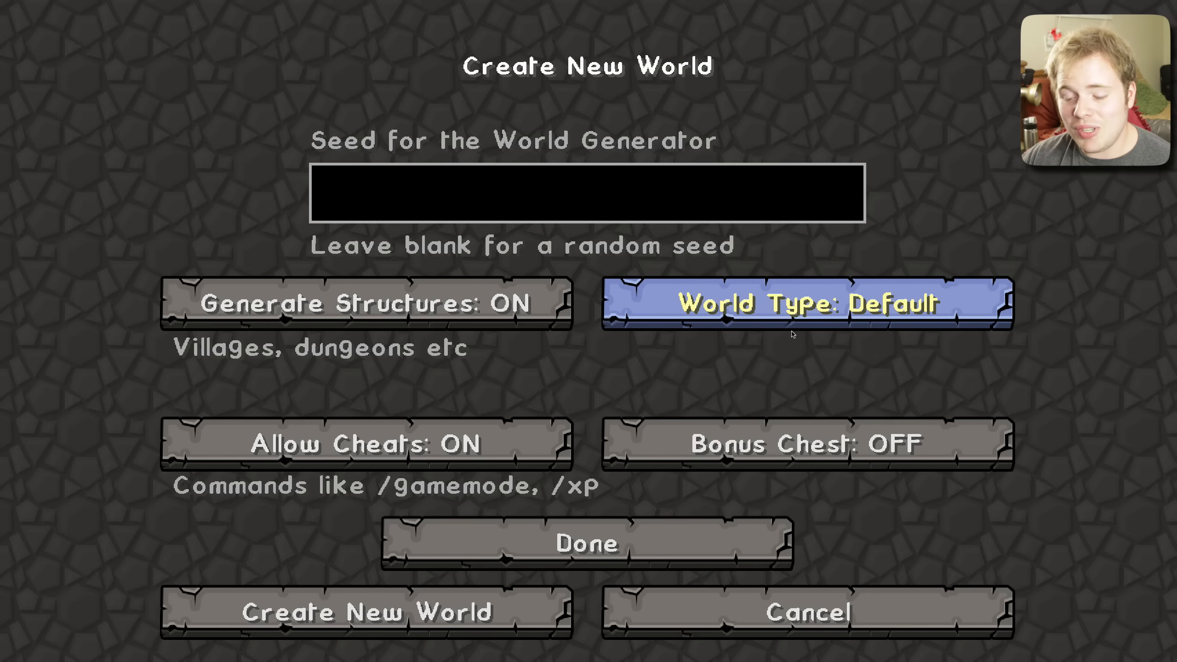
click(370, 612)
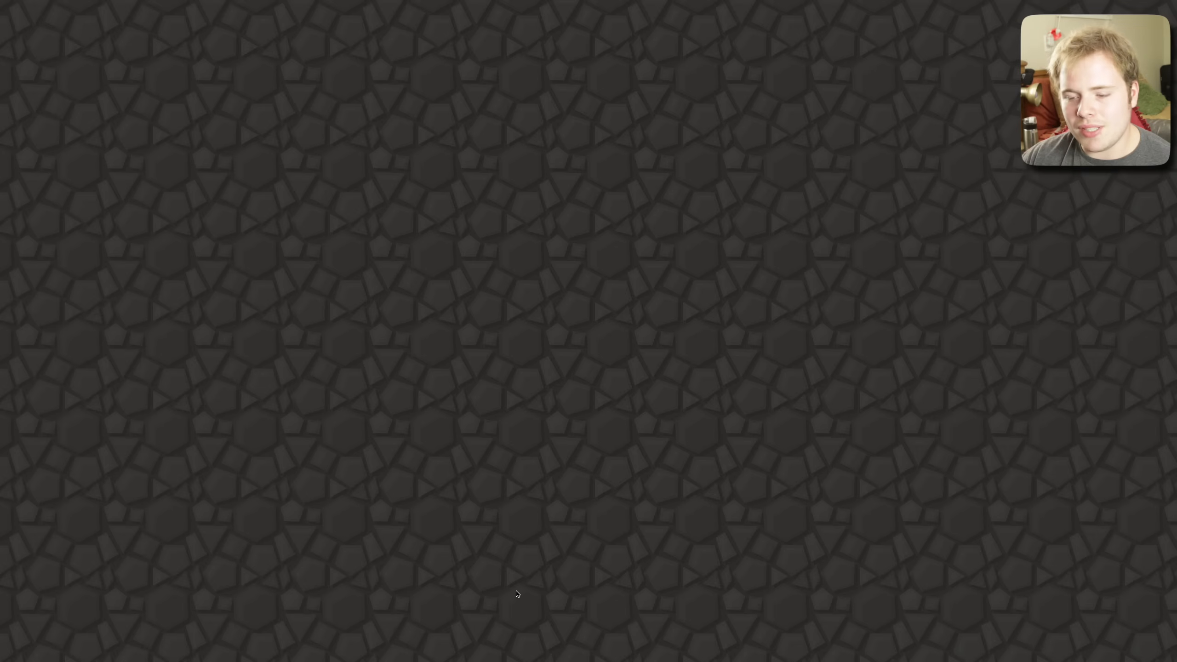
mouse_move(882, 269)
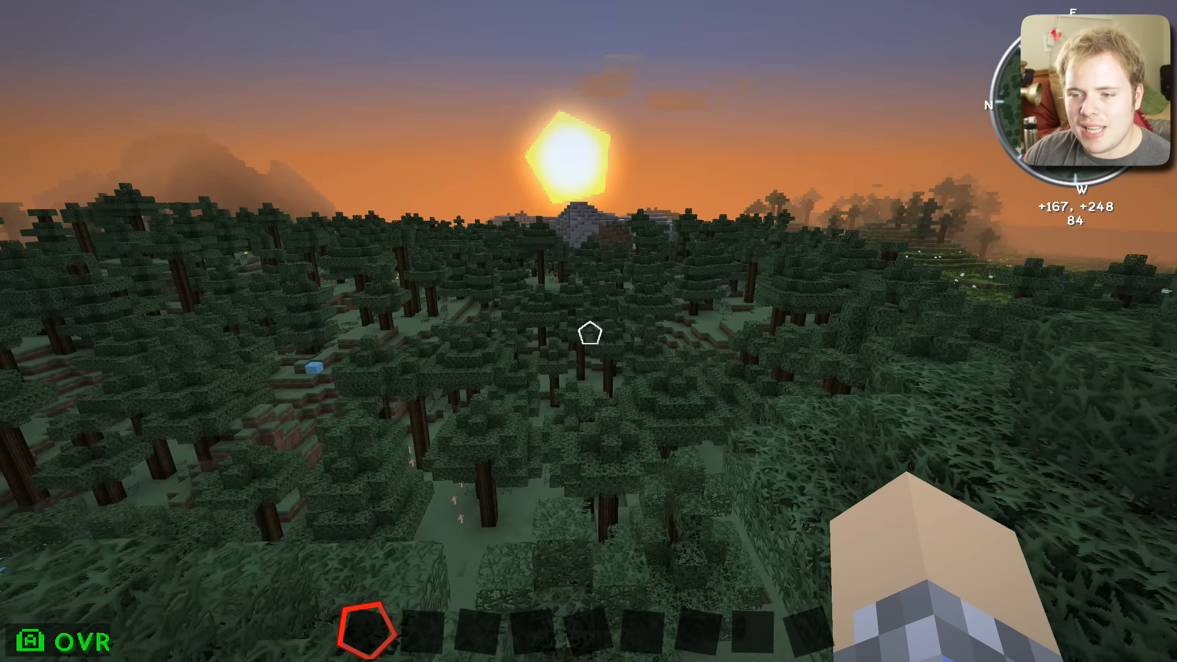
mouse_move(588, 331)
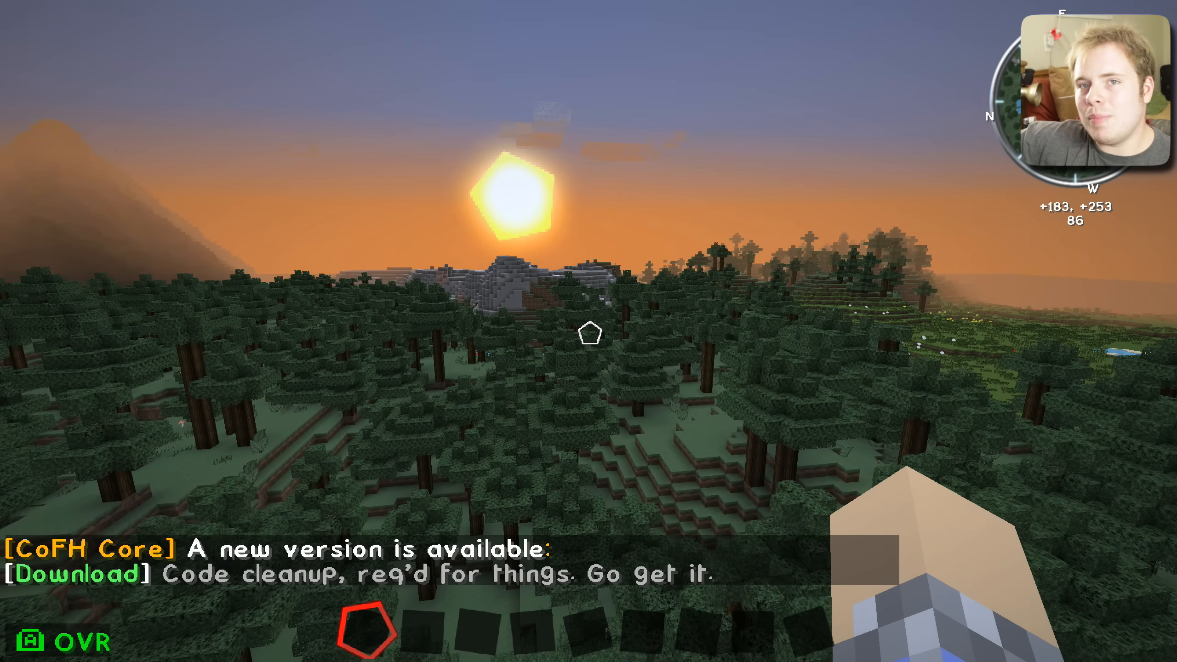
mouse_move(588, 331)
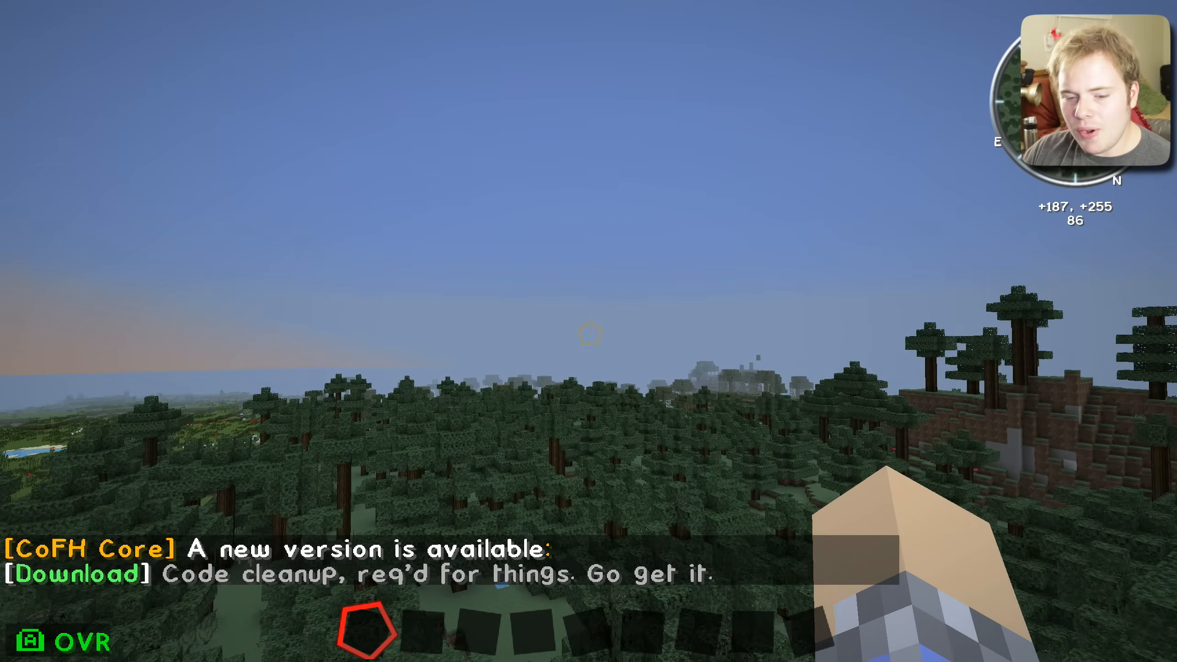